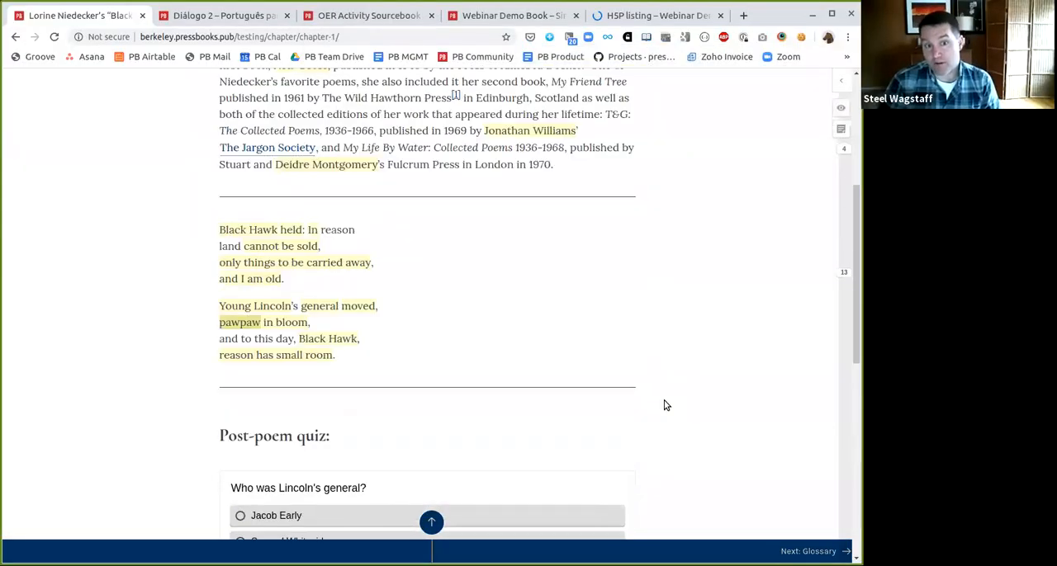
Step: Answer the Lincoln's general question with Jacob Early, scoring 0 of 1 points
scroll(up, 3)
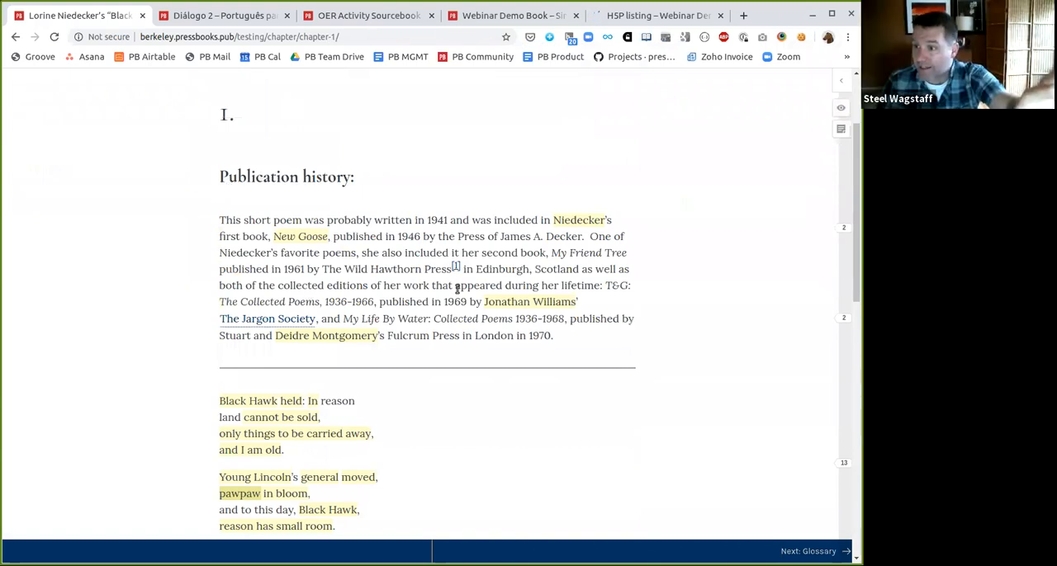
scroll(down, 3)
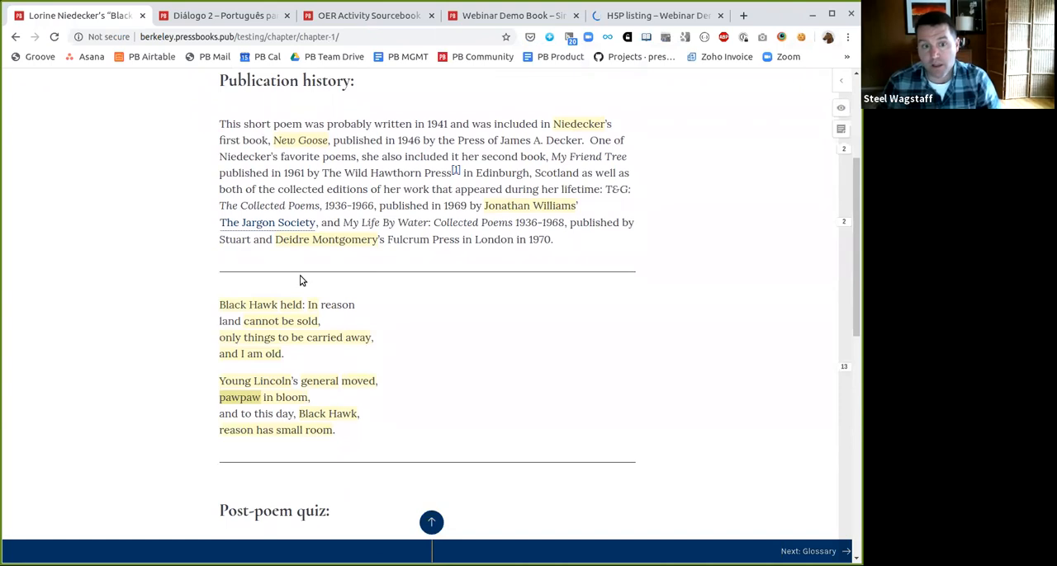
mouse_move(561, 115)
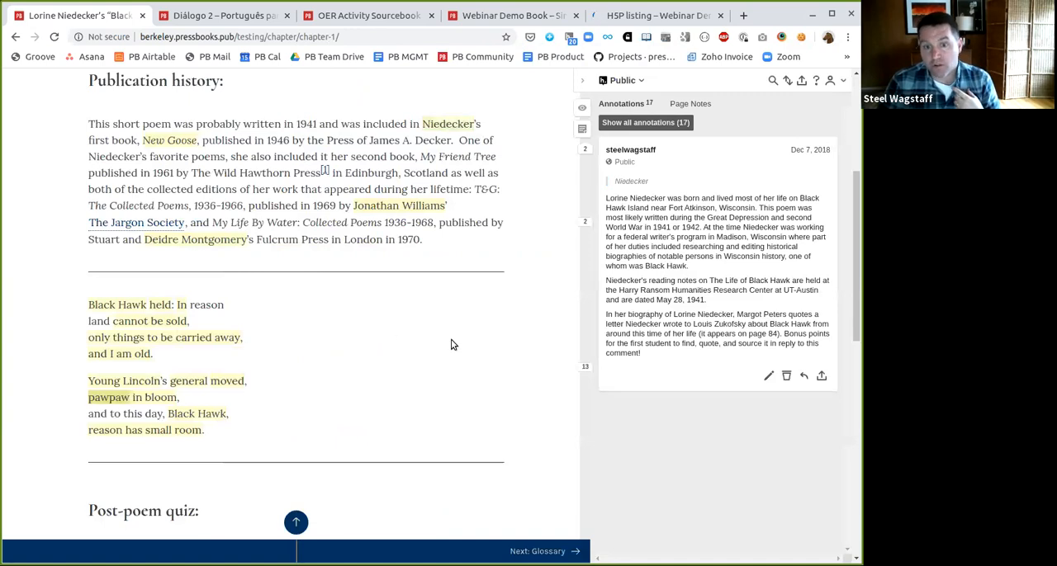
scroll(down, 3)
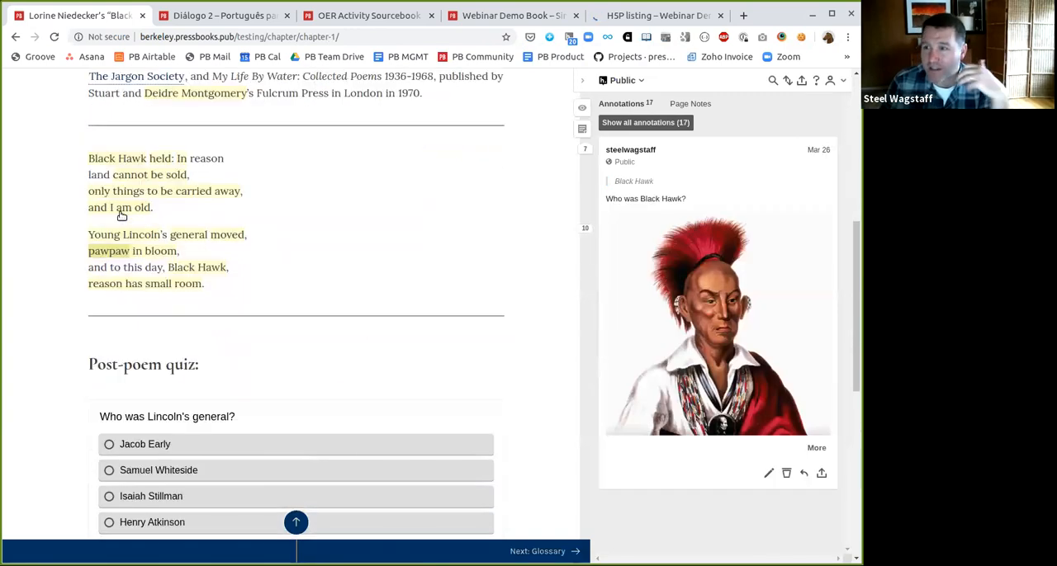
mouse_move(552, 292)
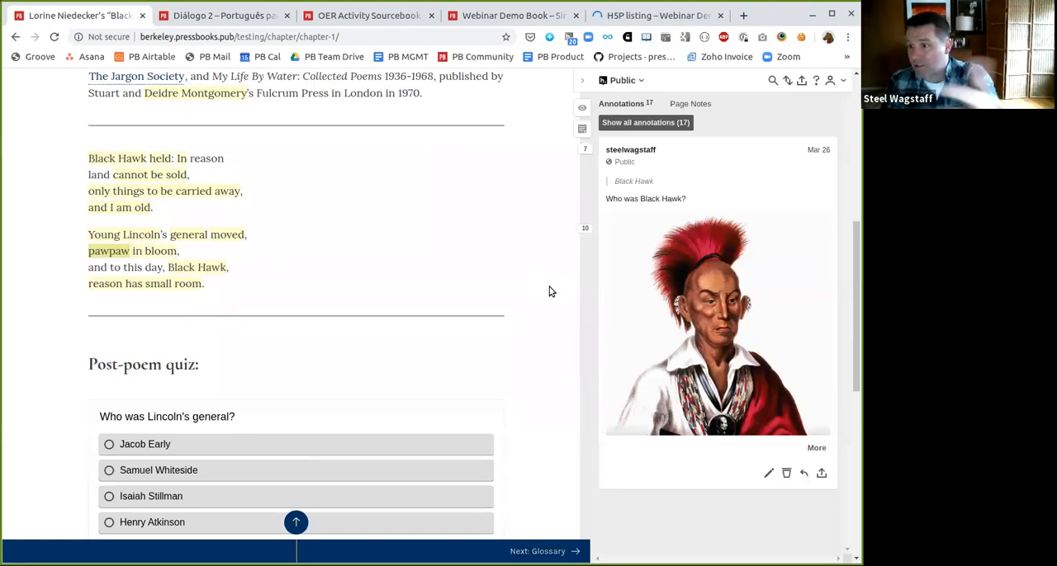
scroll(down, 3)
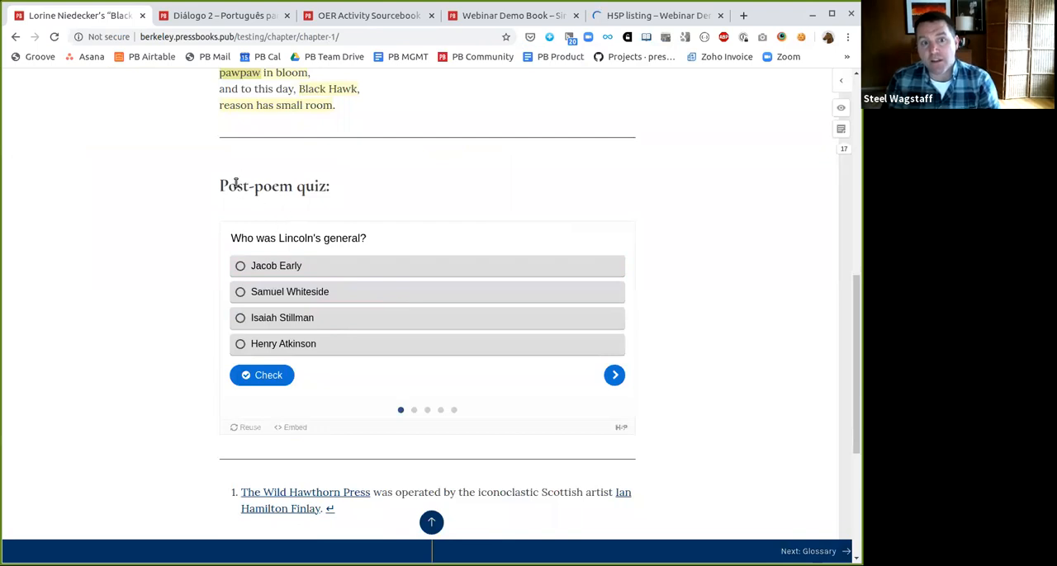
mouse_move(350, 189)
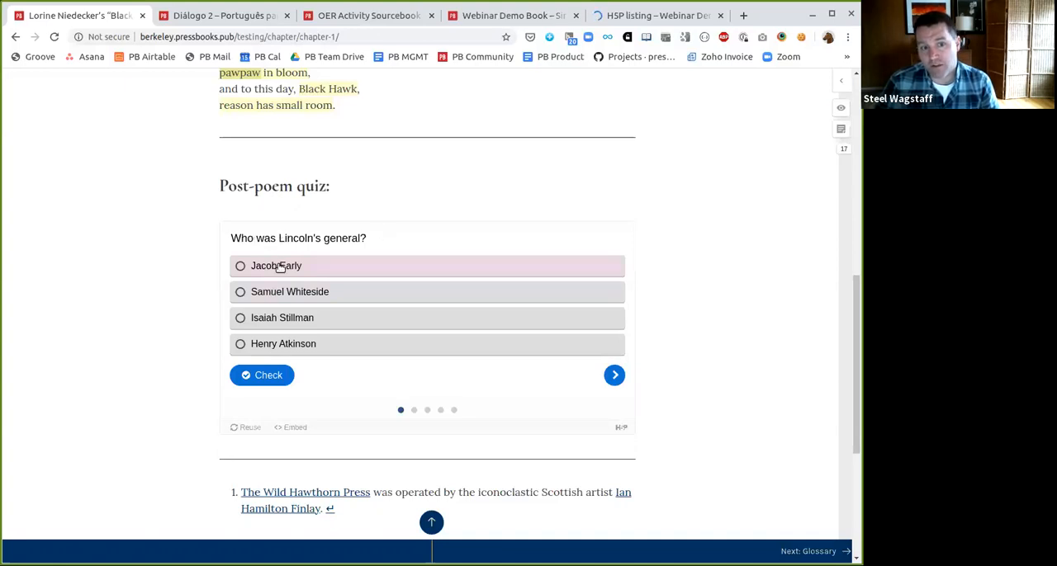
click(262, 374)
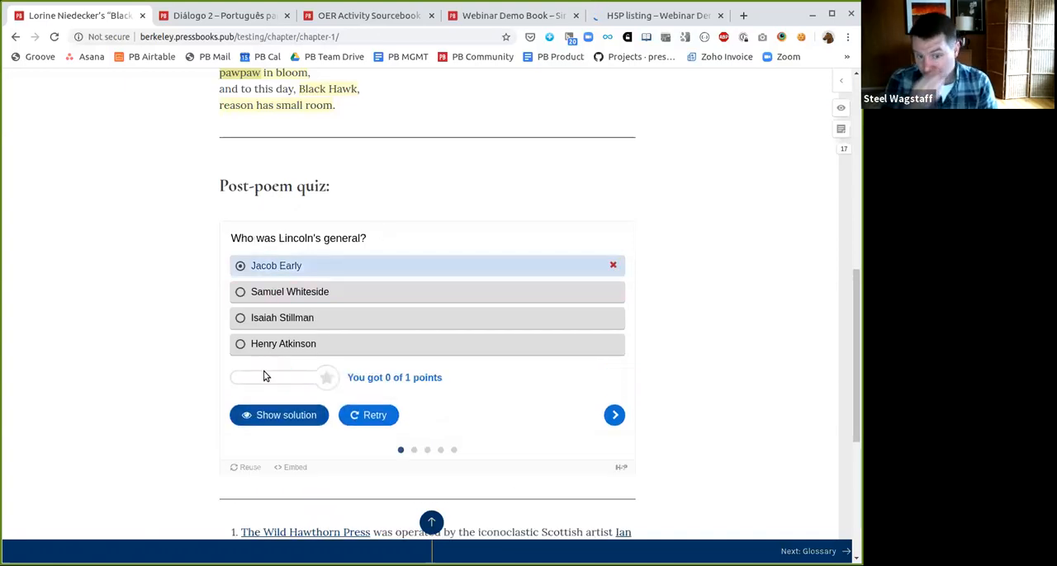
mouse_move(346, 367)
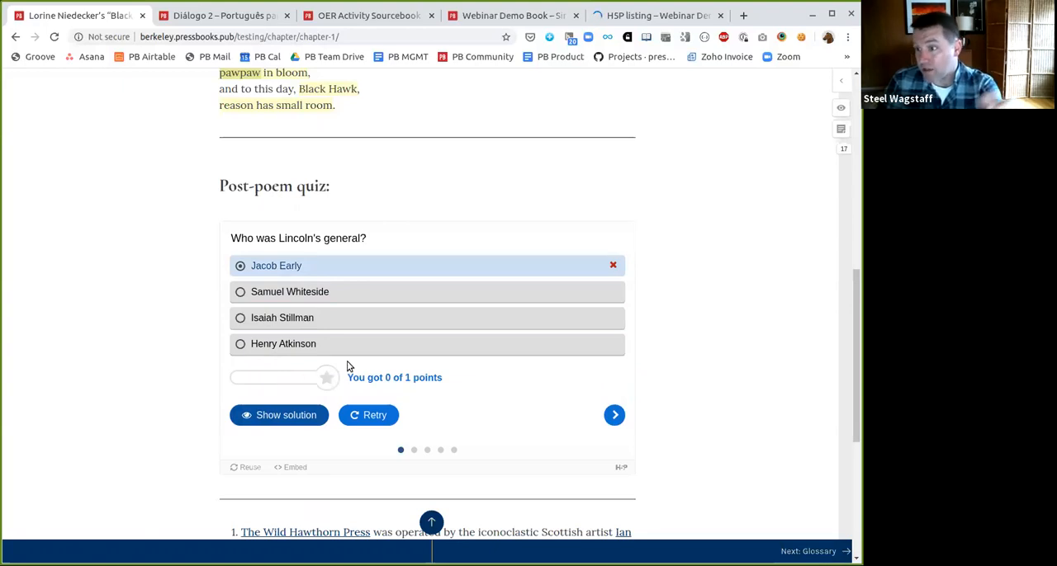
mouse_move(413, 316)
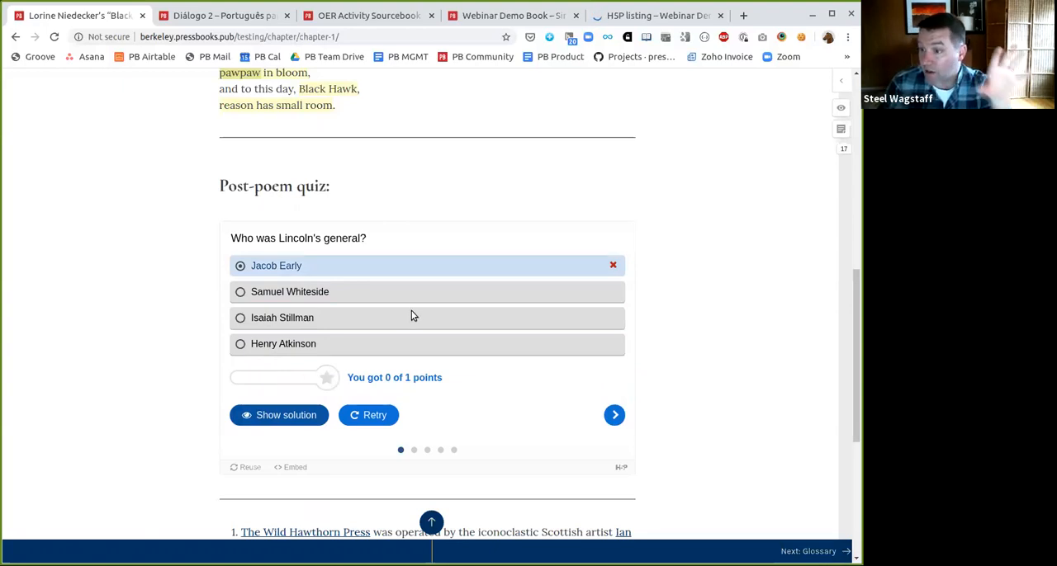
mouse_move(611, 279)
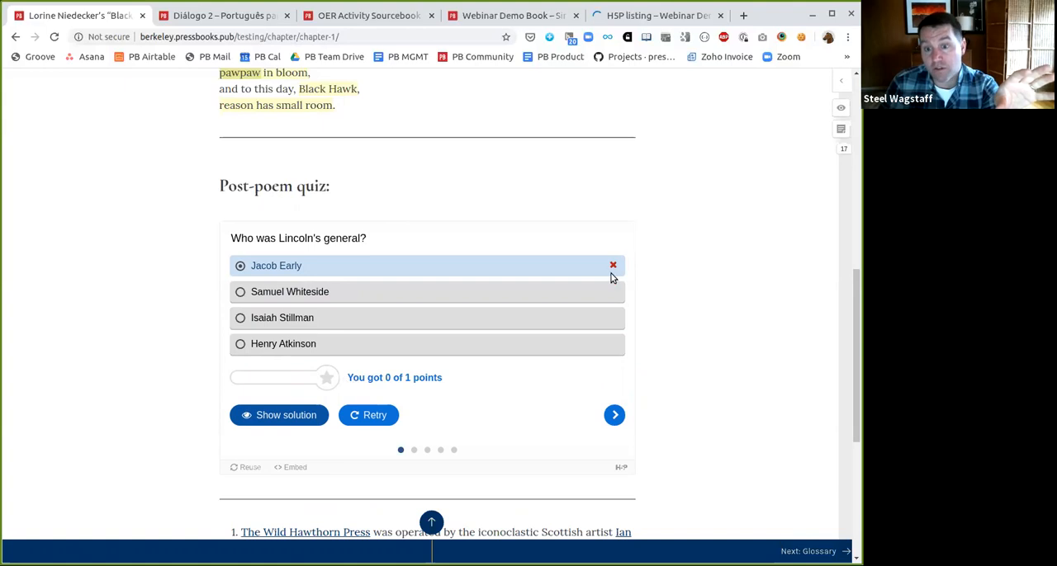
mouse_move(447, 382)
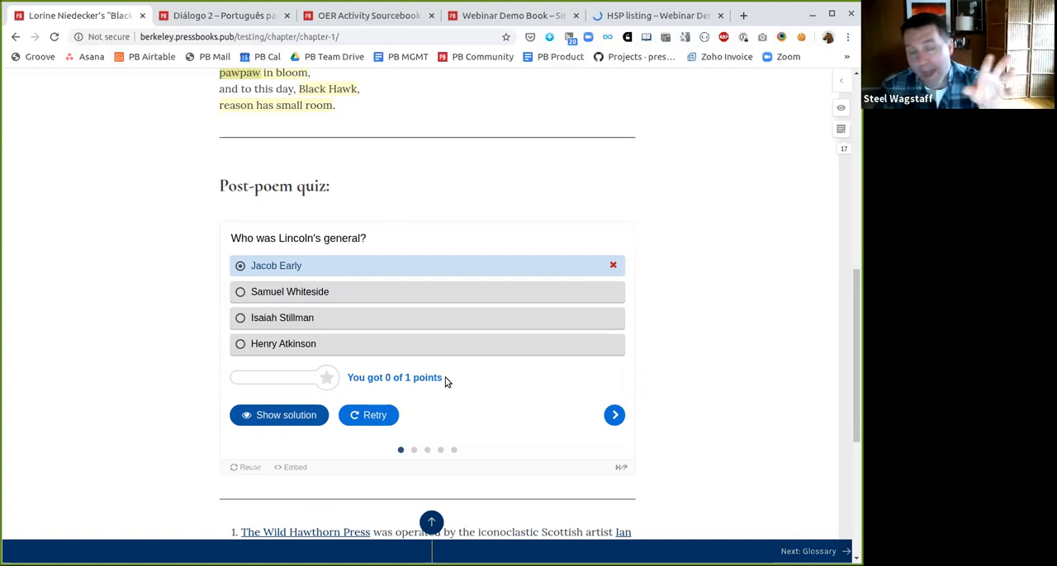
scroll(up, 3)
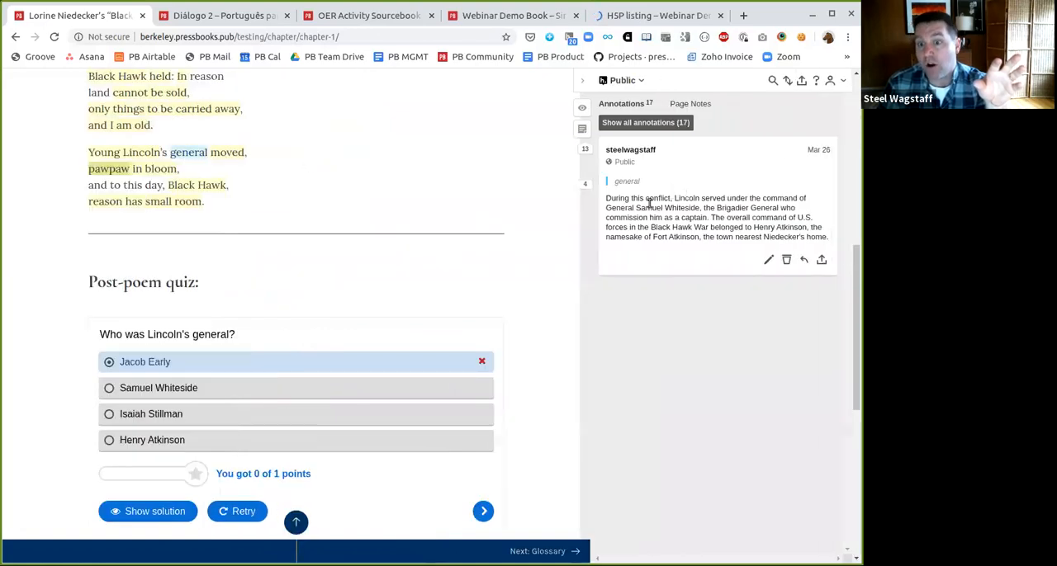
double_click(669, 207)
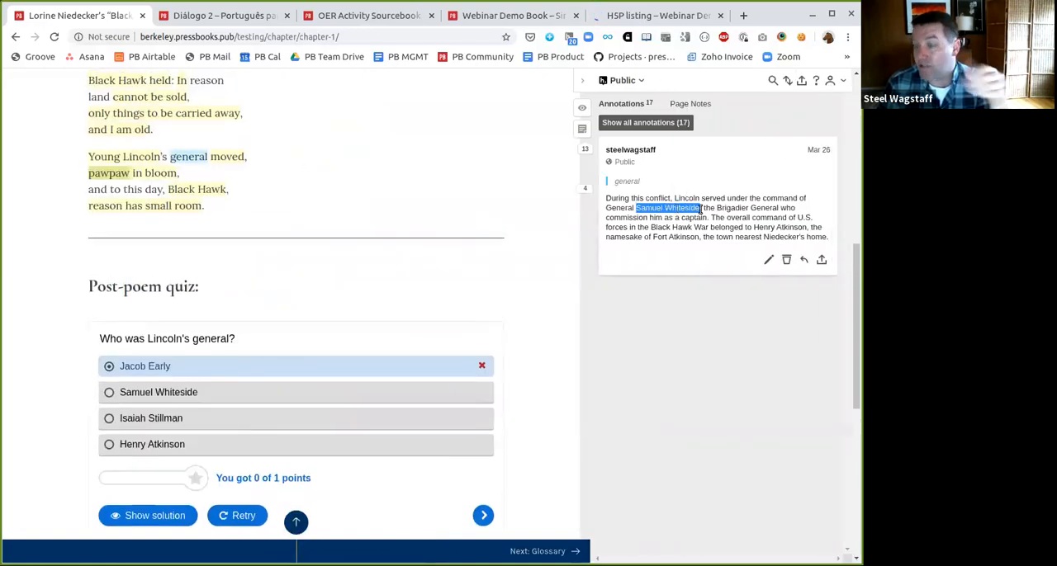
scroll(up, 3)
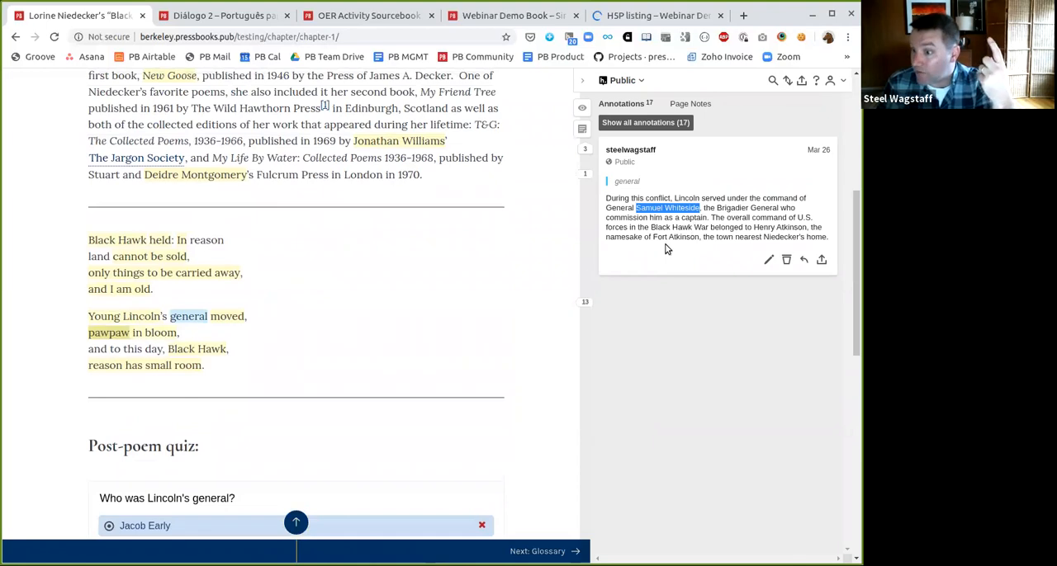
scroll(down, 3)
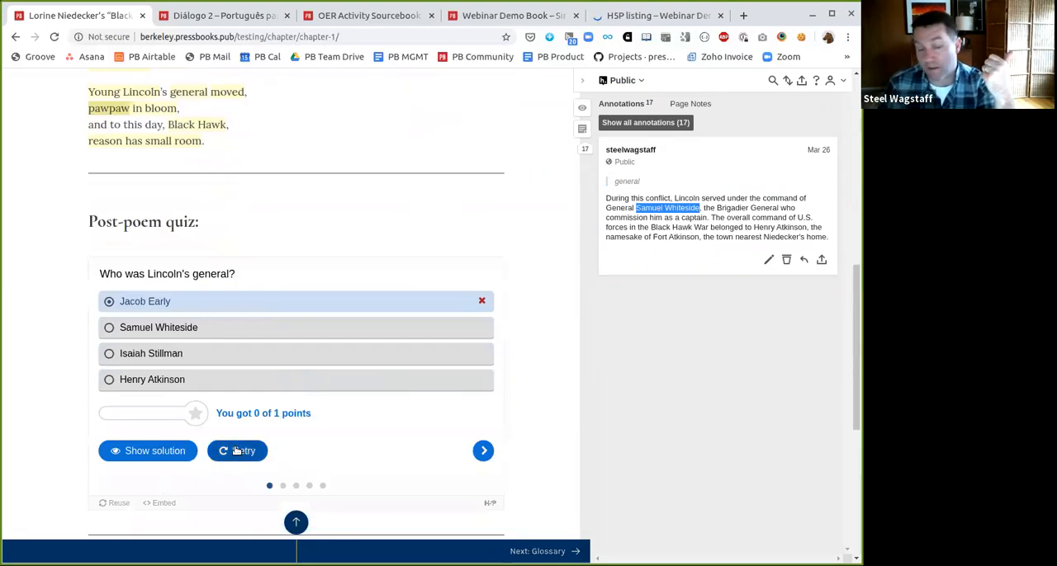
Step: Retry the question with Samuel Whiteside for 1 of 1, then advance to the next question
click(237, 451)
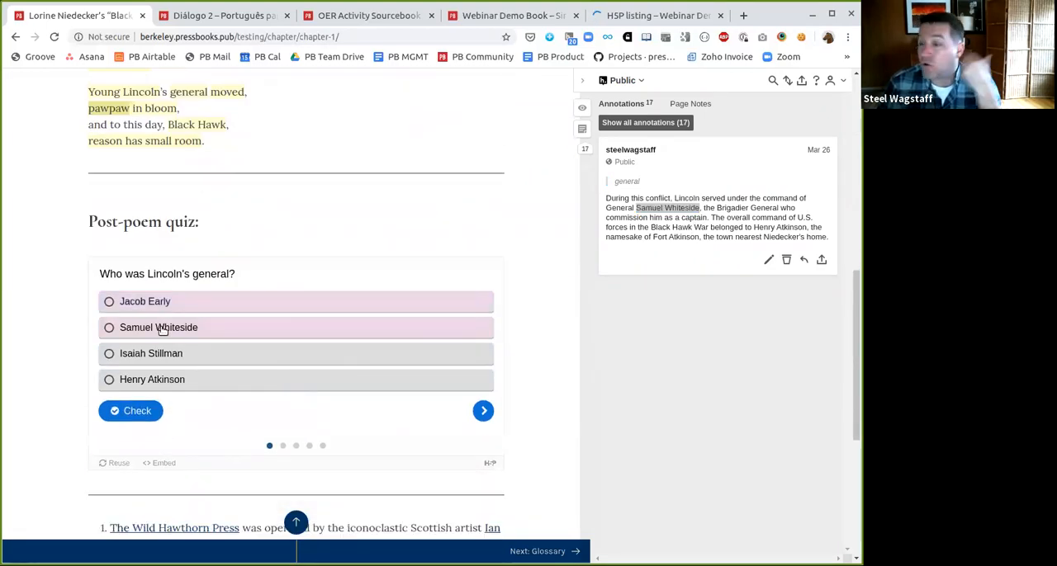
click(109, 328)
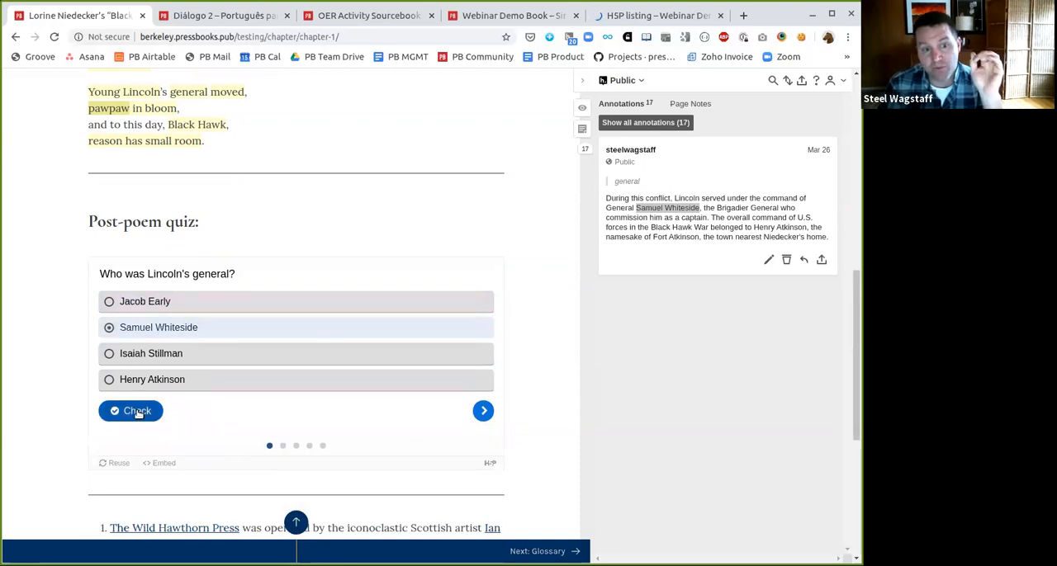
click(130, 411)
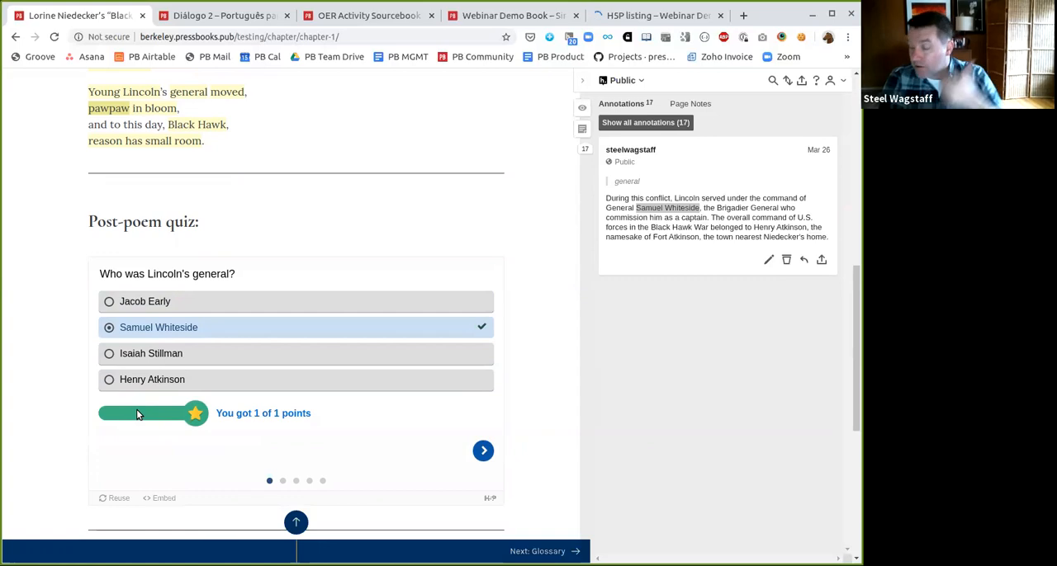
mouse_move(373, 433)
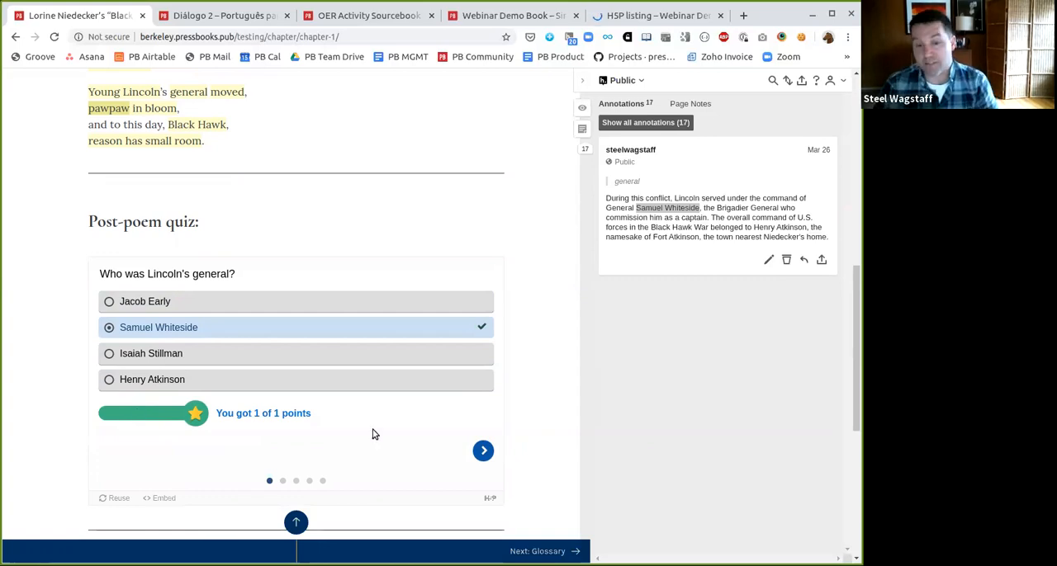
click(483, 450)
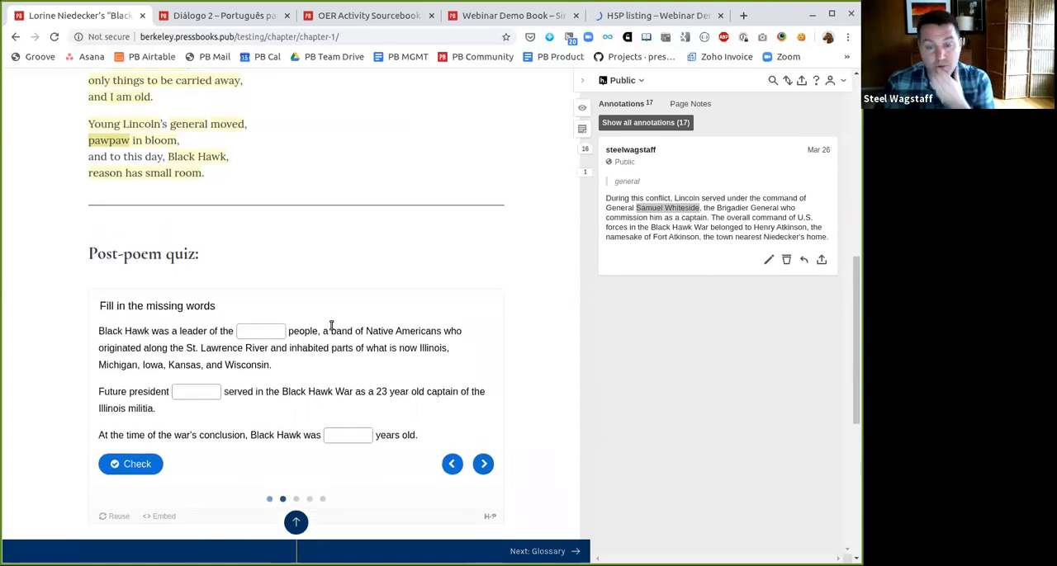
Step: Fill the first Black Hawk blanks with 'Sauk' and 'Abraham Lincoln'
scroll(up, 3)
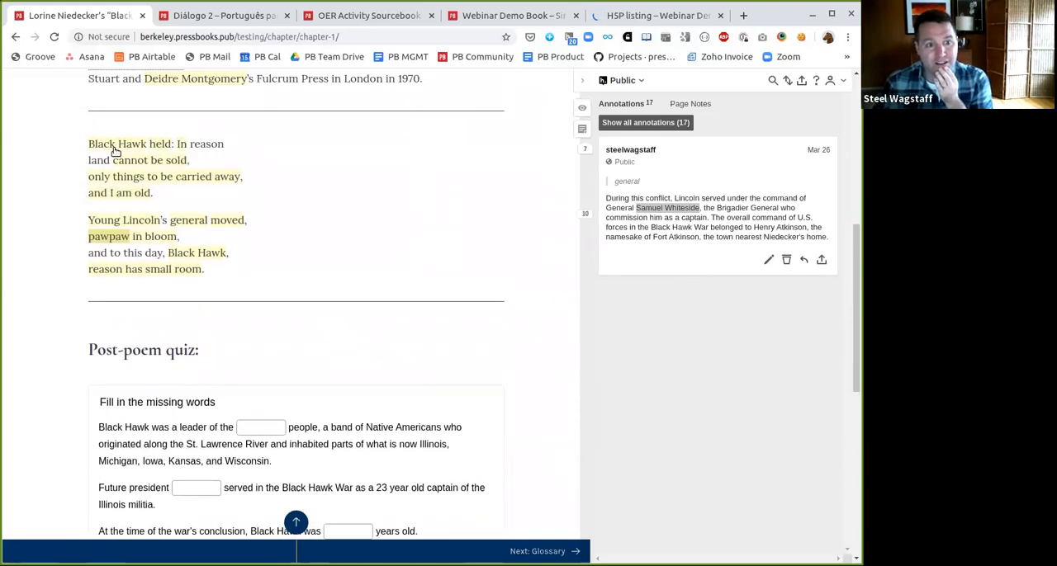
scroll(down, 3)
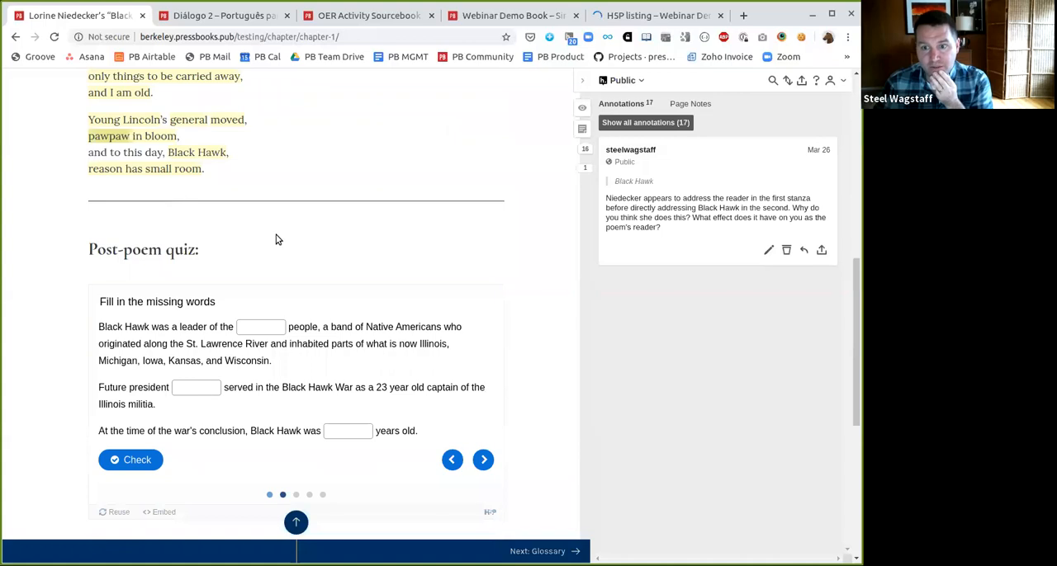
scroll(down, 3)
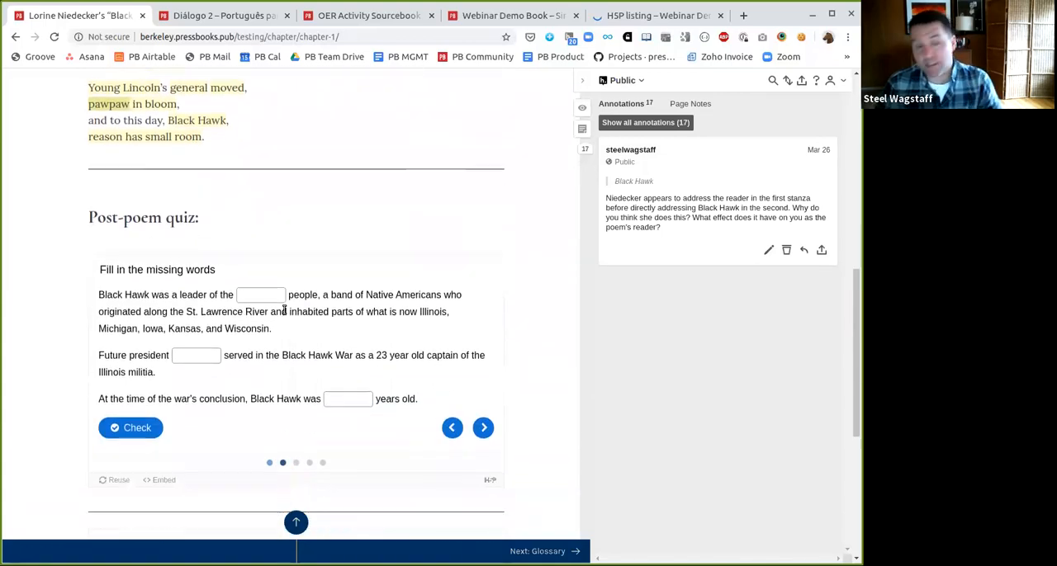
text(Sauk)
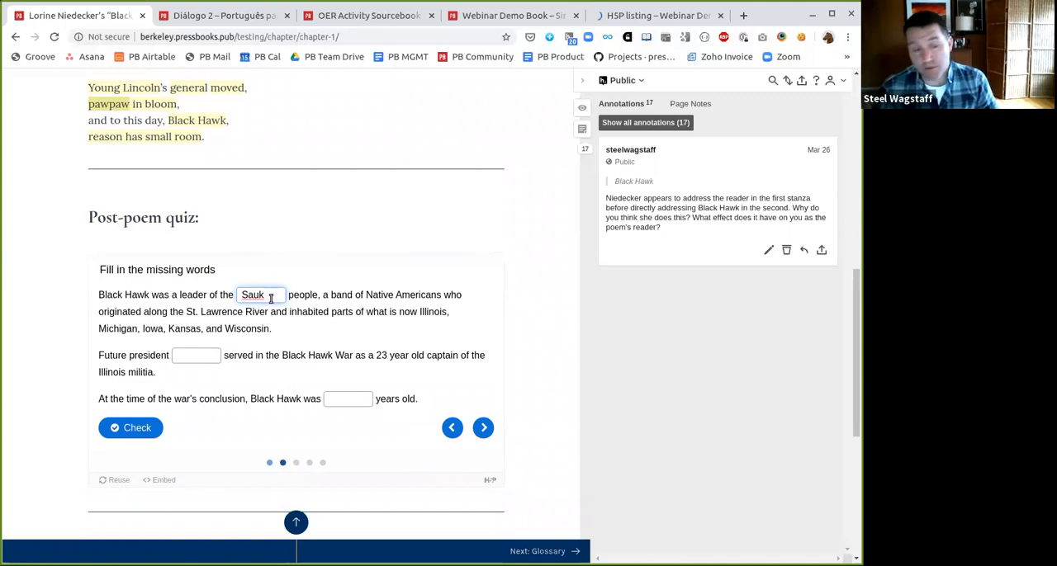
scroll(up, 3)
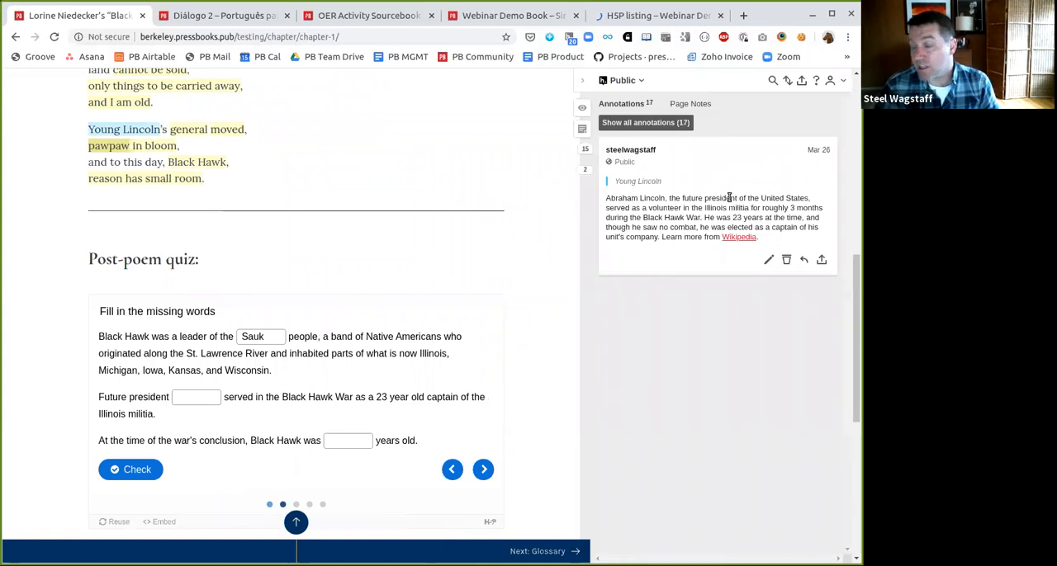
click(196, 397)
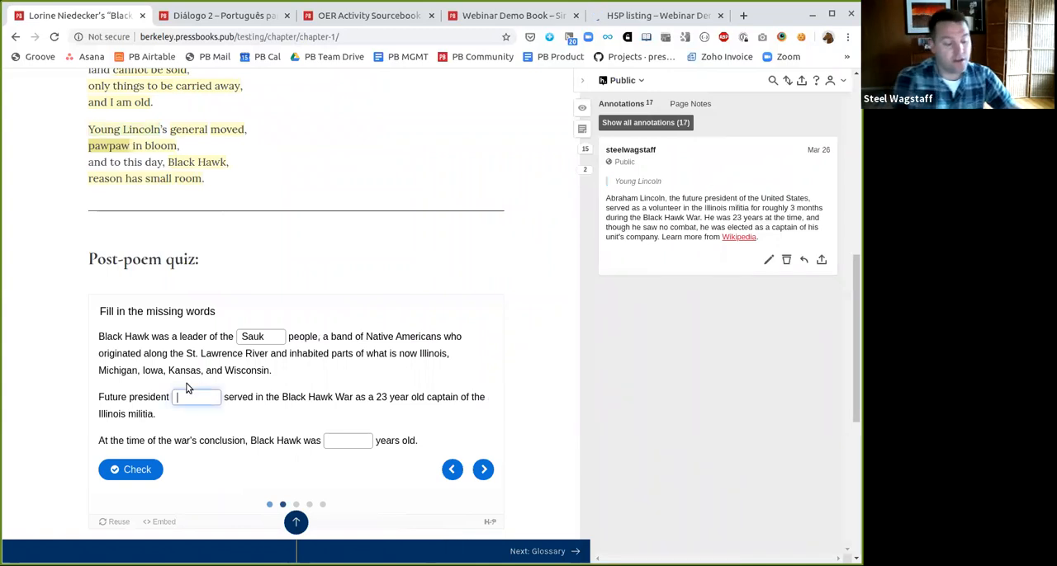
text(Abraham Lin)
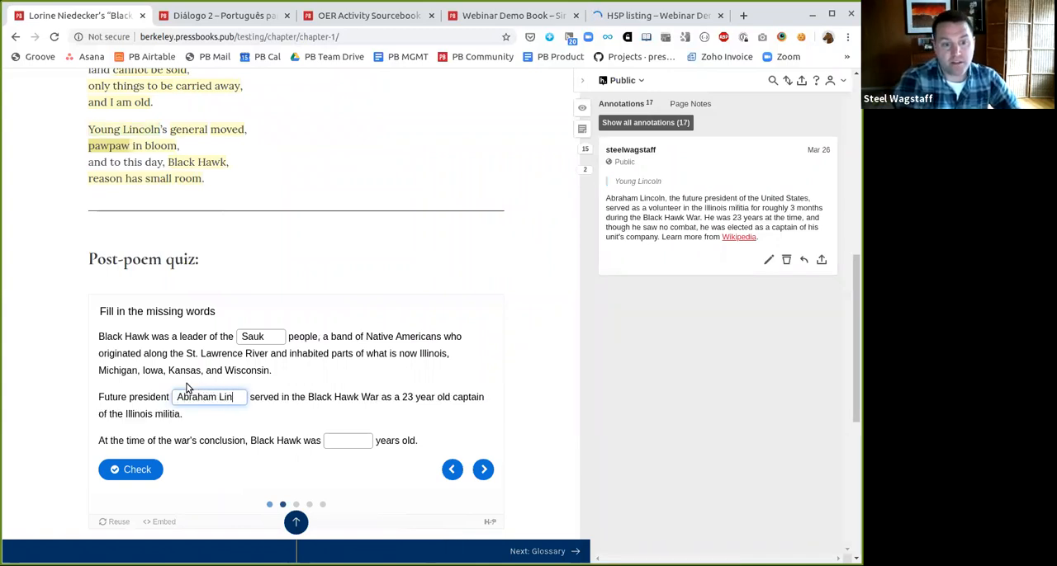
Step: Enter 65 in the last blank, score 3 of 3, and go to the end-rhyme question
scroll(down, 3)
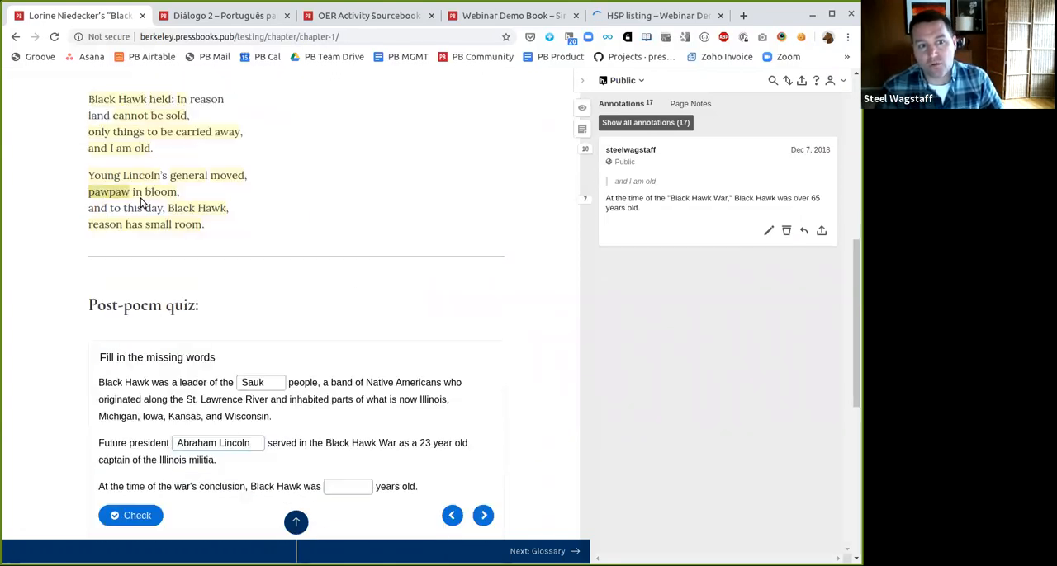
scroll(down, 3)
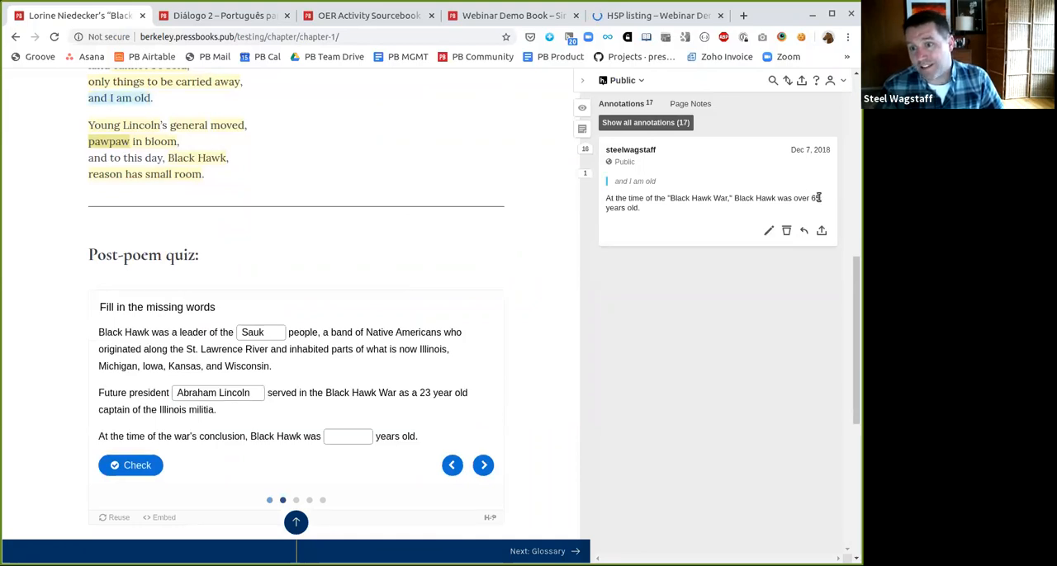
scroll(down, 3)
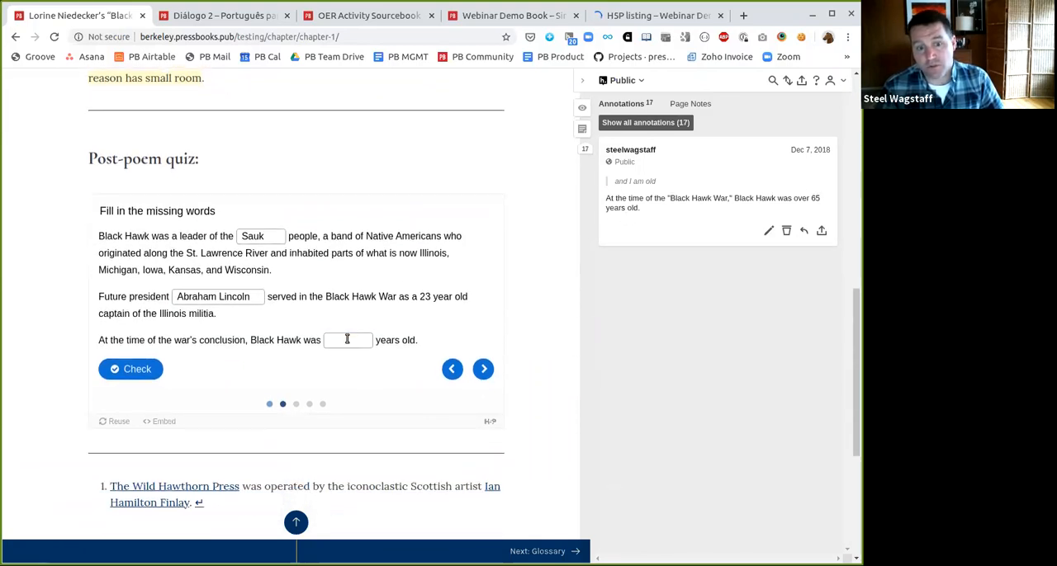
text(65)
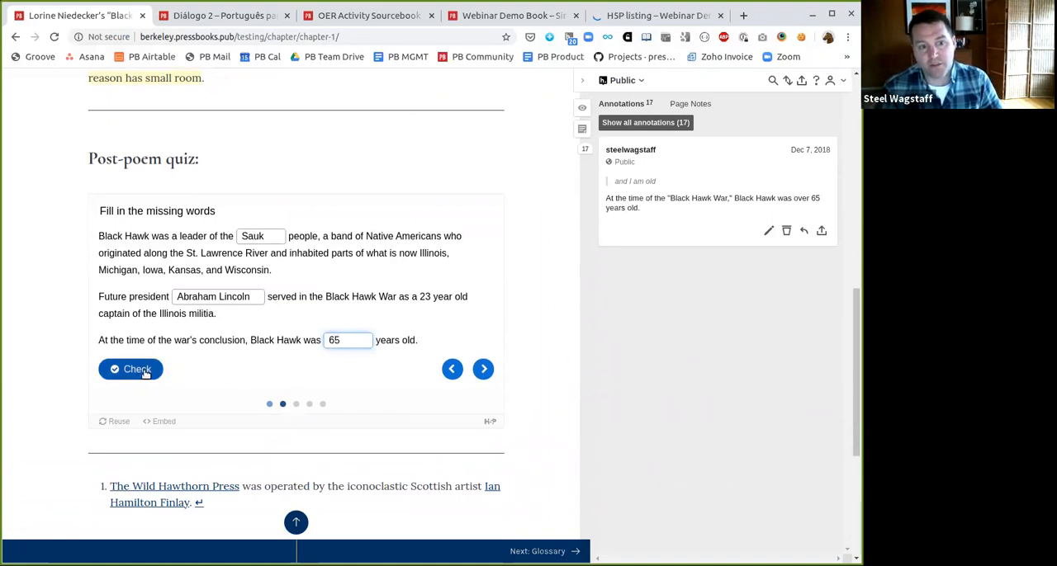
click(131, 369)
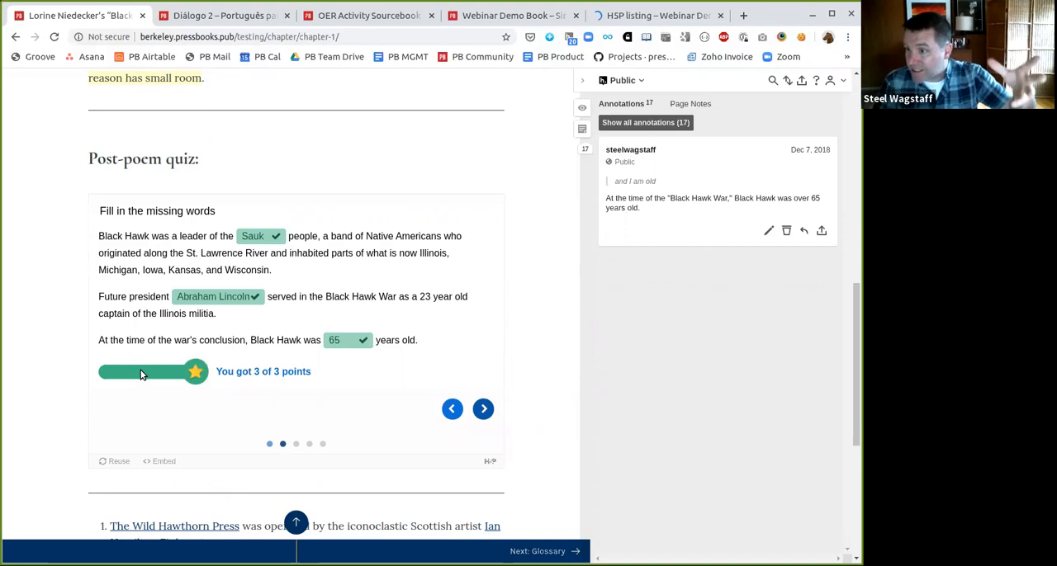
click(483, 409)
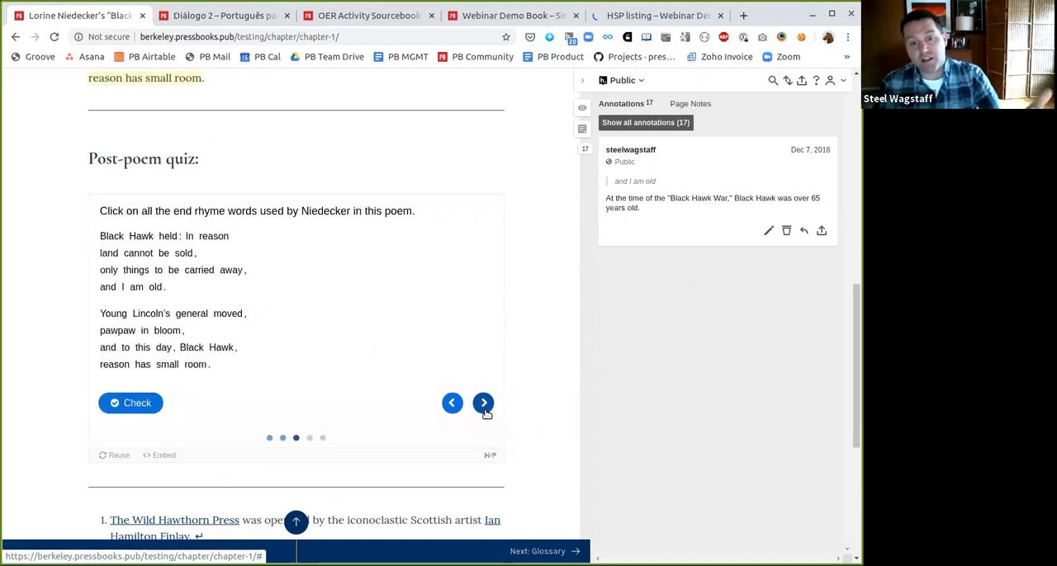
scroll(up, 3)
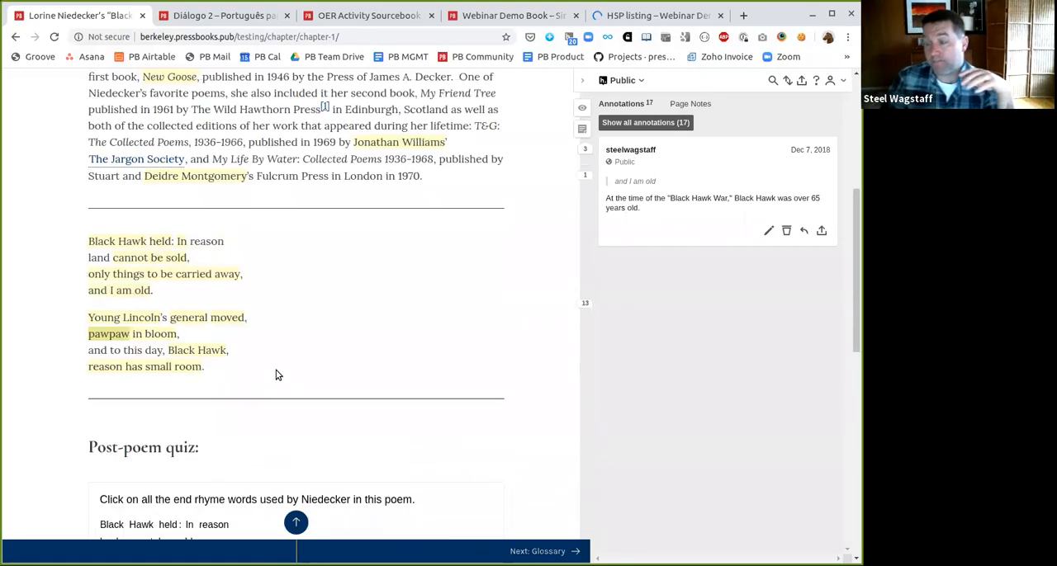
scroll(up, 3)
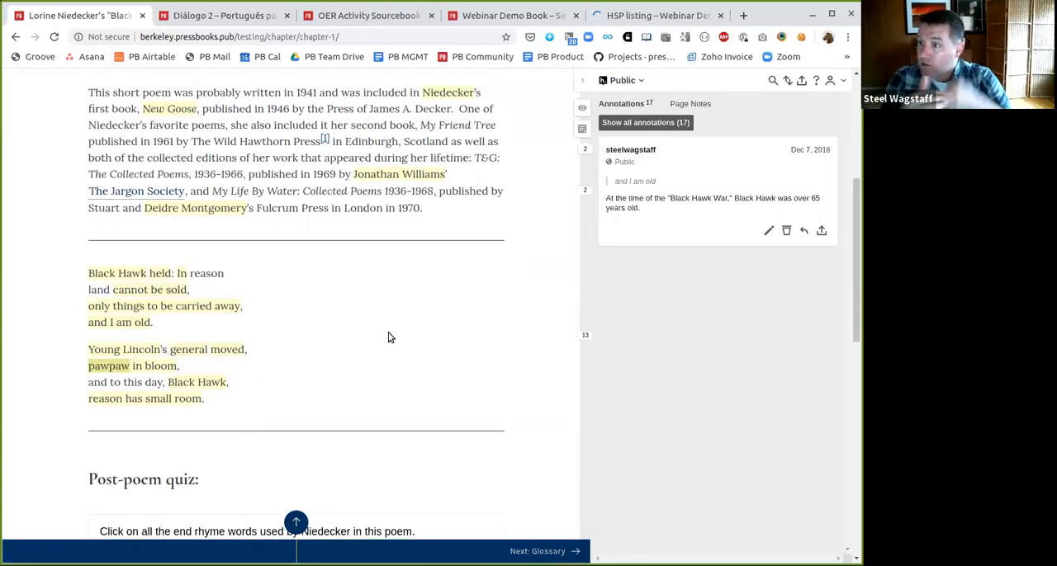
scroll(up, 3)
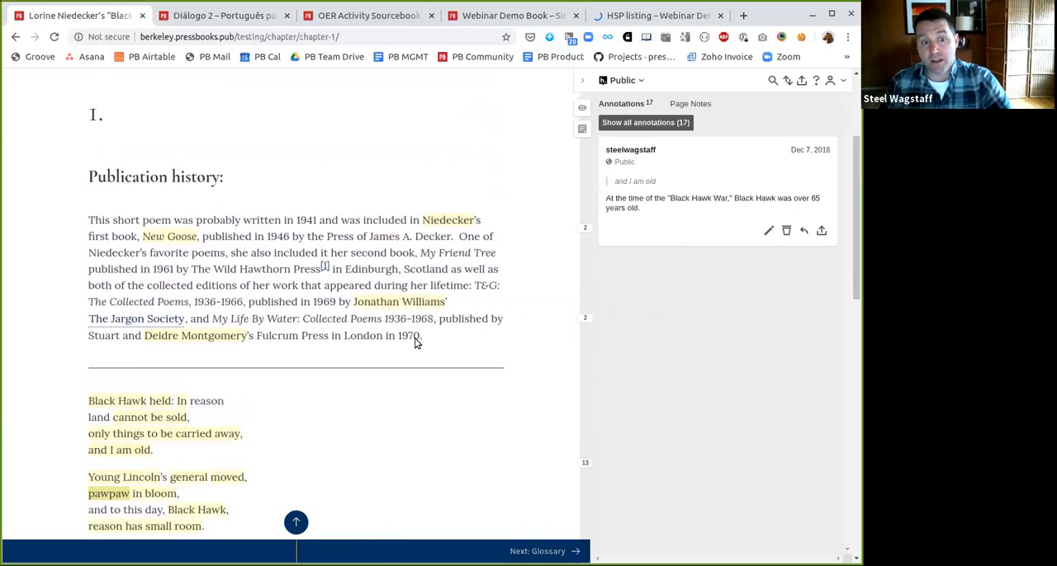
scroll(down, 3)
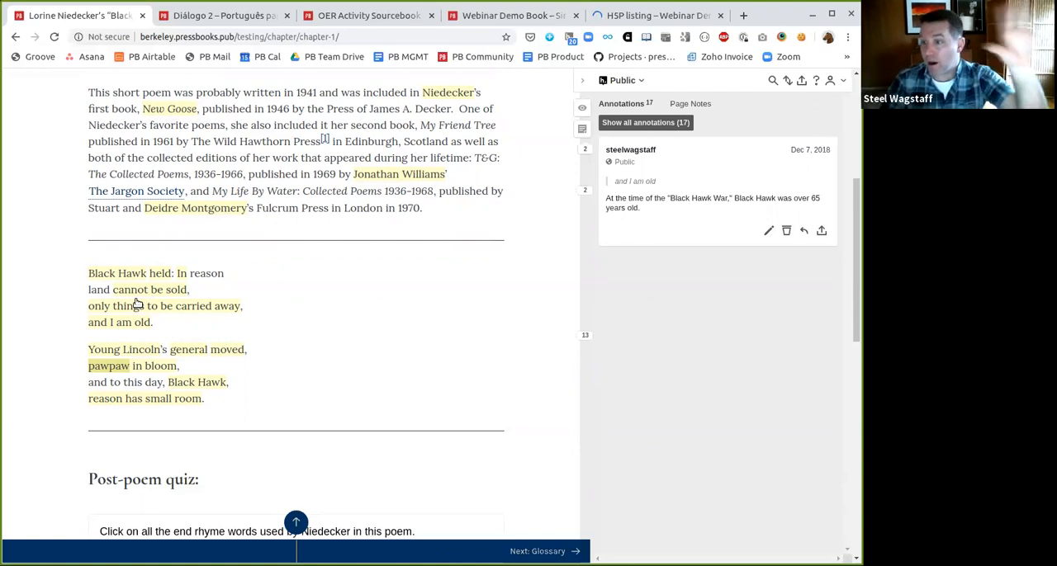
scroll(down, 3)
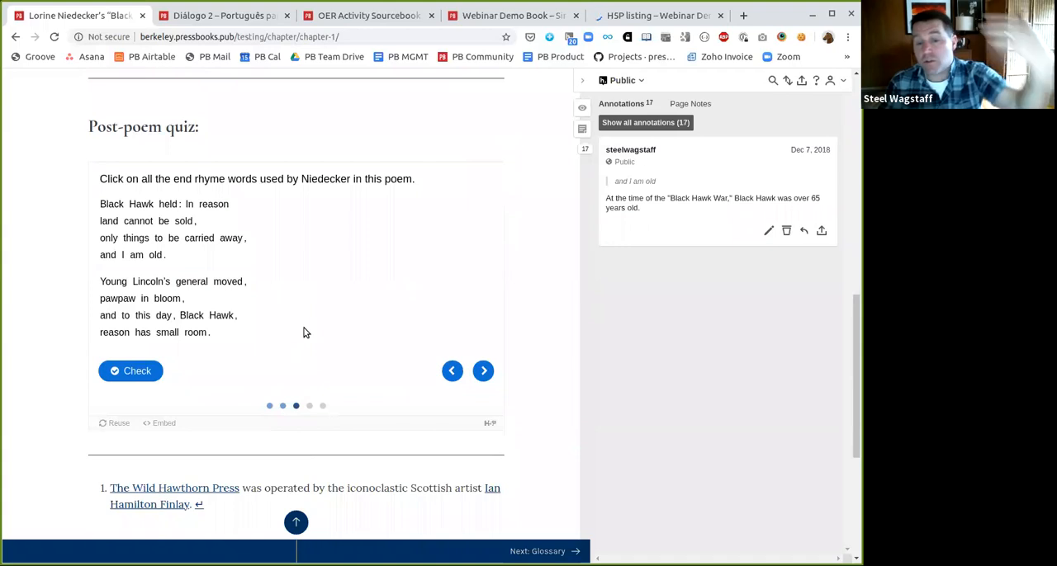
scroll(down, 3)
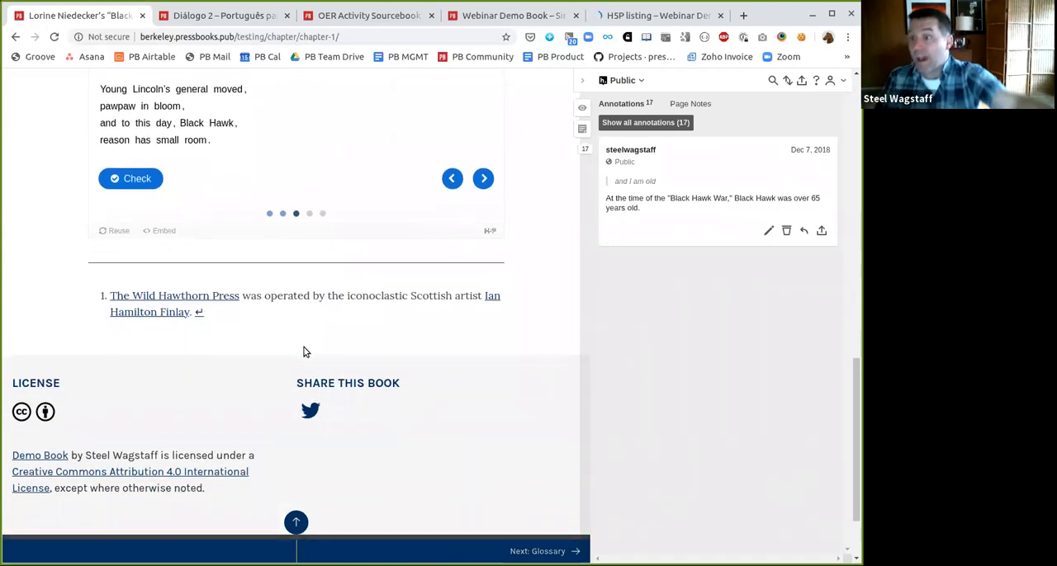
mouse_move(310, 301)
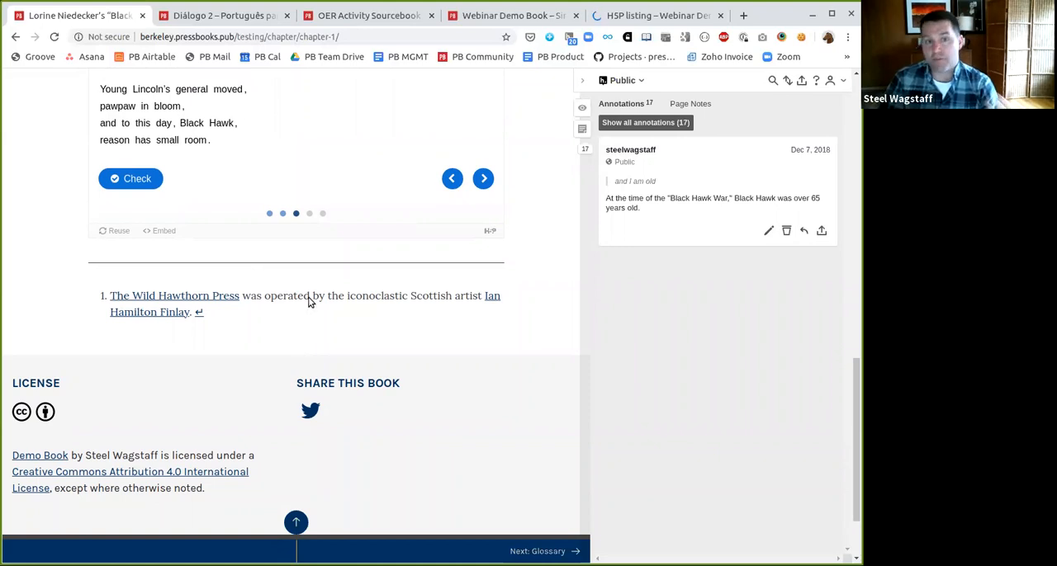
Step: Switch to the Diálogo 2 chapter and briefly play, then pause, the dialogue audio
click(223, 15)
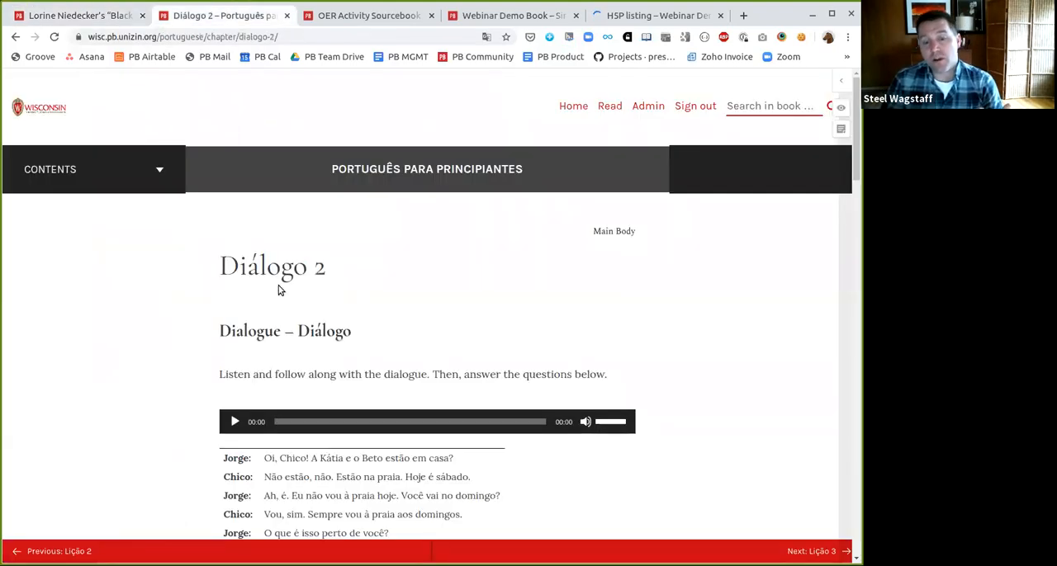
scroll(down, 3)
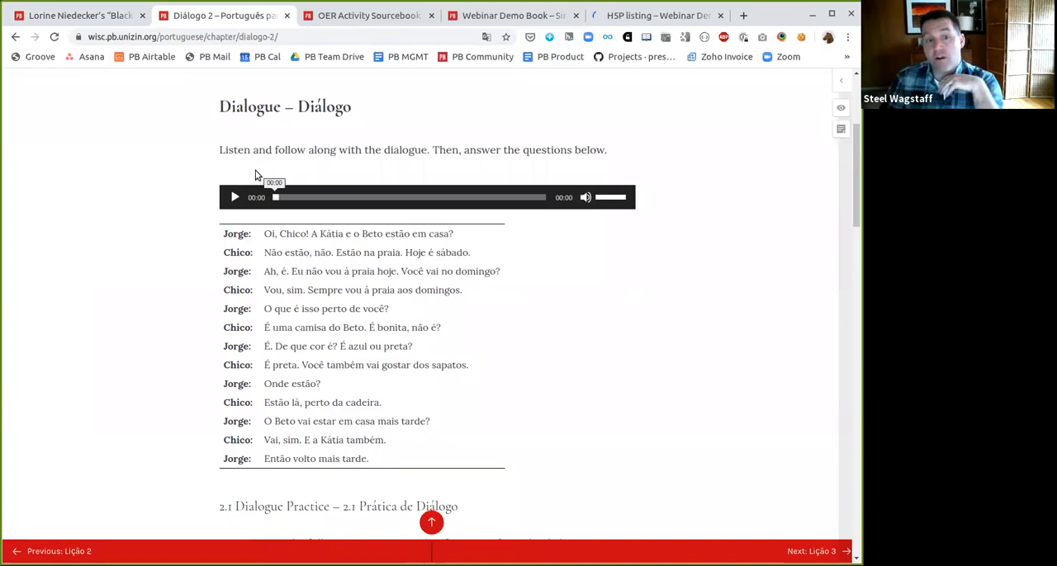
click(235, 196)
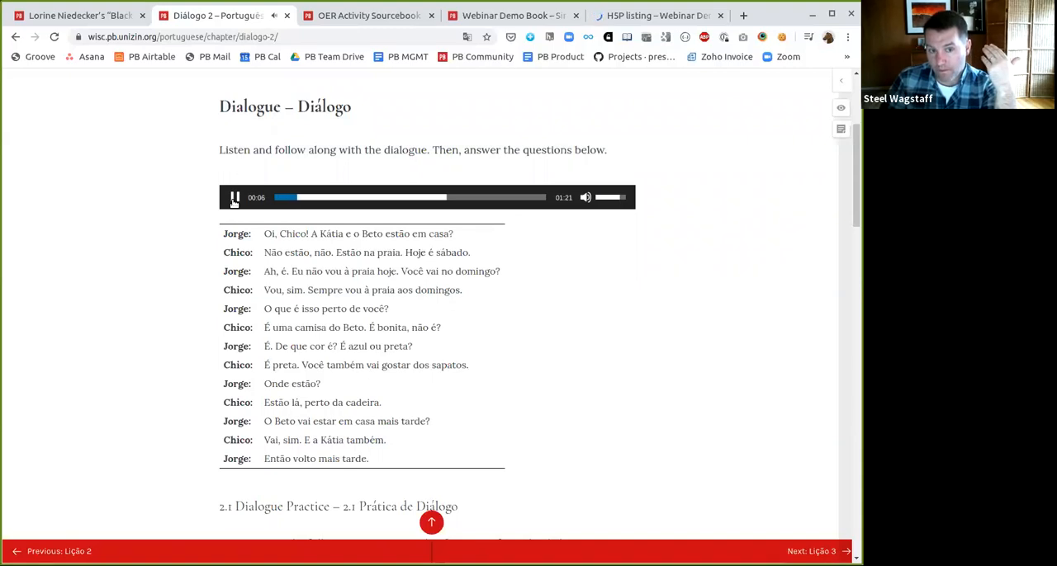
click(235, 197)
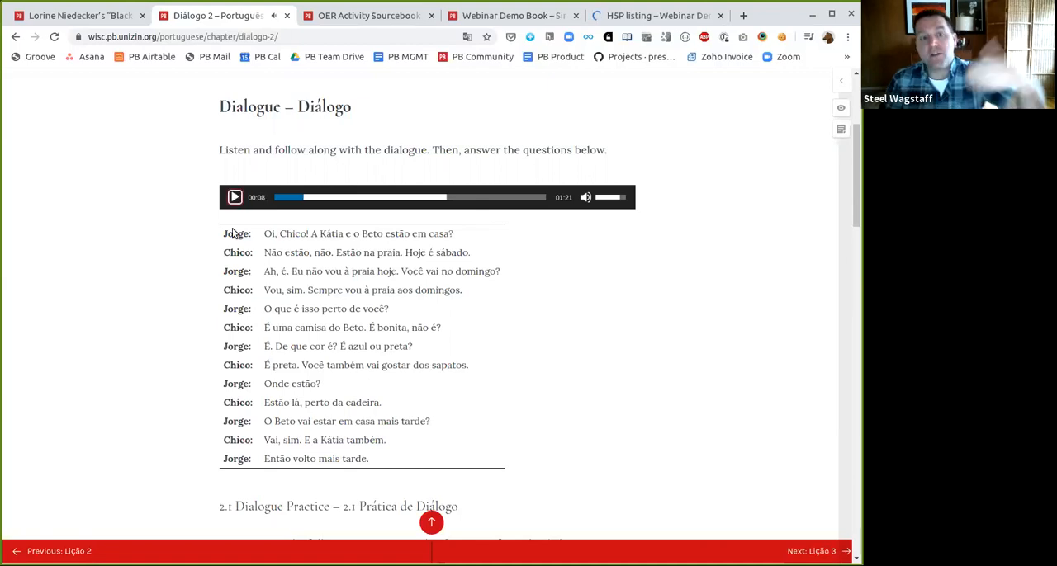
scroll(down, 3)
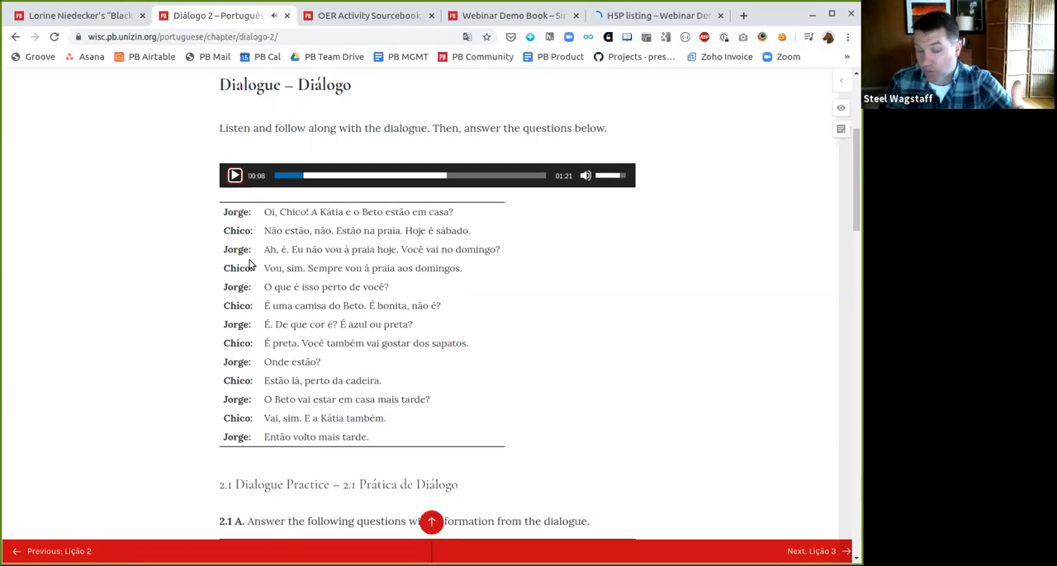
Step: Mark three words in the Diálogo 2 exercise and check them, scoring 0 of 8
scroll(down, 3)
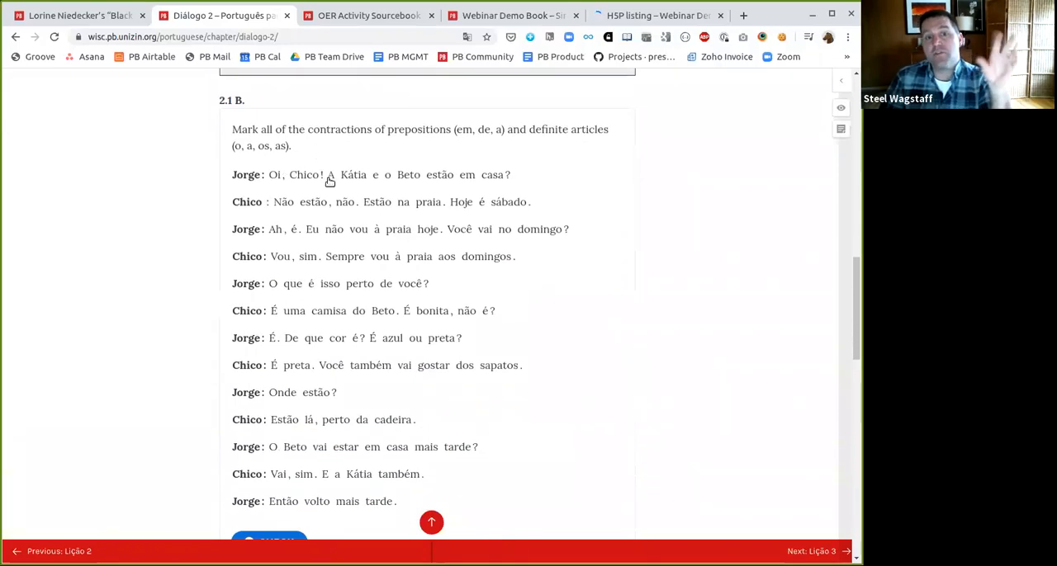
mouse_move(495, 204)
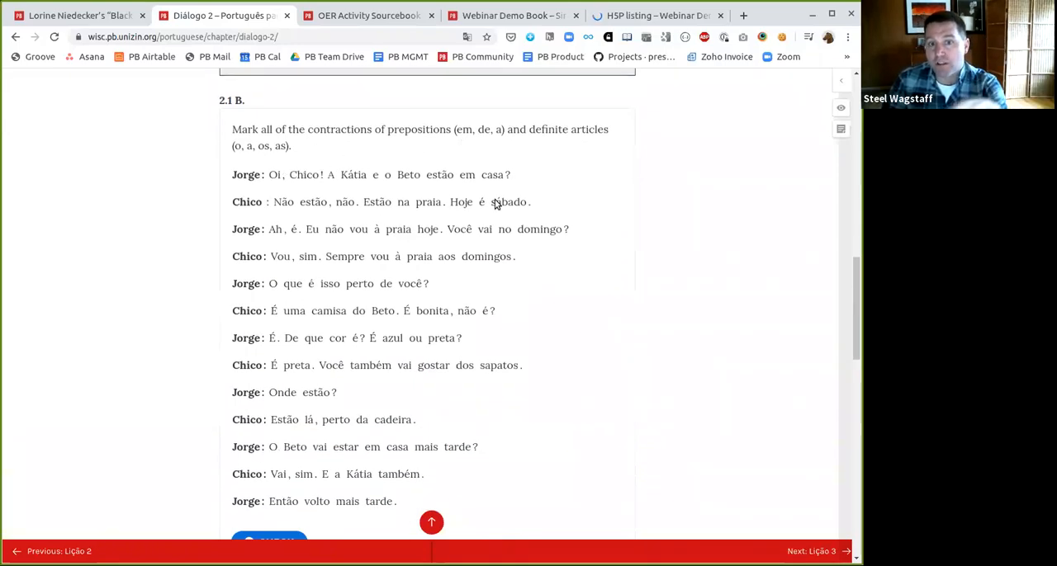
scroll(down, 3)
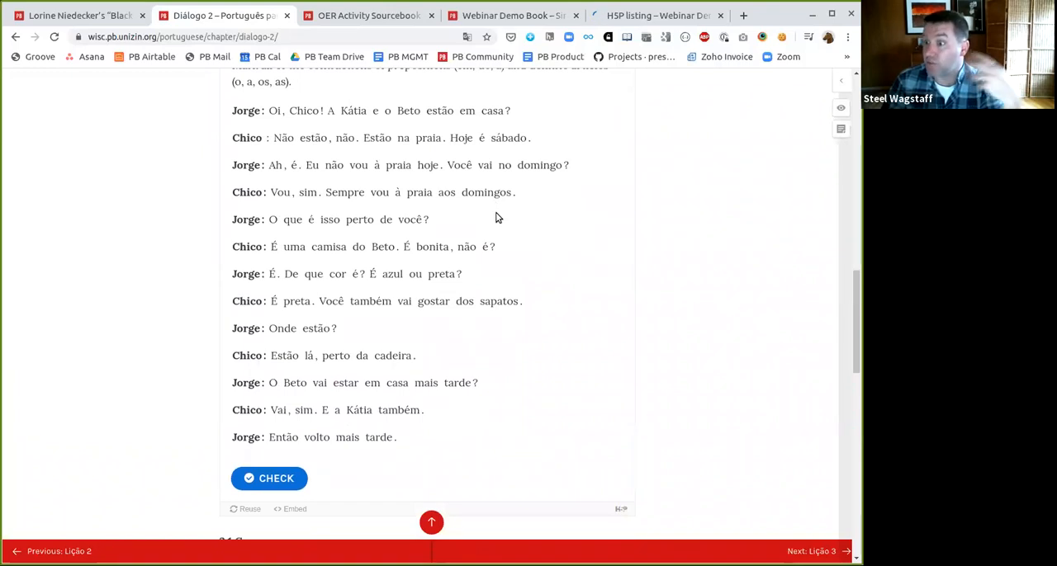
double_click(507, 138)
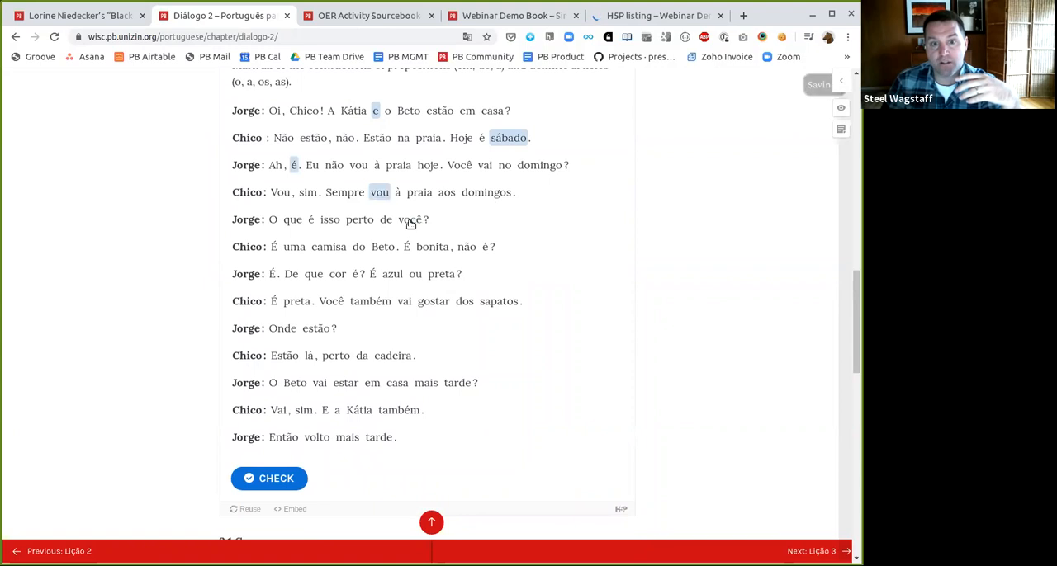
drag(234, 247, 276, 247)
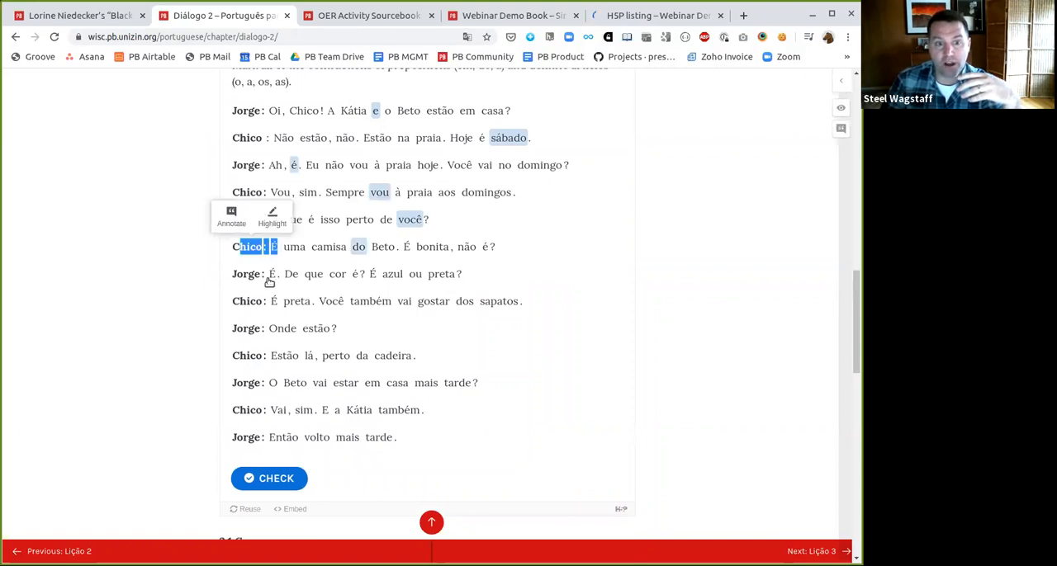
click(316, 359)
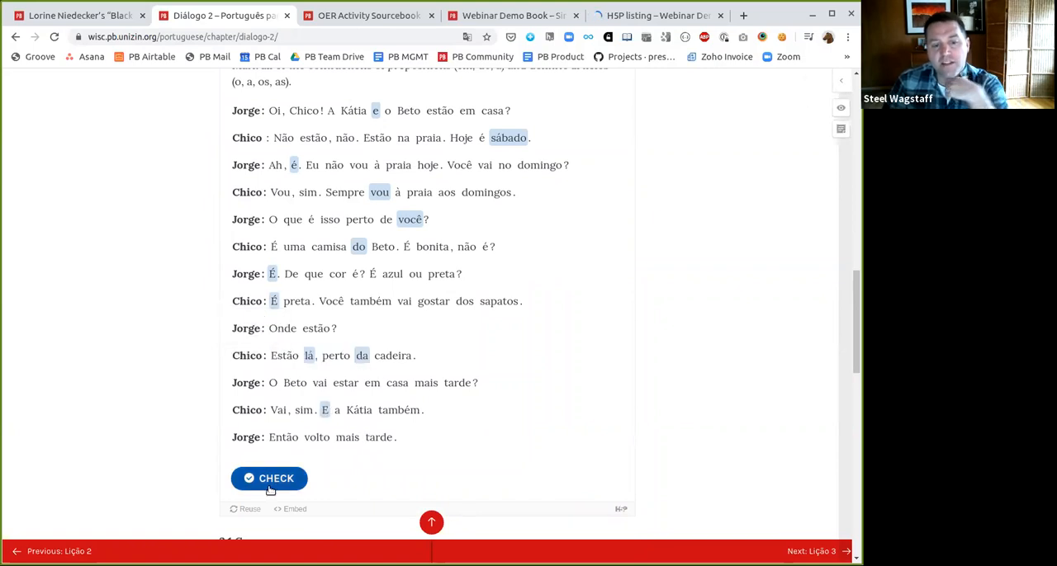
click(269, 479)
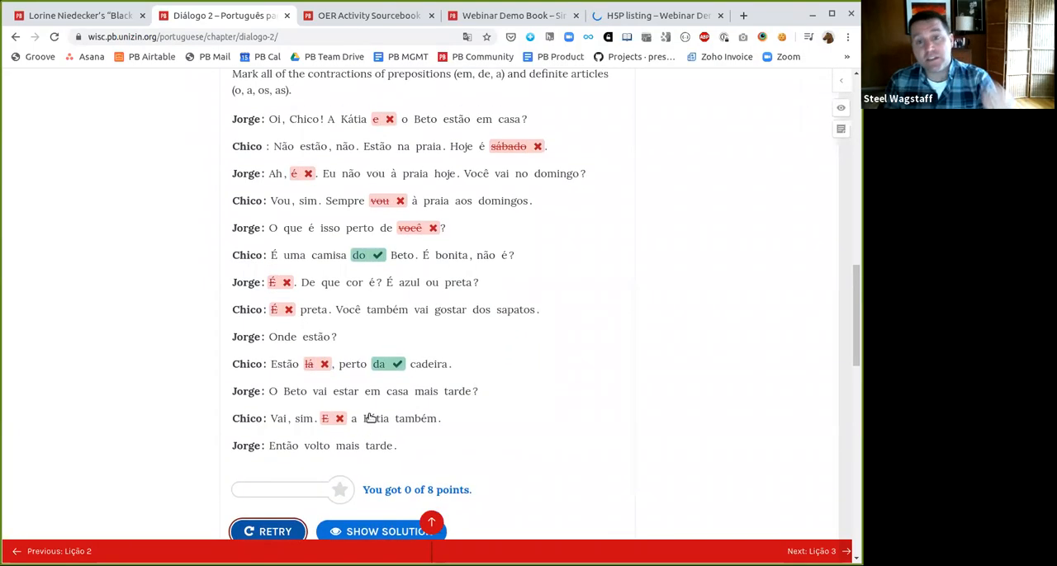
Step: Scroll through the checked exercise and the 2.1 B and 2.1 C activities
scroll(up, 3)
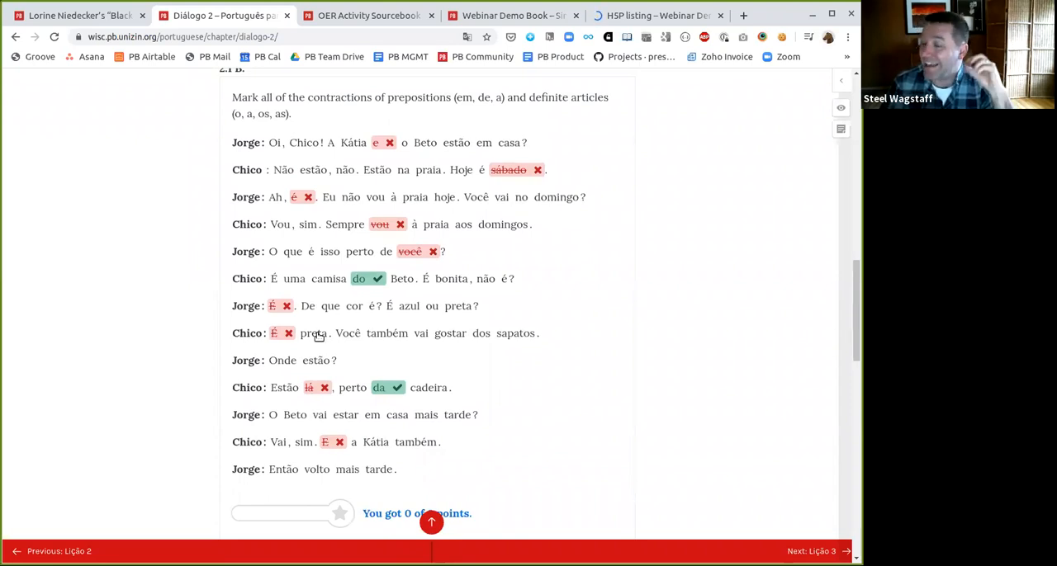
scroll(down, 3)
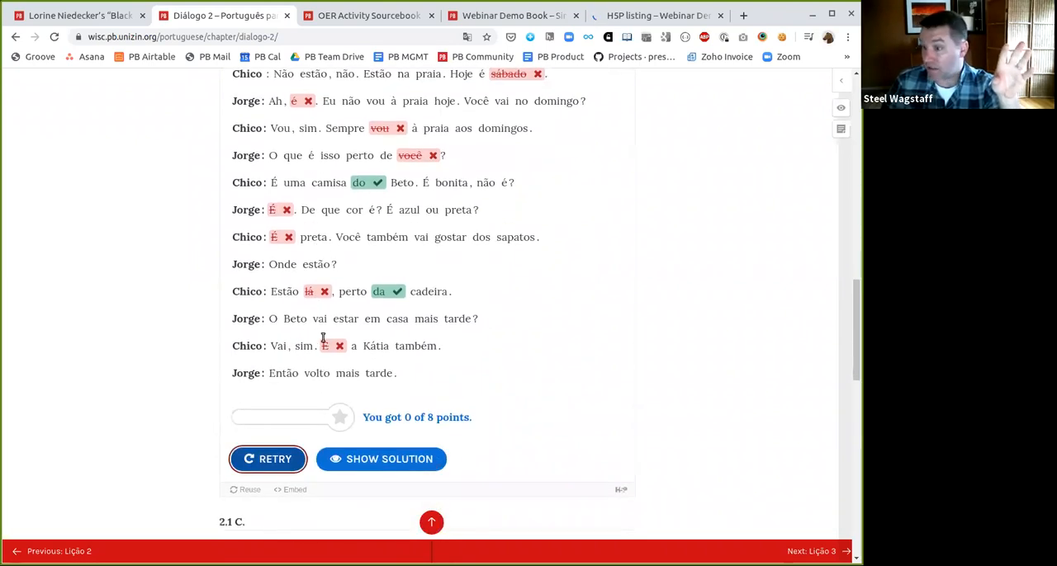
scroll(up, 3)
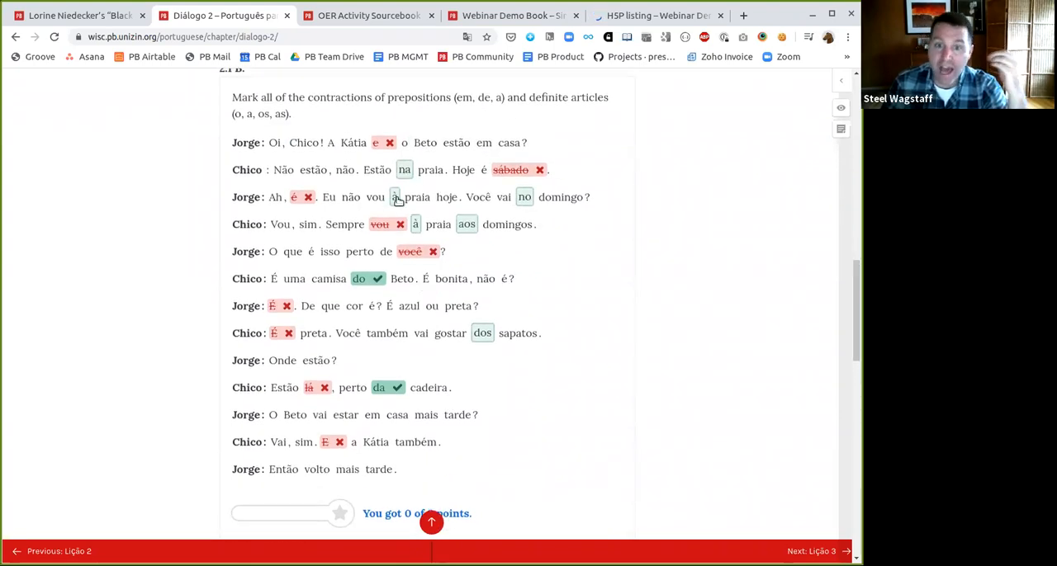
scroll(down, 3)
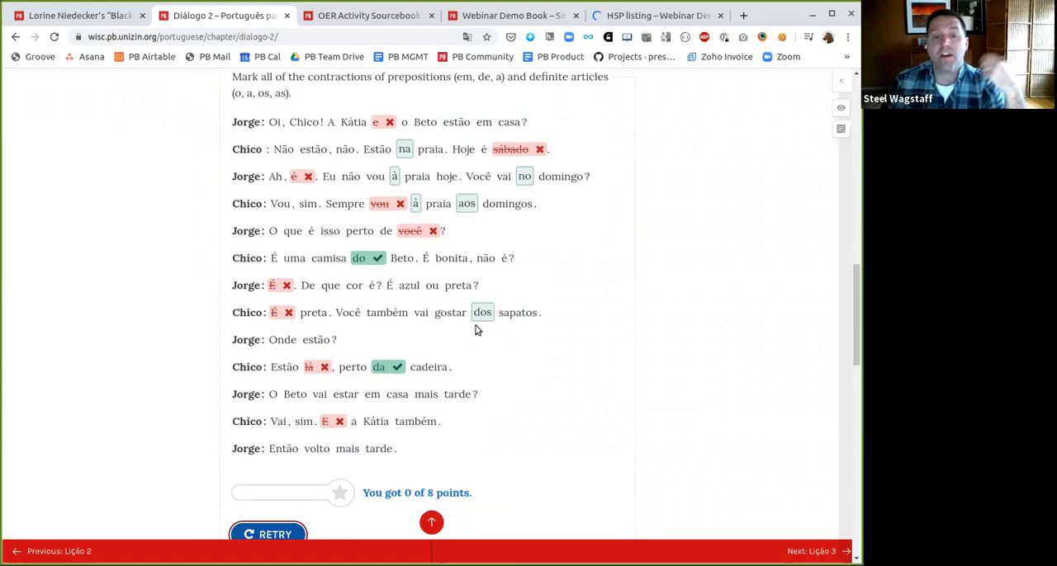
scroll(down, 3)
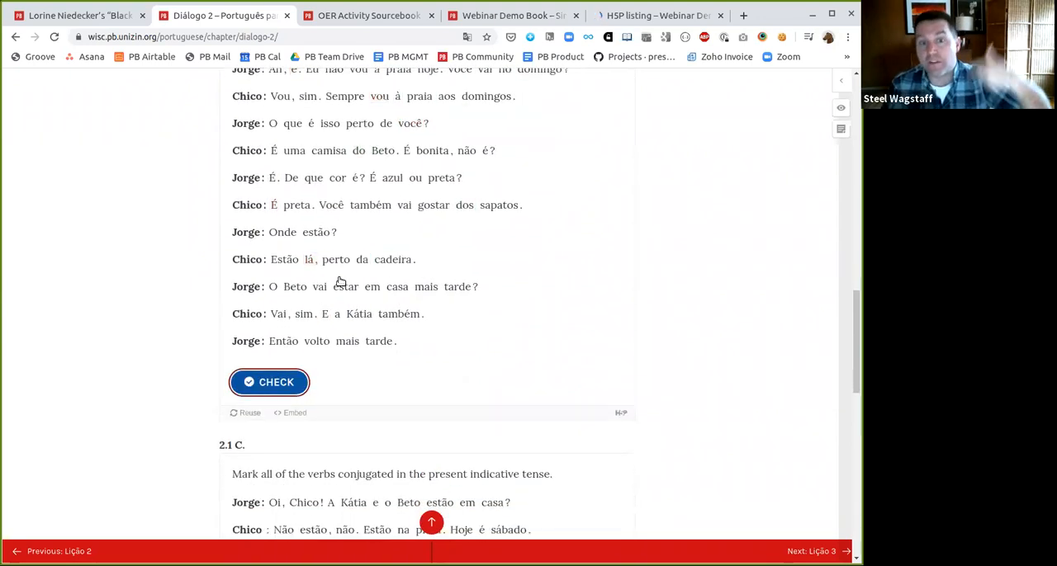
scroll(up, 3)
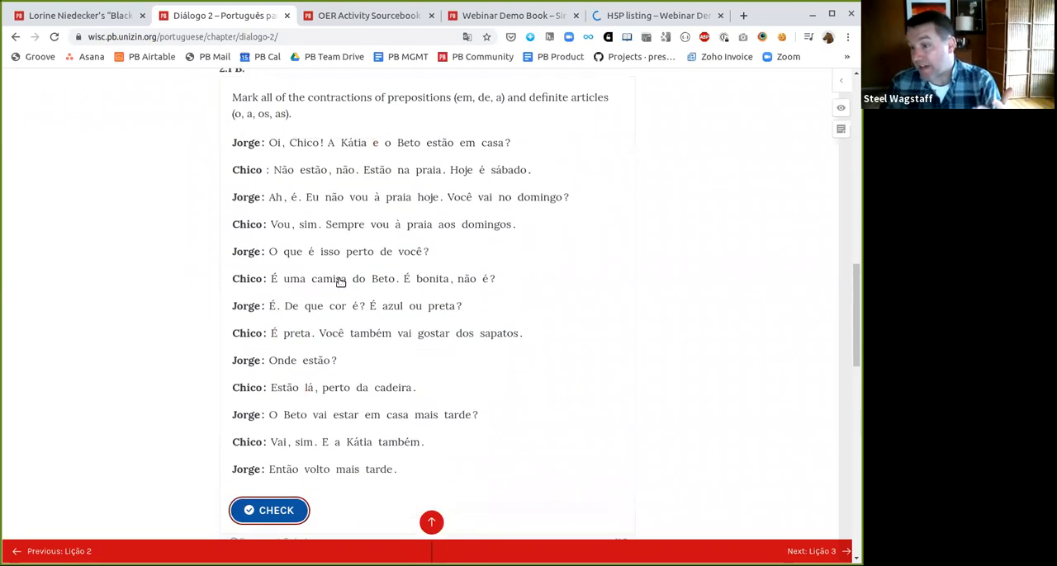
scroll(down, 3)
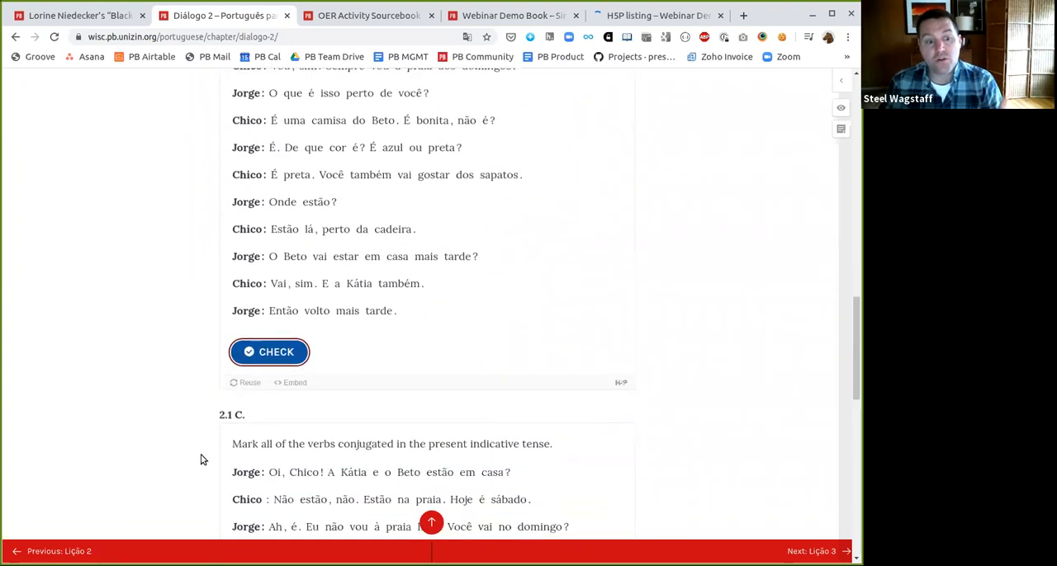
Step: Open Lição 2 and attempt the 2.2 A country blanks, scoring 0 of 6
click(59, 550)
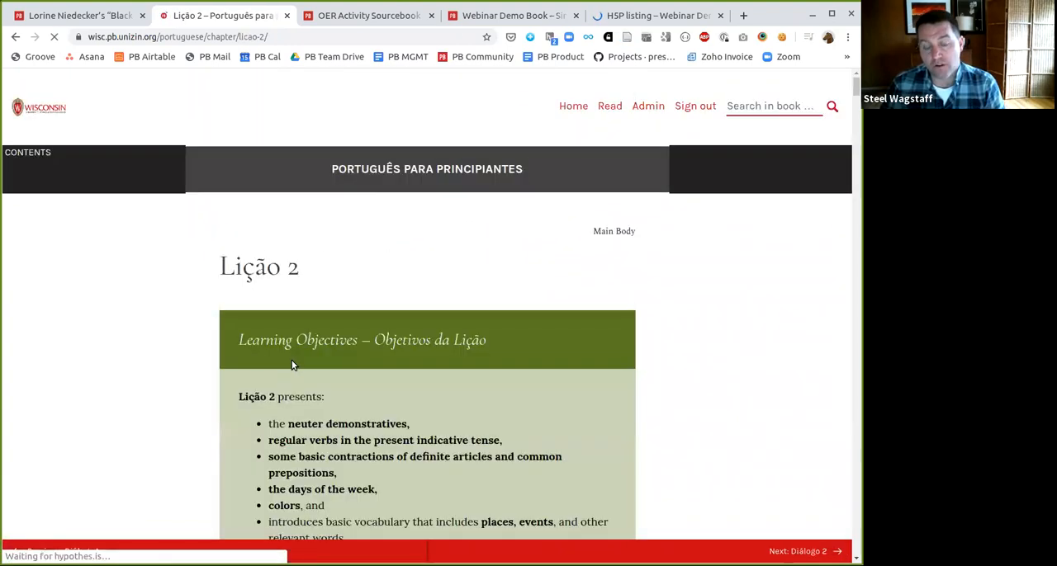
scroll(down, 3)
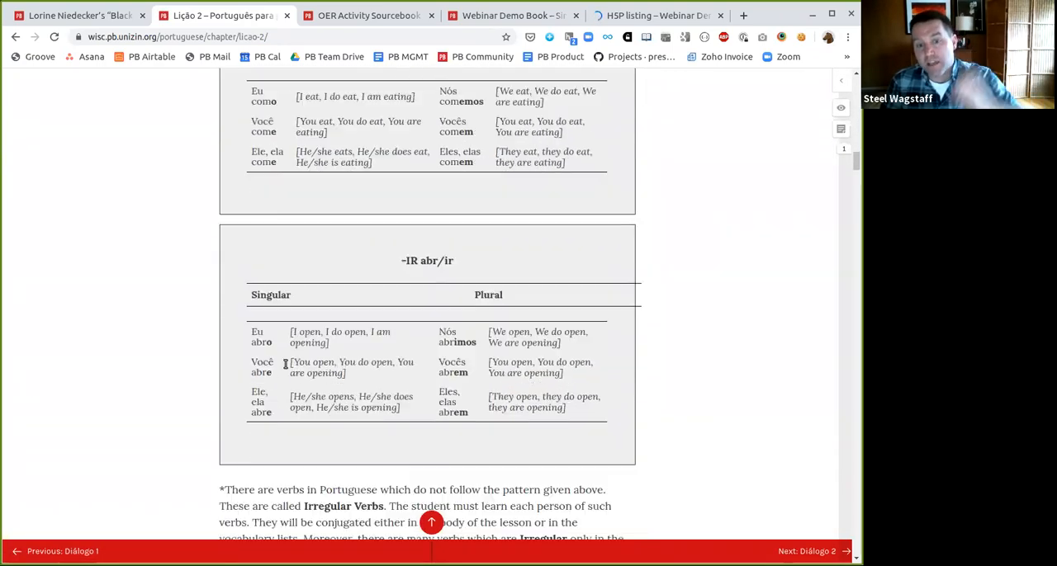
scroll(down, 3)
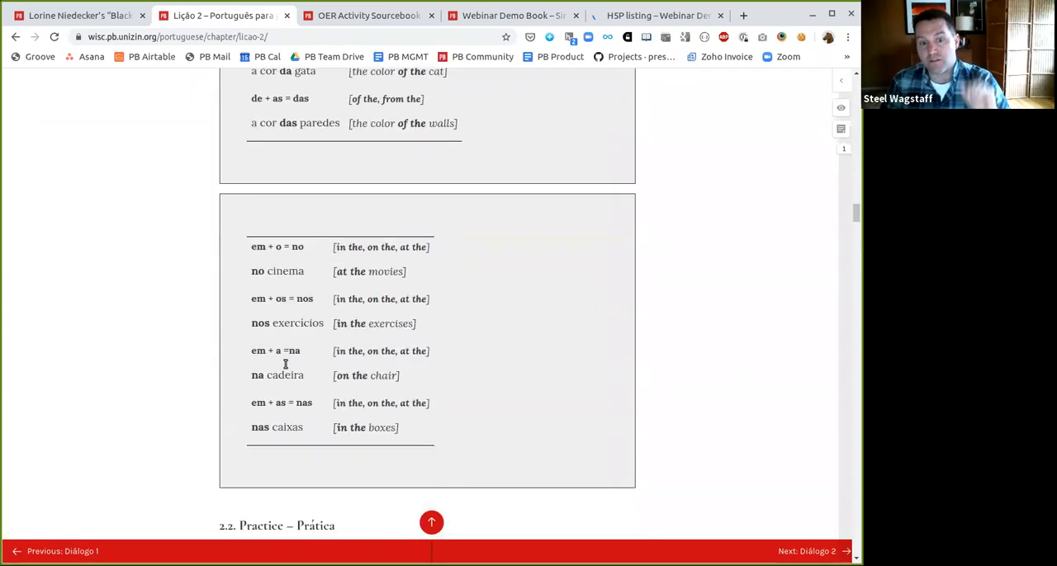
scroll(down, 3)
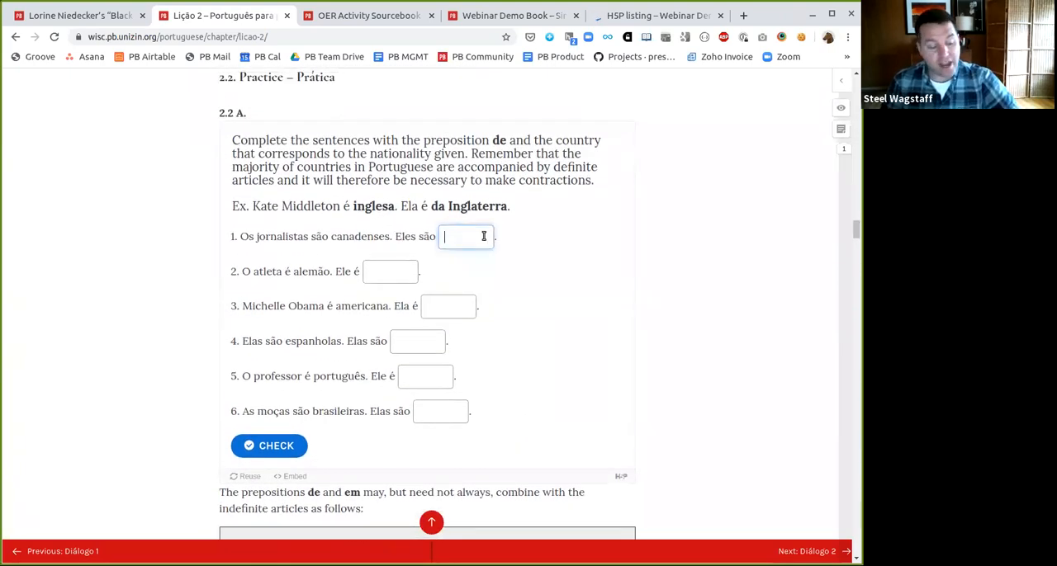
text(faae)
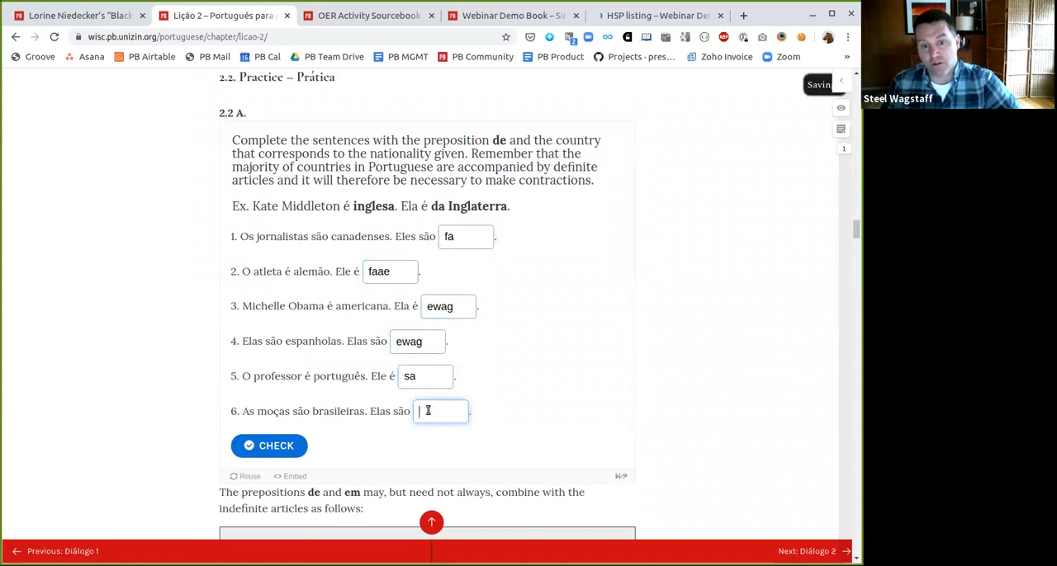
click(268, 446)
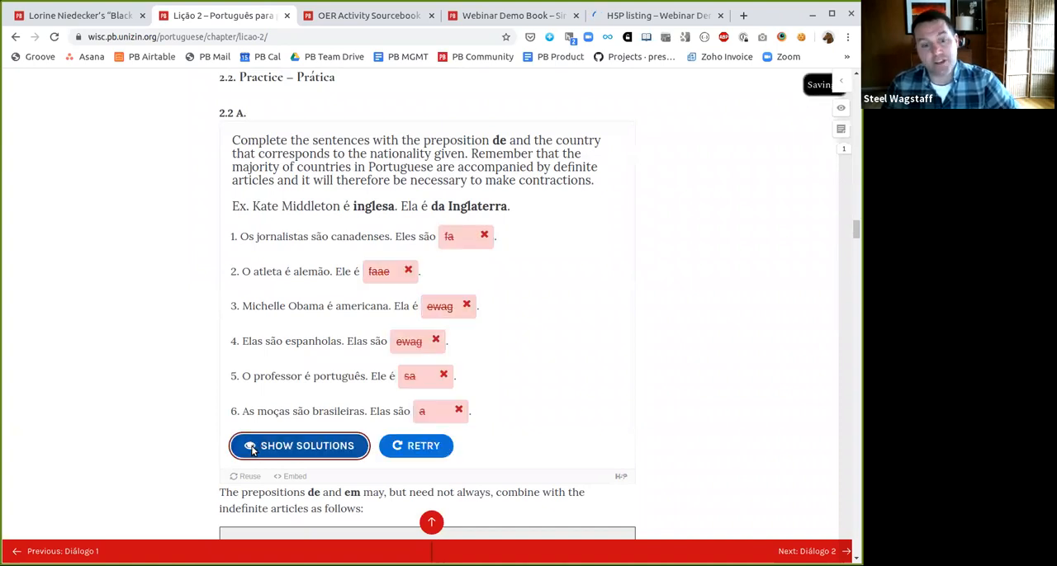
Step: Show the solutions, retry with 'da Alemanha', and score 1 of 6
click(299, 446)
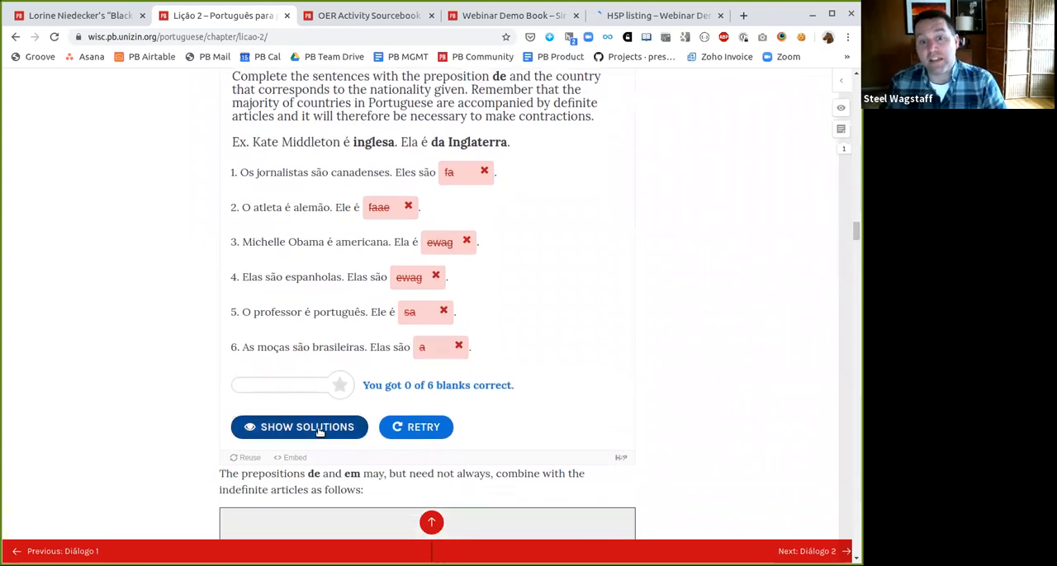
click(306, 426)
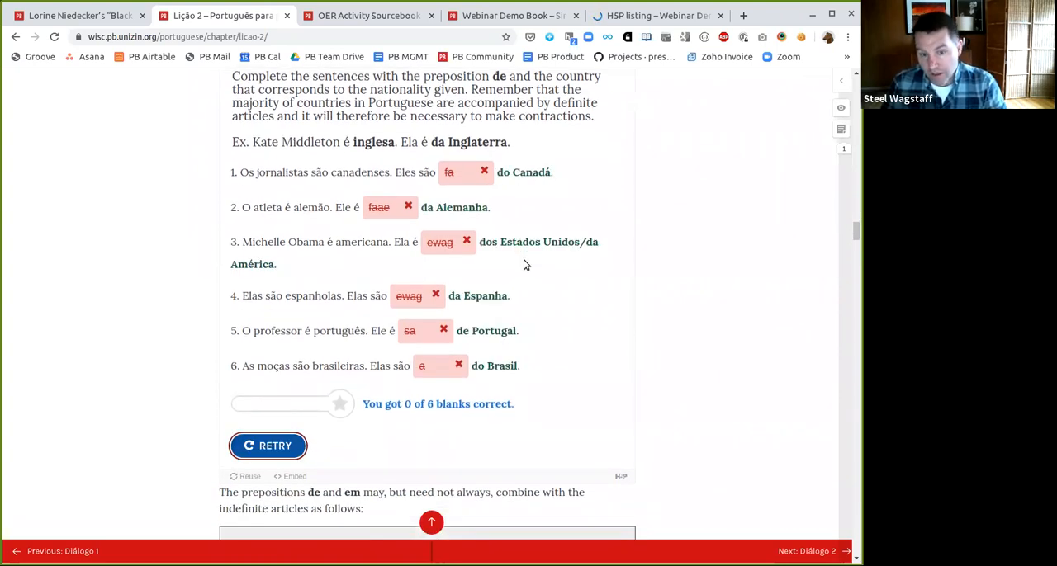
mouse_move(507, 221)
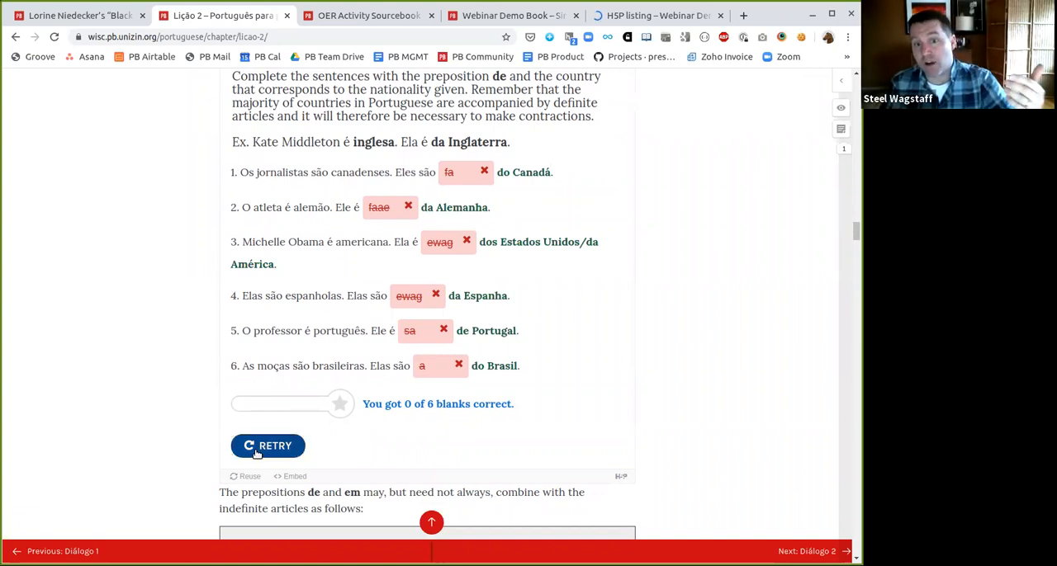
click(267, 446)
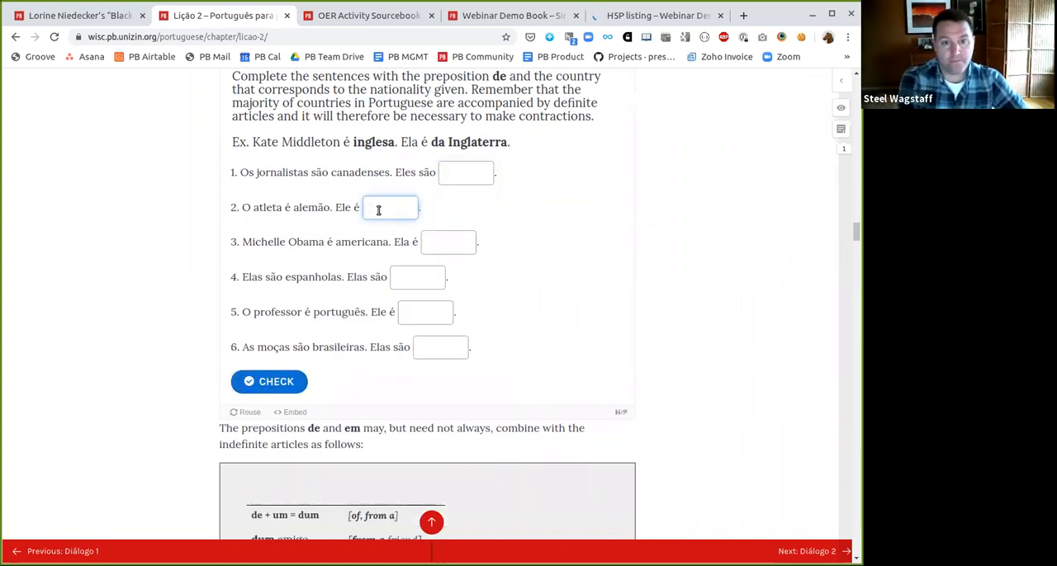
text(da Al)
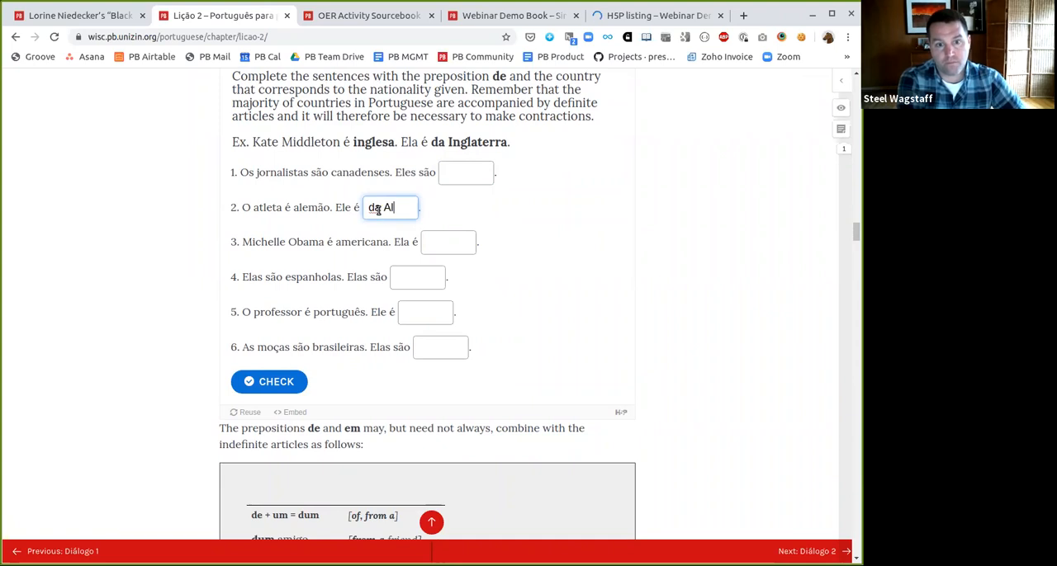
text(Alemanha)
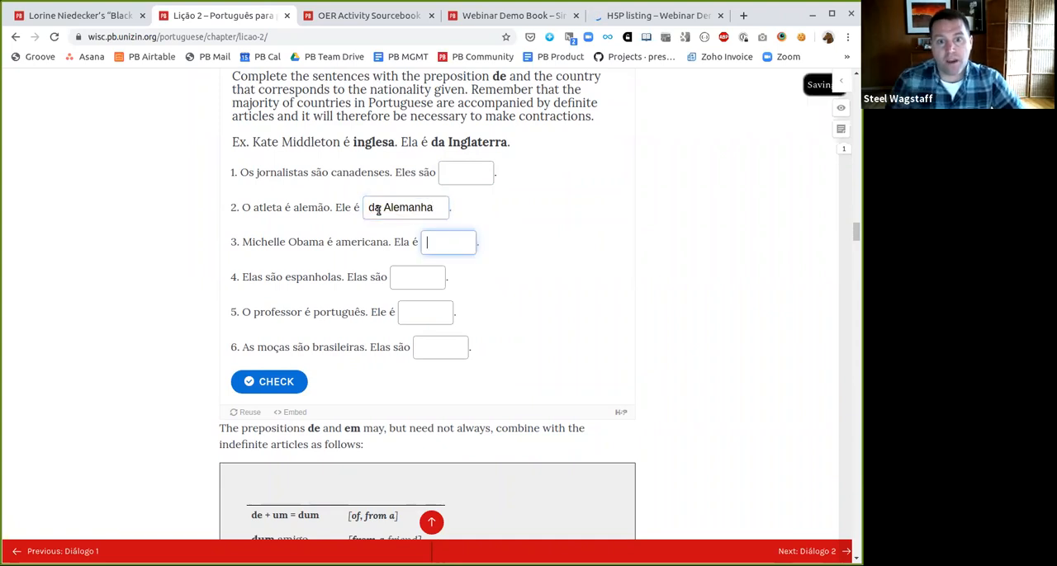
click(268, 382)
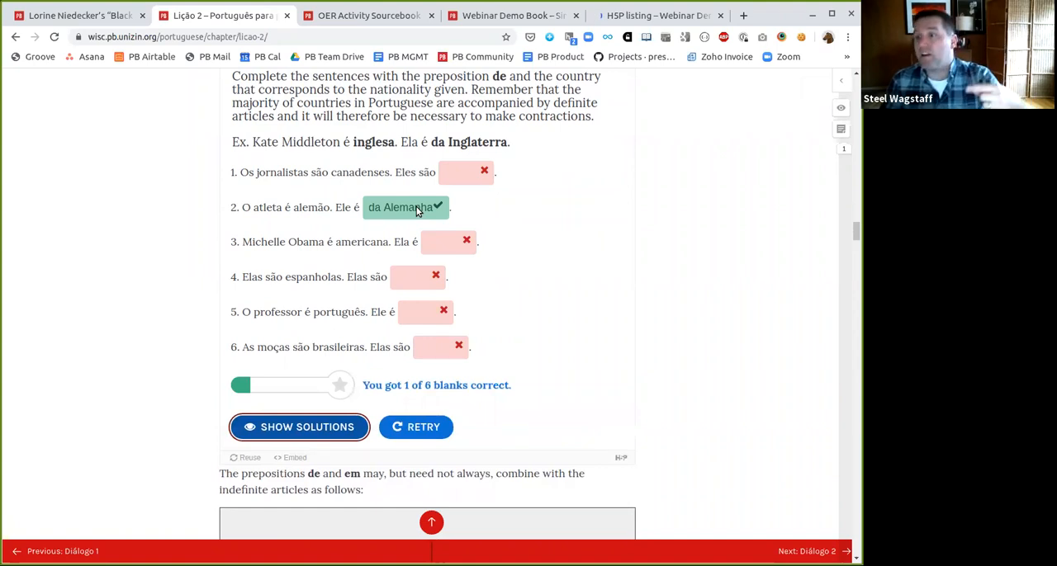
Step: Scroll down Lição 2 to the colour-agreement exercise and click its first blank
scroll(down, 3)
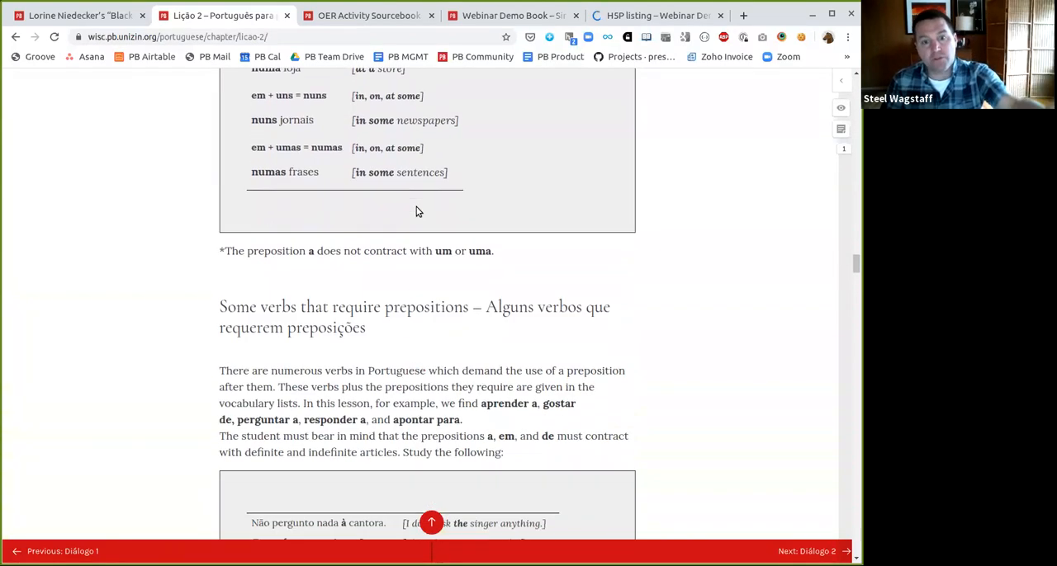
scroll(down, 3)
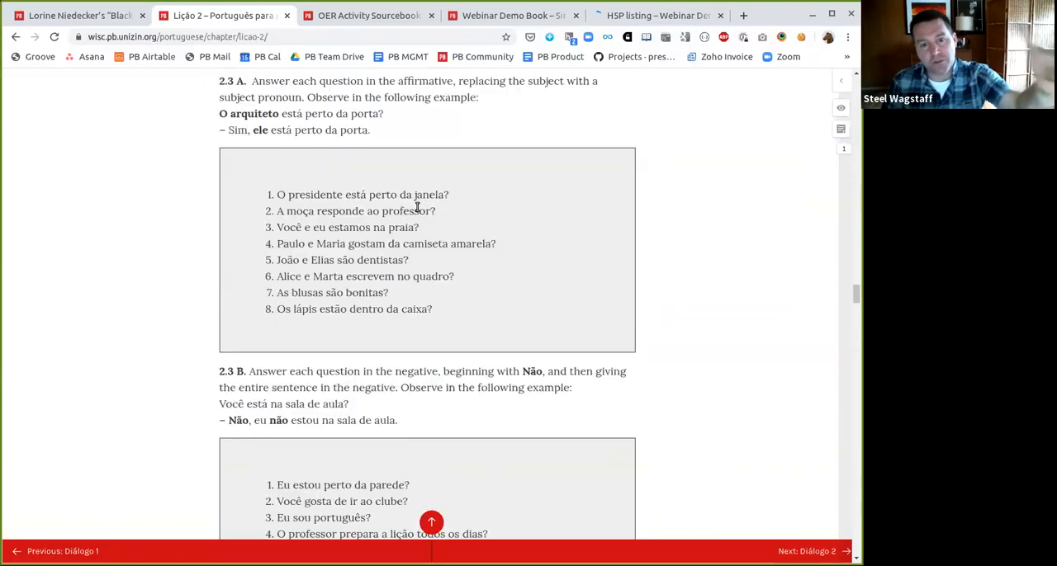
scroll(up, 3)
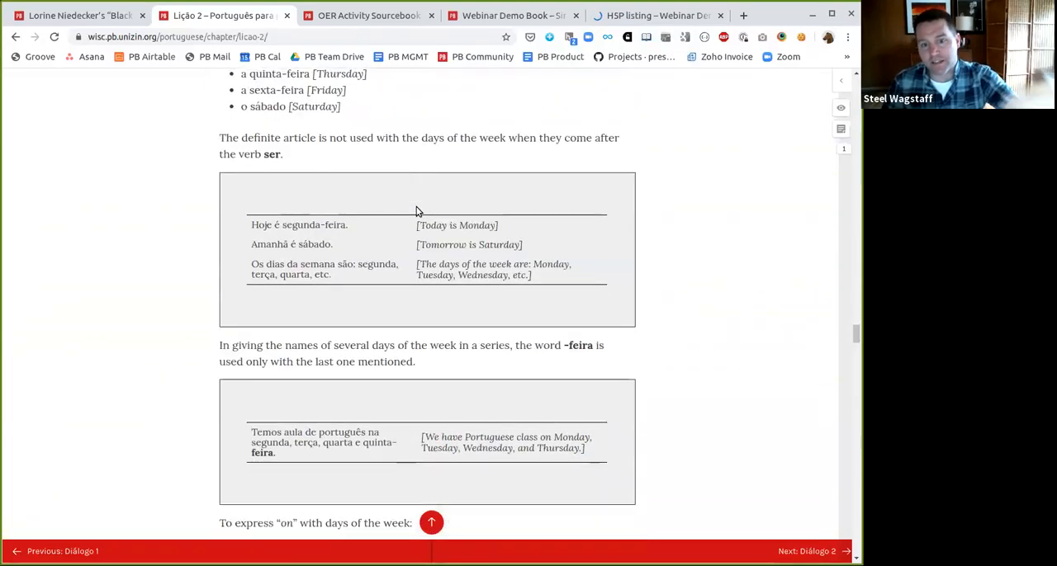
scroll(down, 3)
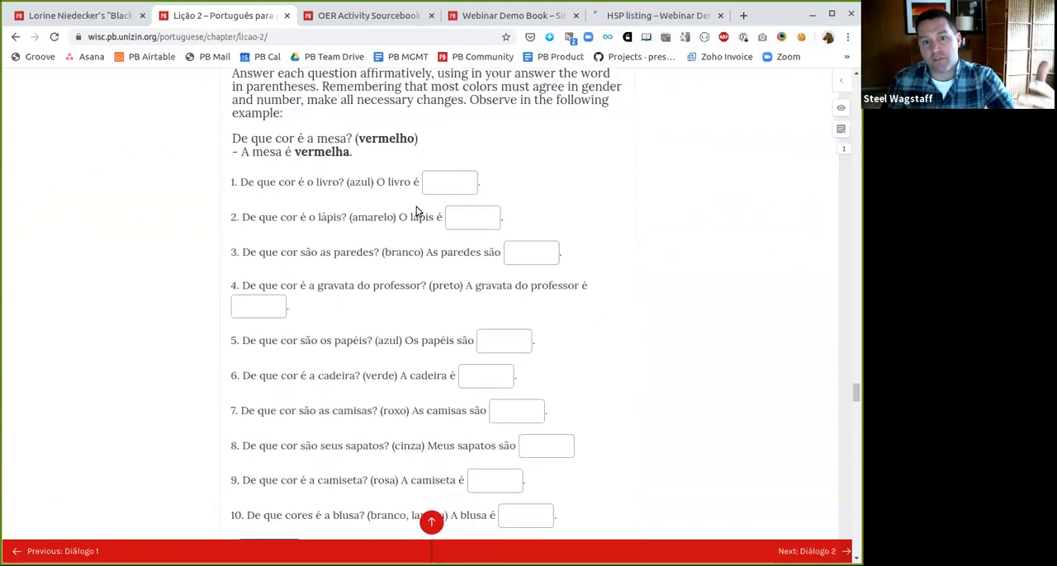
click(449, 182)
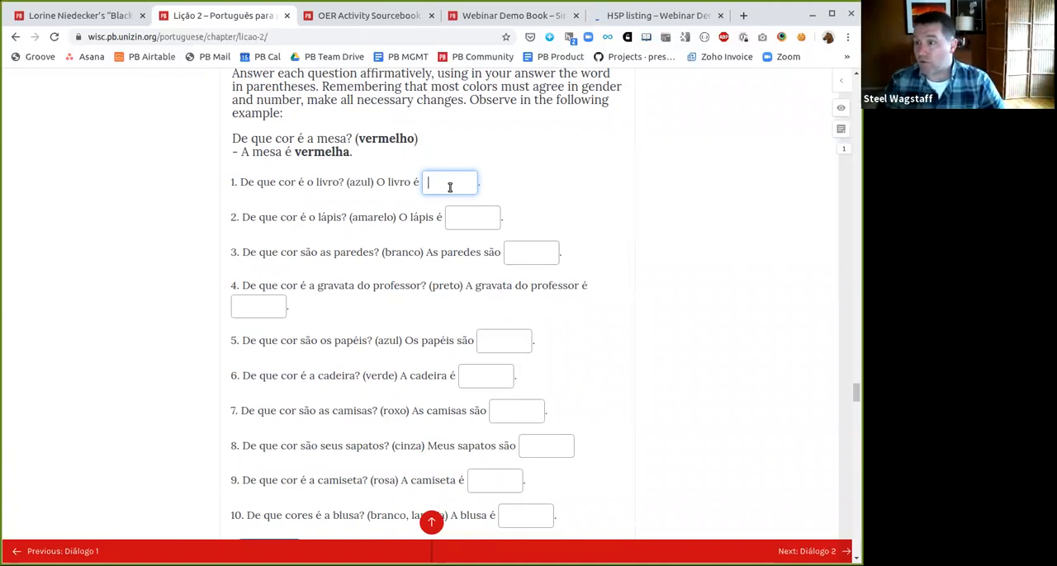
mouse_move(353, 162)
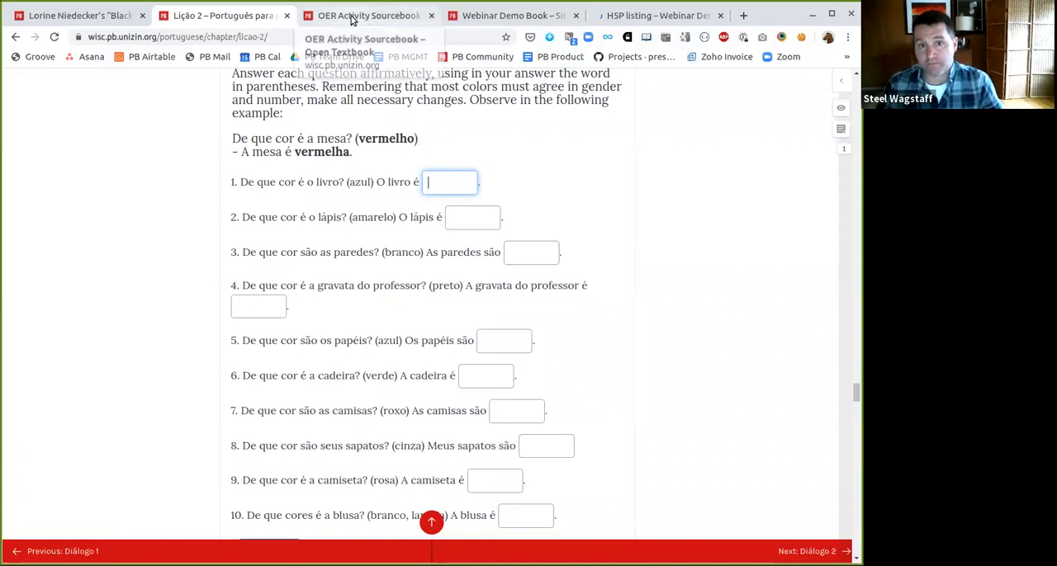
Step: Switch via the OER Activity Sourcebook tab to the Webinar Demo Book
click(367, 15)
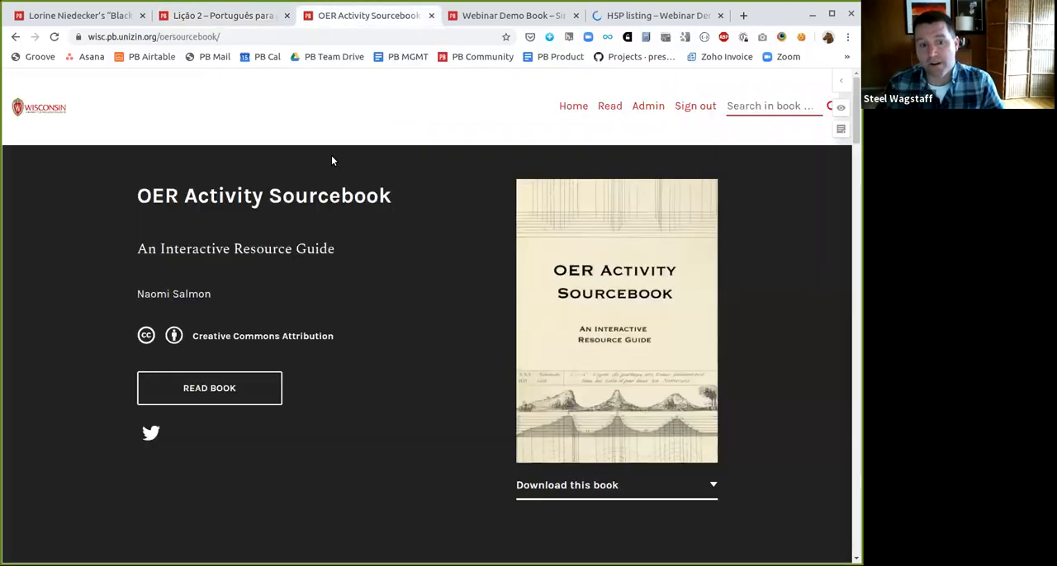
mouse_move(259, 222)
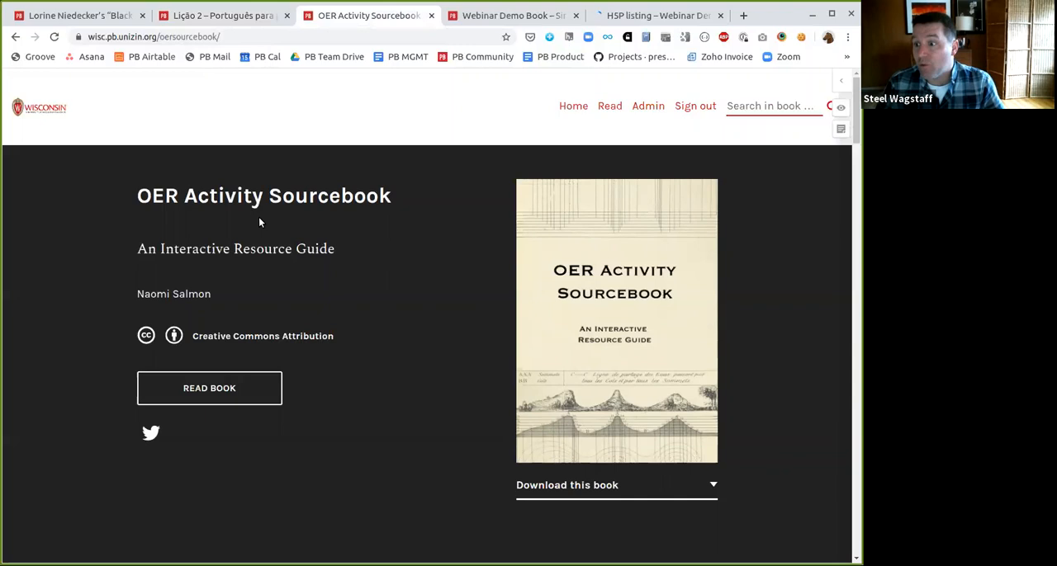
mouse_move(464, 44)
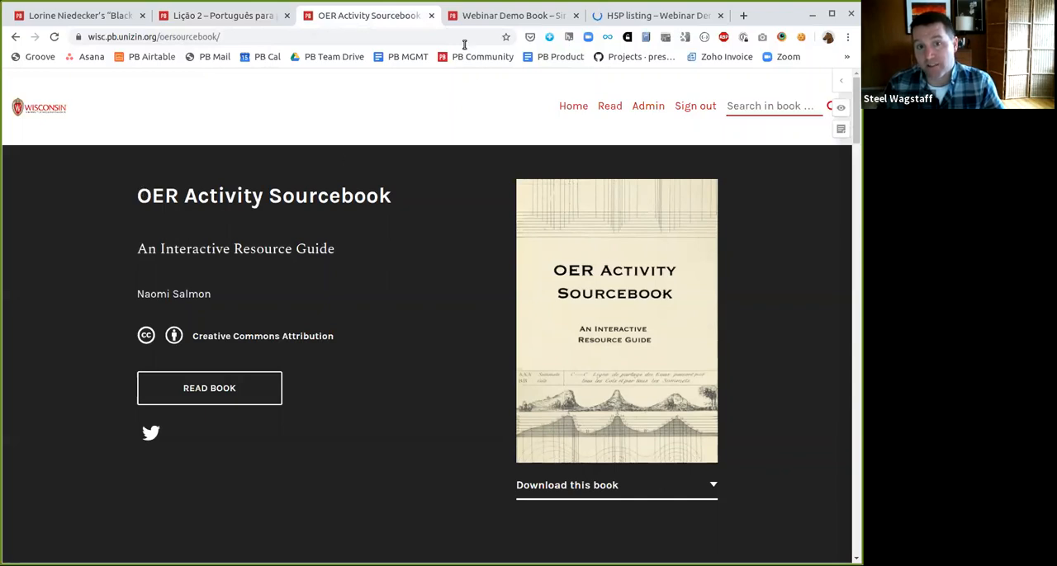
click(512, 15)
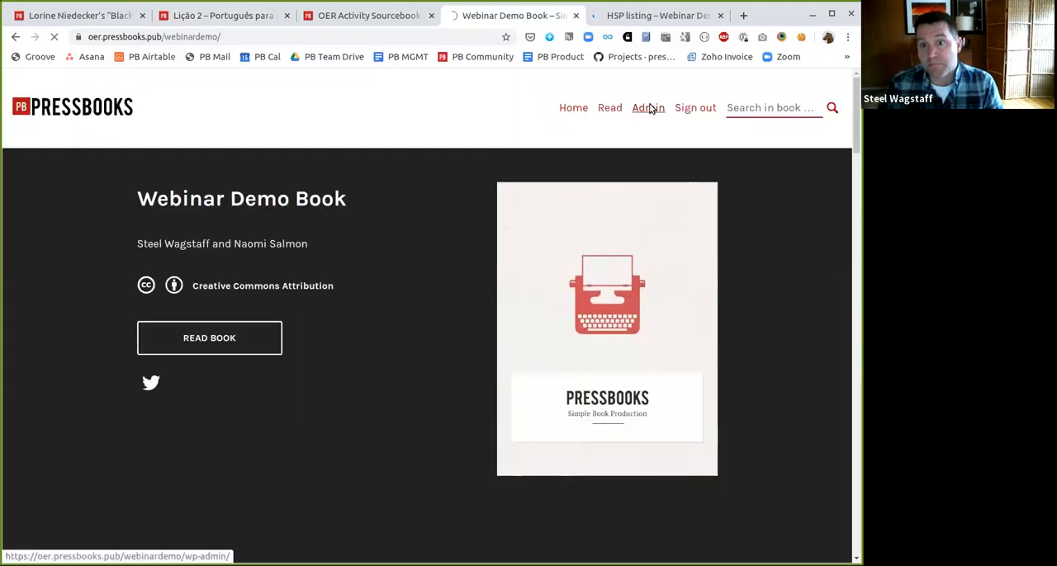
Step: From the Webinar Demo Book admin, go to All H5P Content and Add New
click(648, 108)
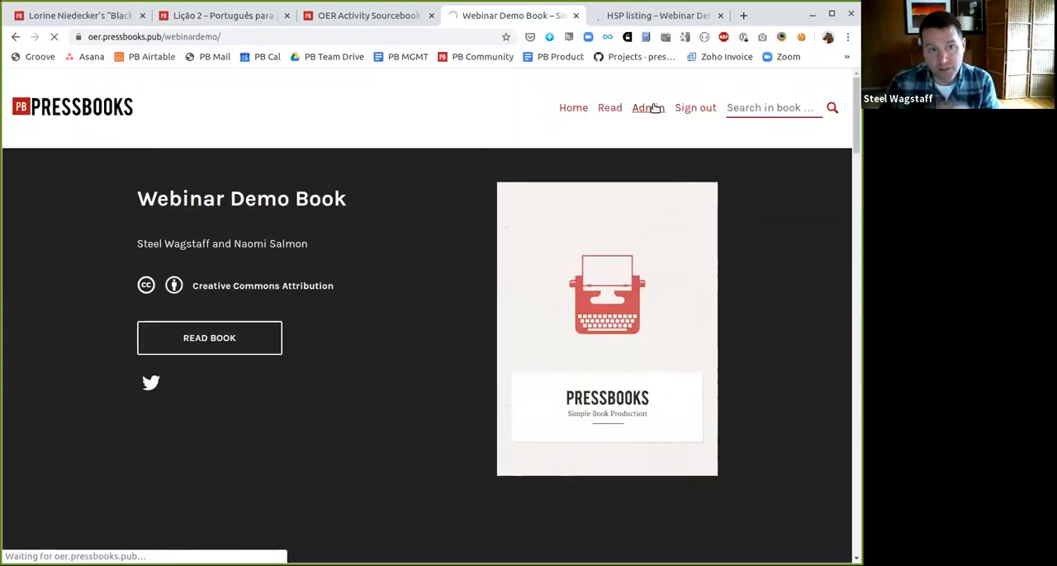
click(642, 108)
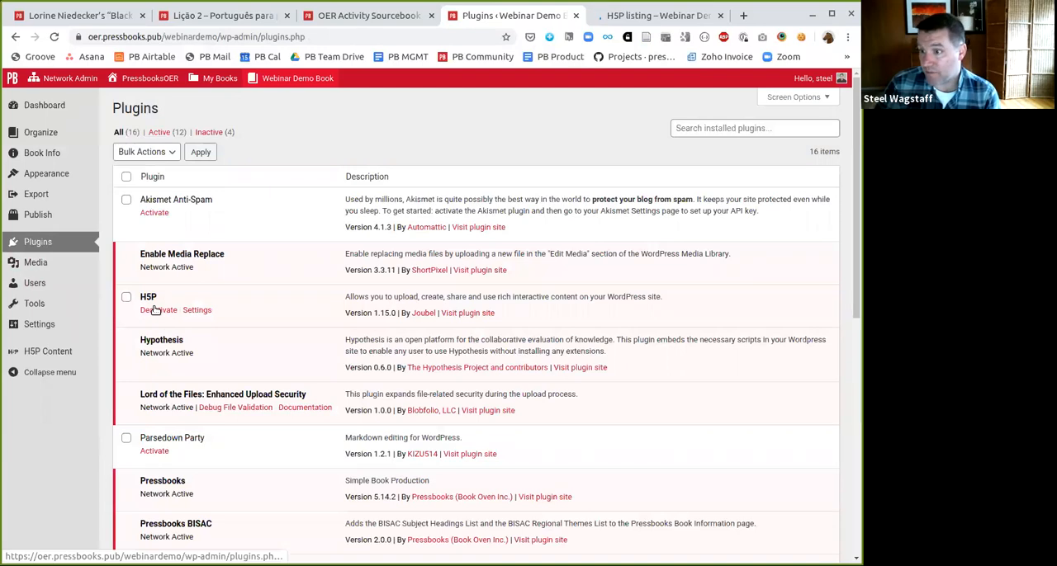
mouse_move(158, 310)
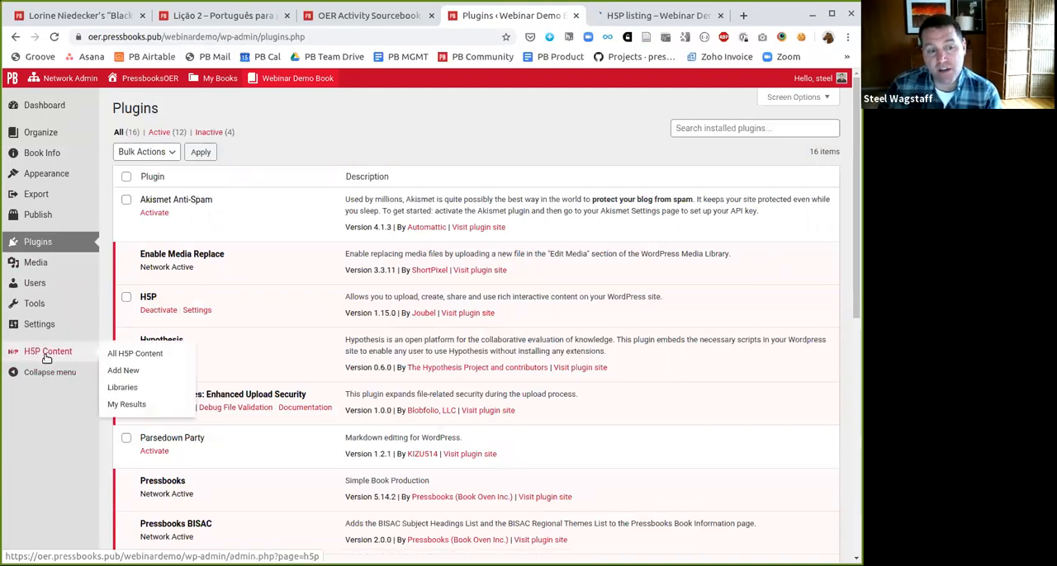
click(135, 353)
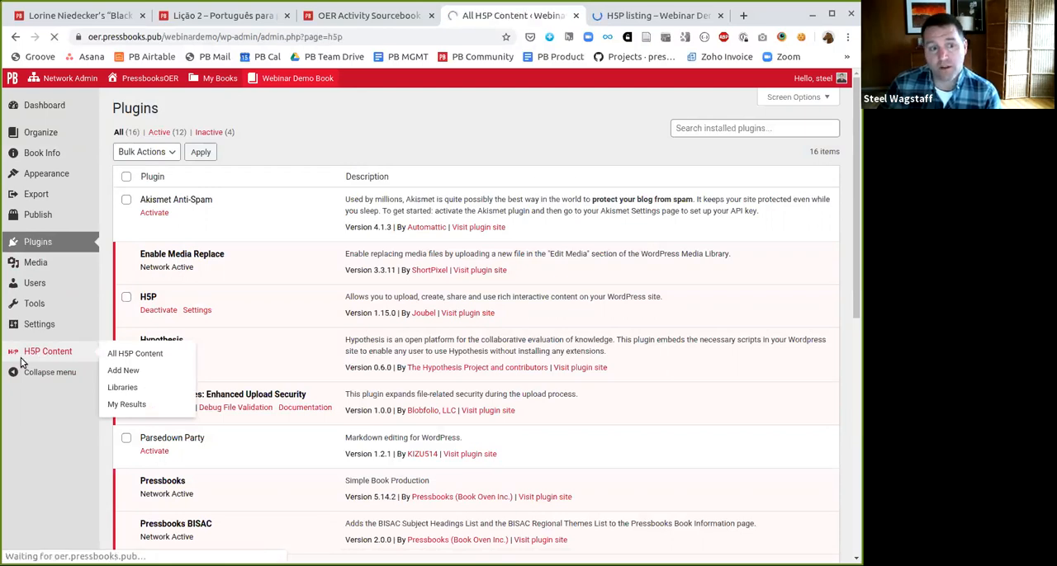
click(134, 354)
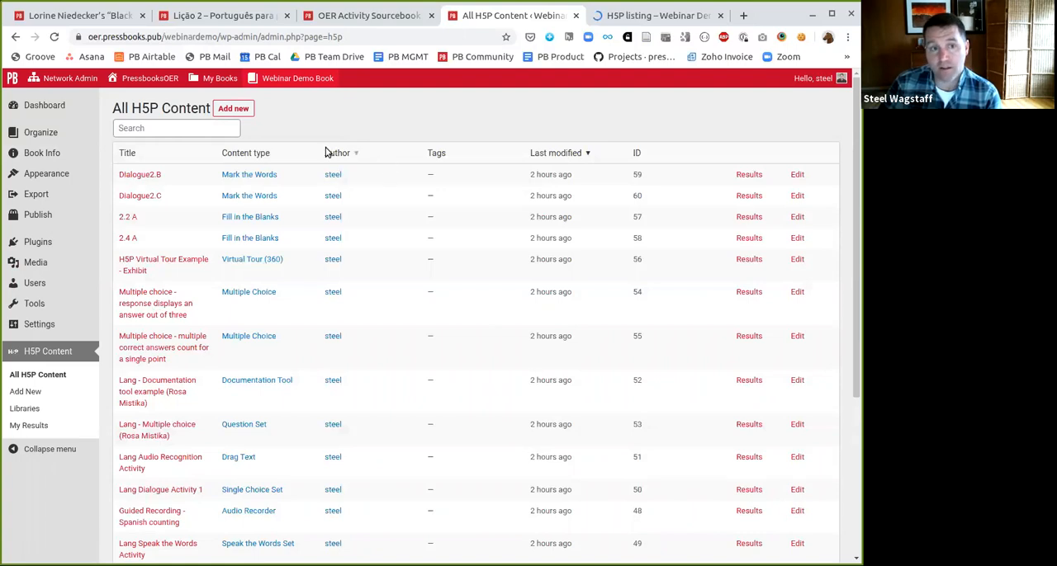
click(233, 108)
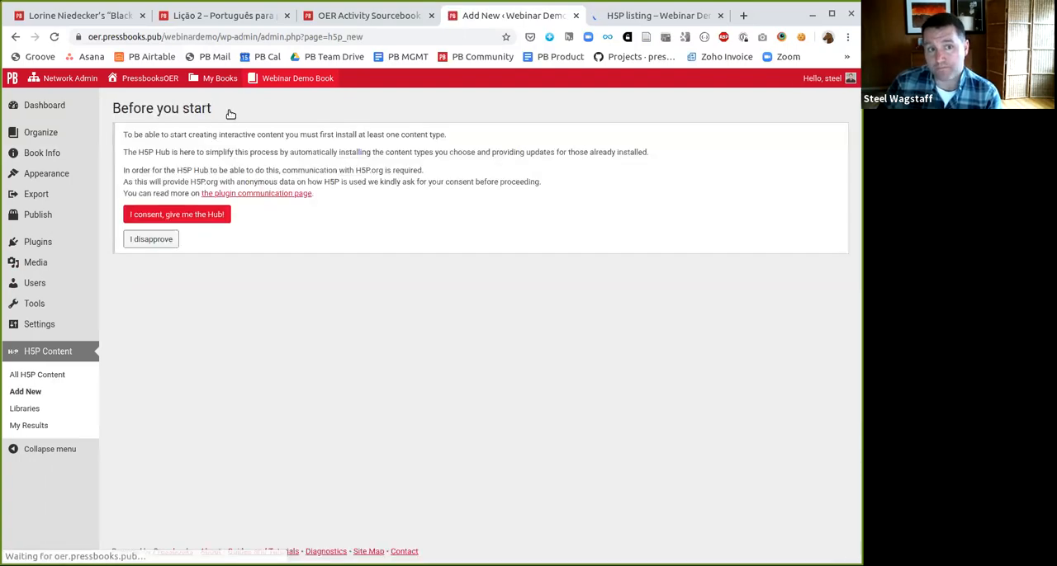
Step: Search the H5P content types for 'mult' and view the Multiple Choice details
click(176, 213)
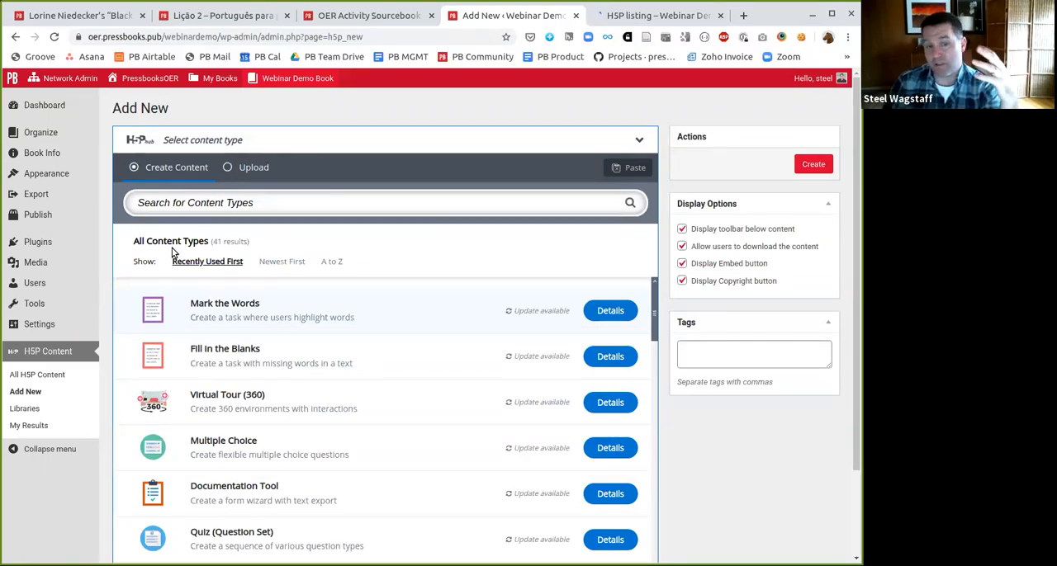
mouse_move(212, 307)
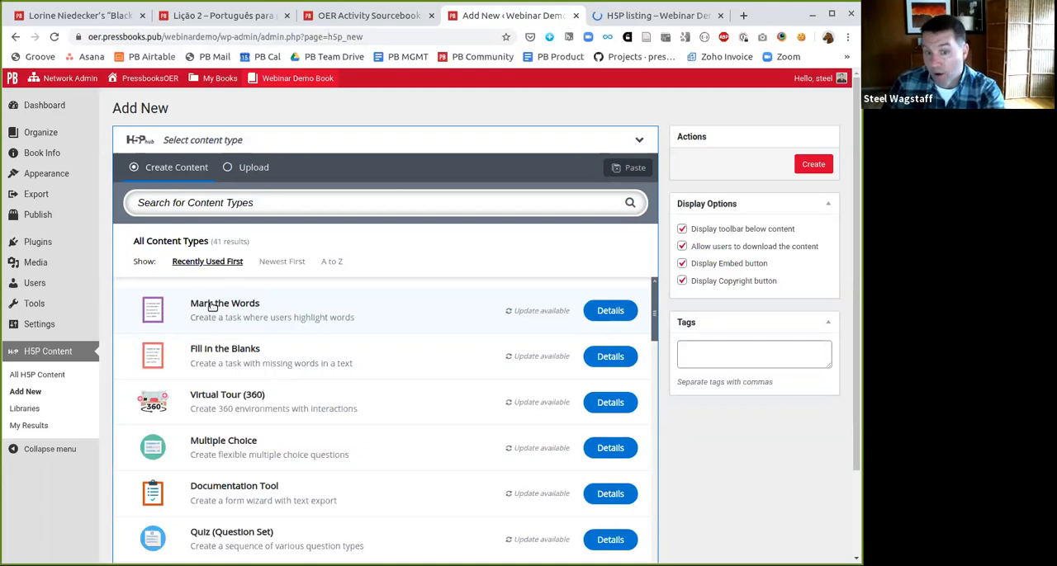
mouse_move(298, 313)
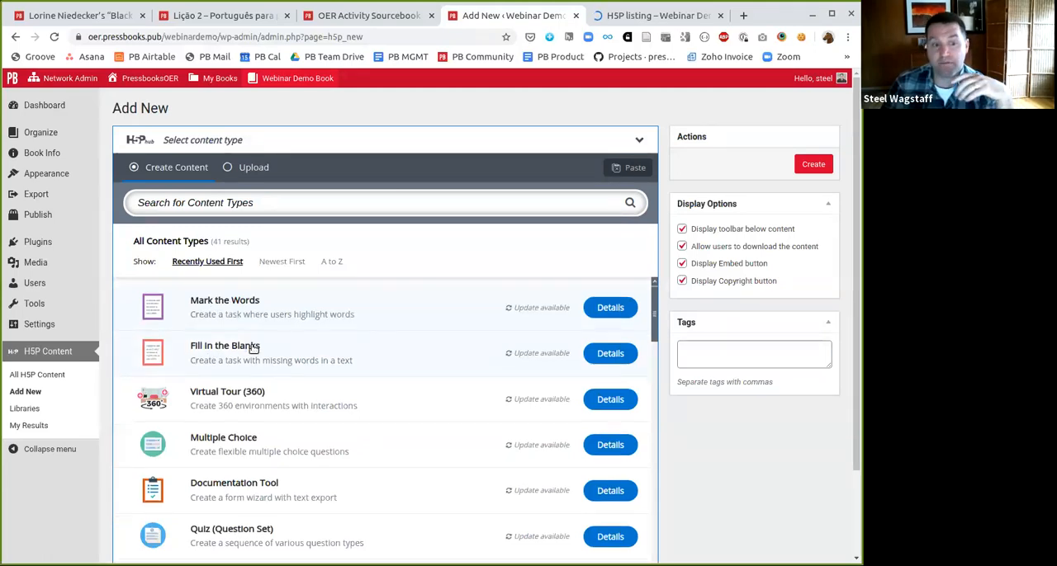
scroll(down, 3)
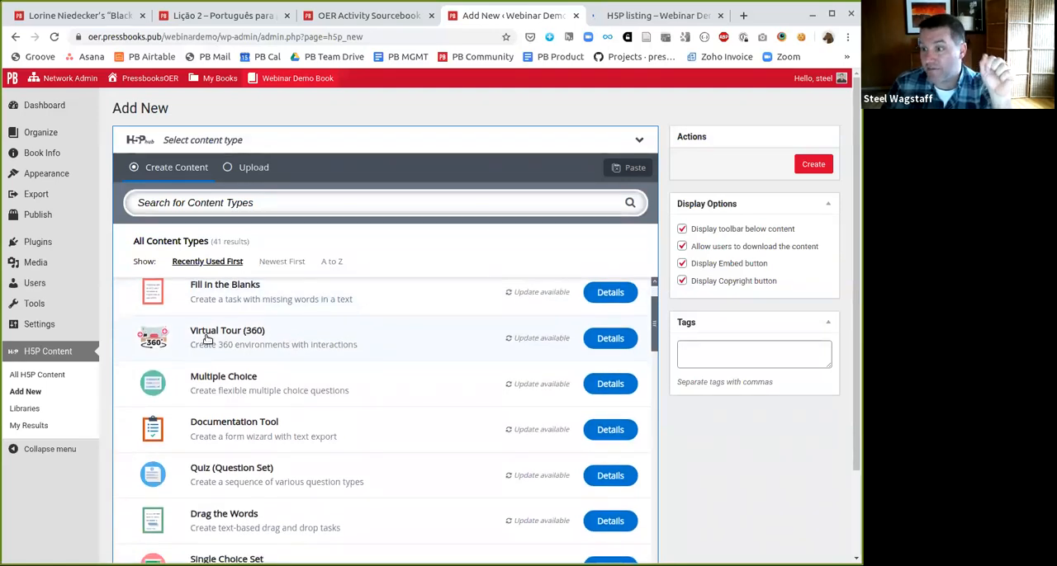
scroll(down, 3)
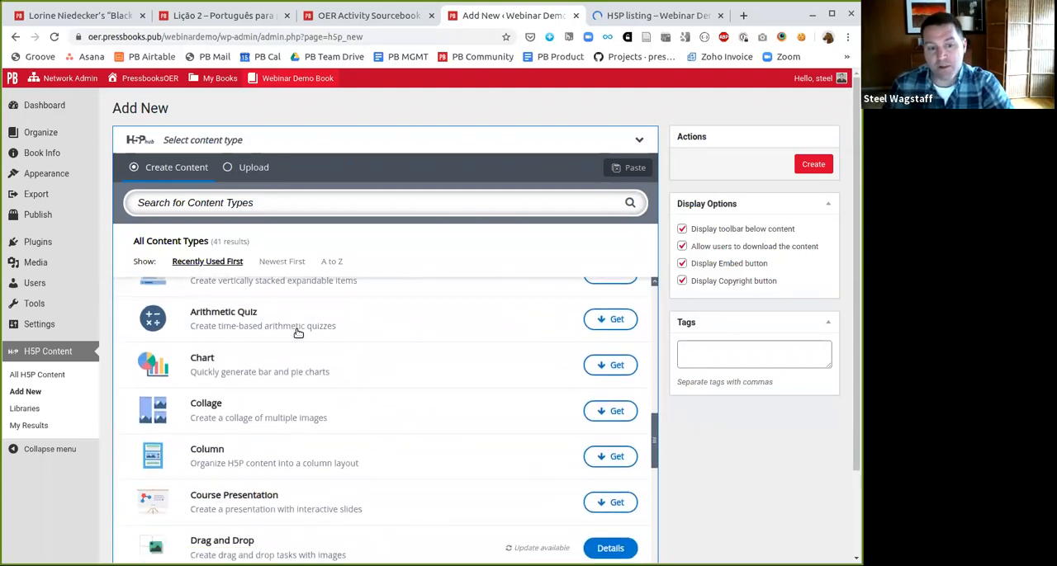
scroll(up, 3)
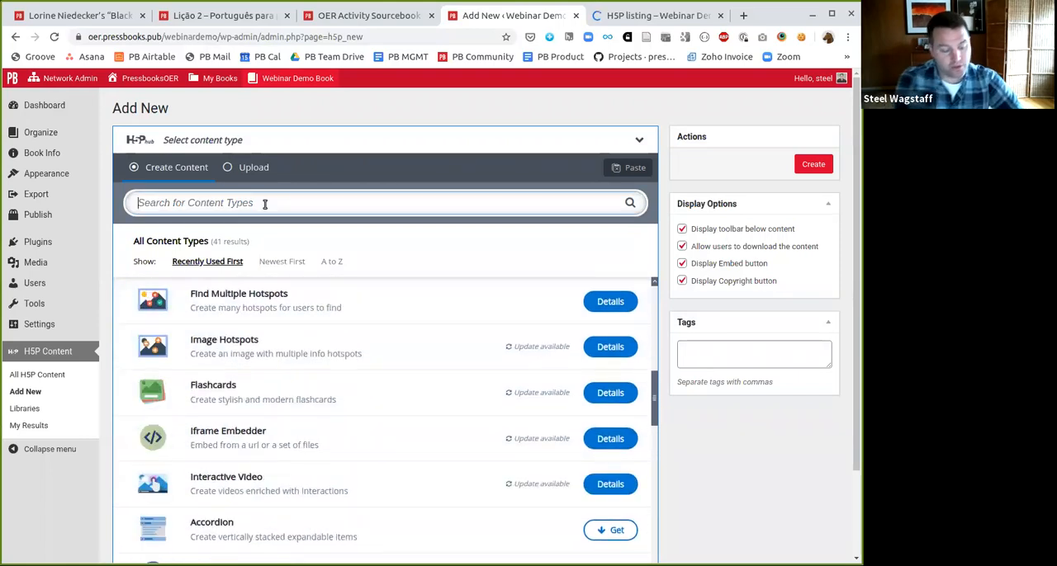
text(mult)
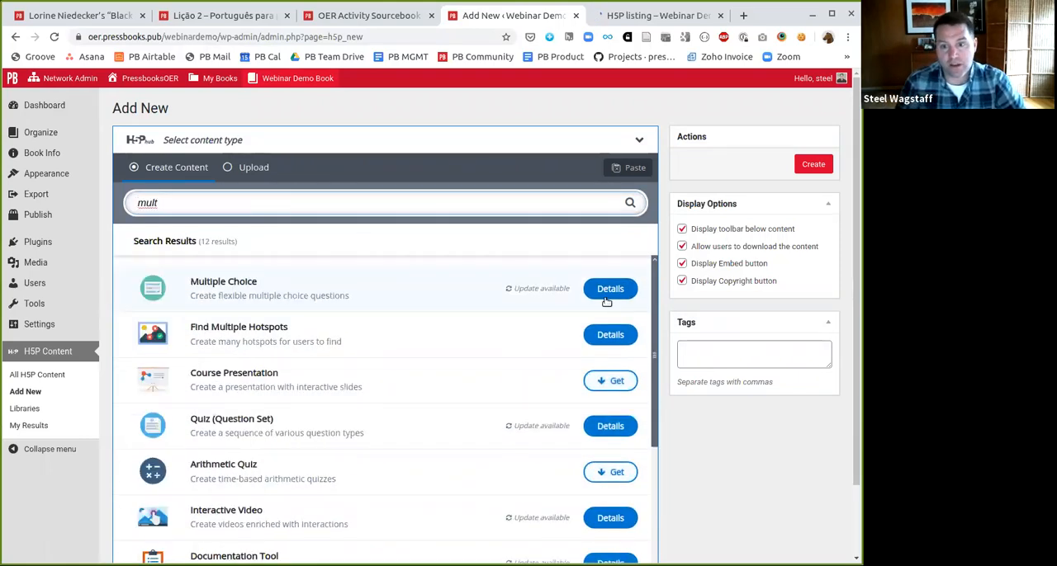
click(610, 288)
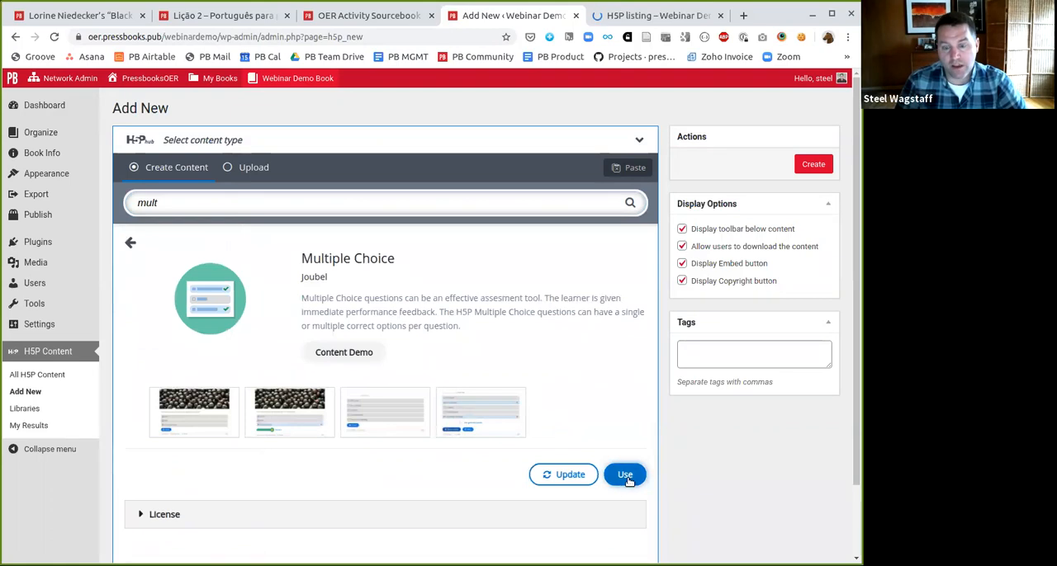
Step: Create a Multiple Choice item titled 'practice test' with question 'What is the capital of Wisconsin?'
click(624, 474)
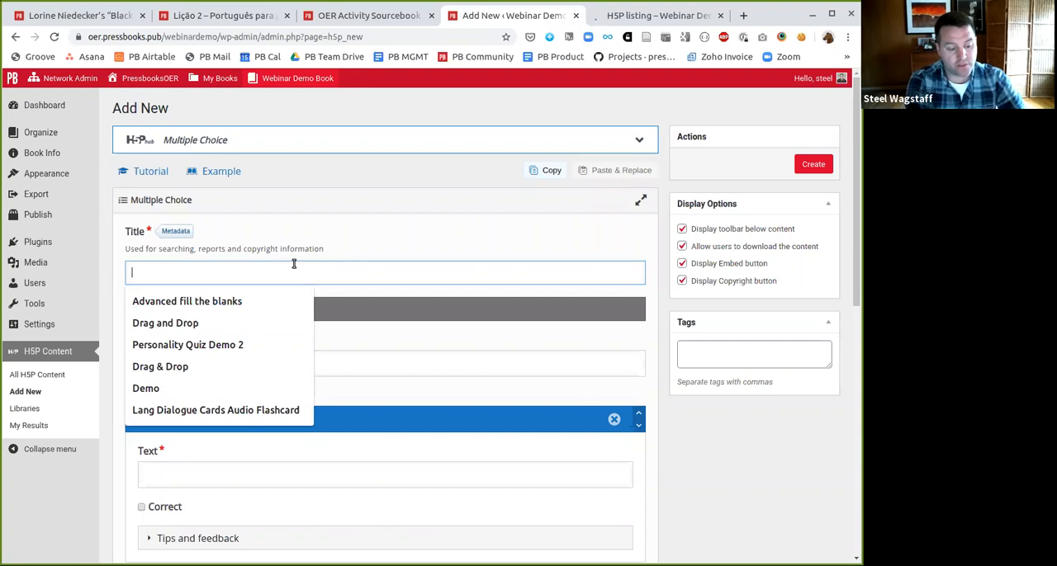
text(practice)
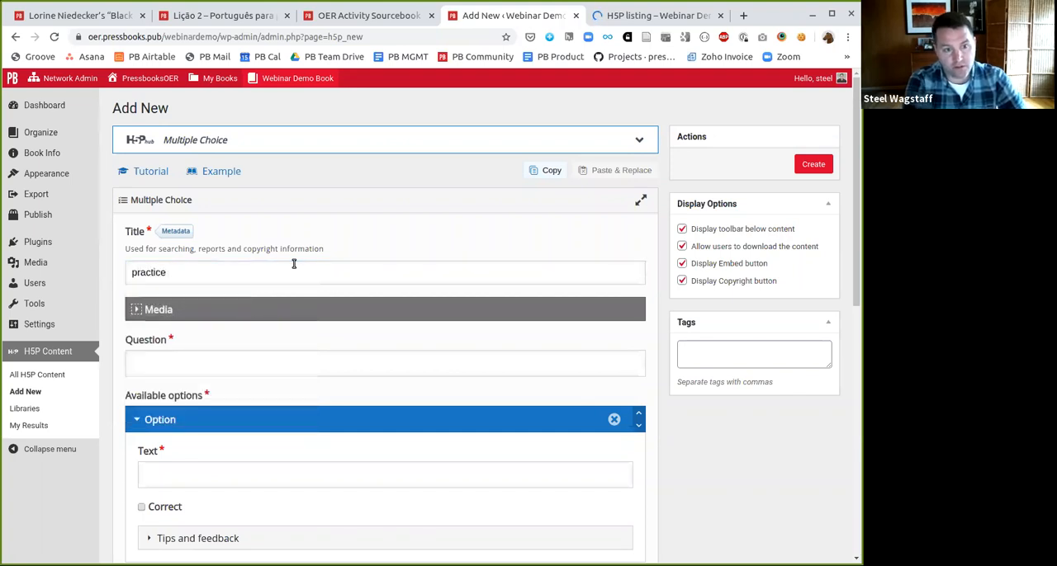
text(te)
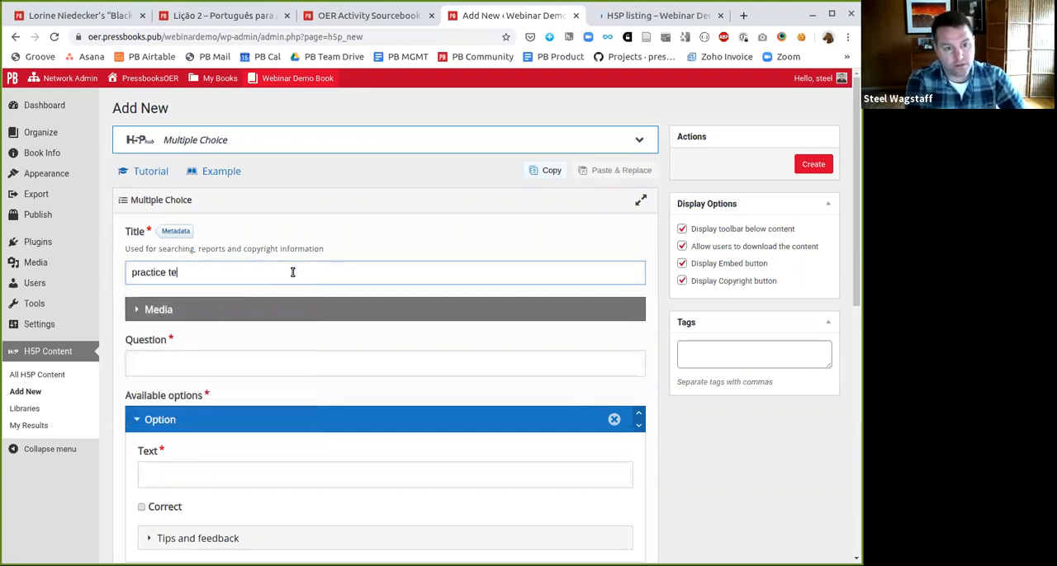
click(384, 363)
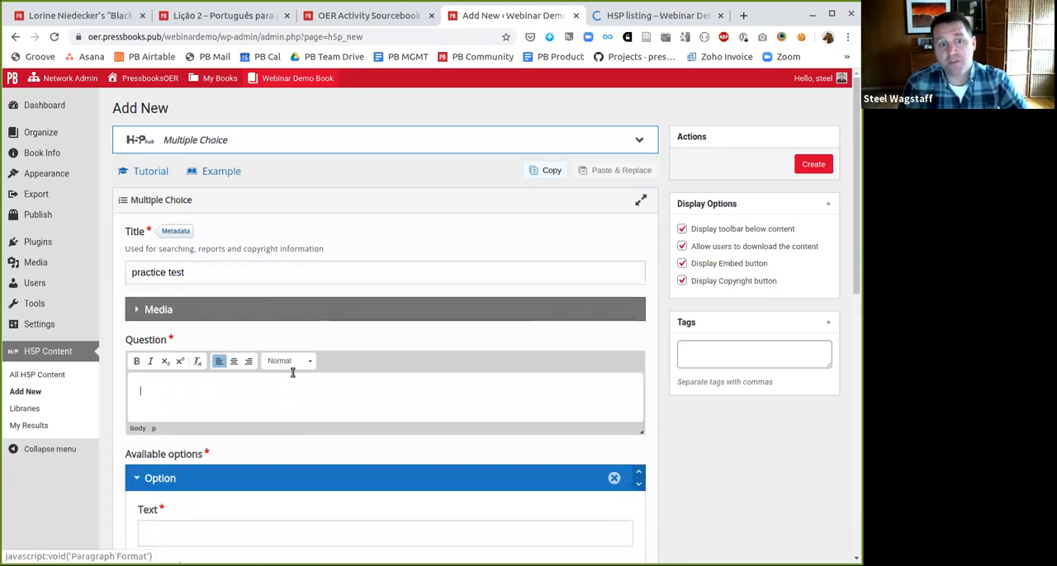
scroll(down, 3)
text(What )
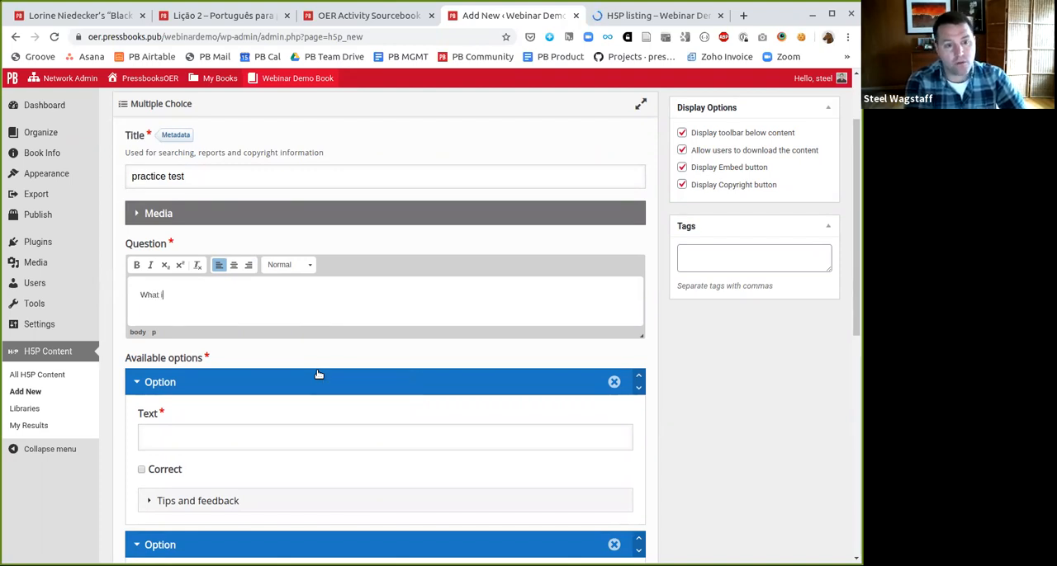
text(is the capital of Wisco)
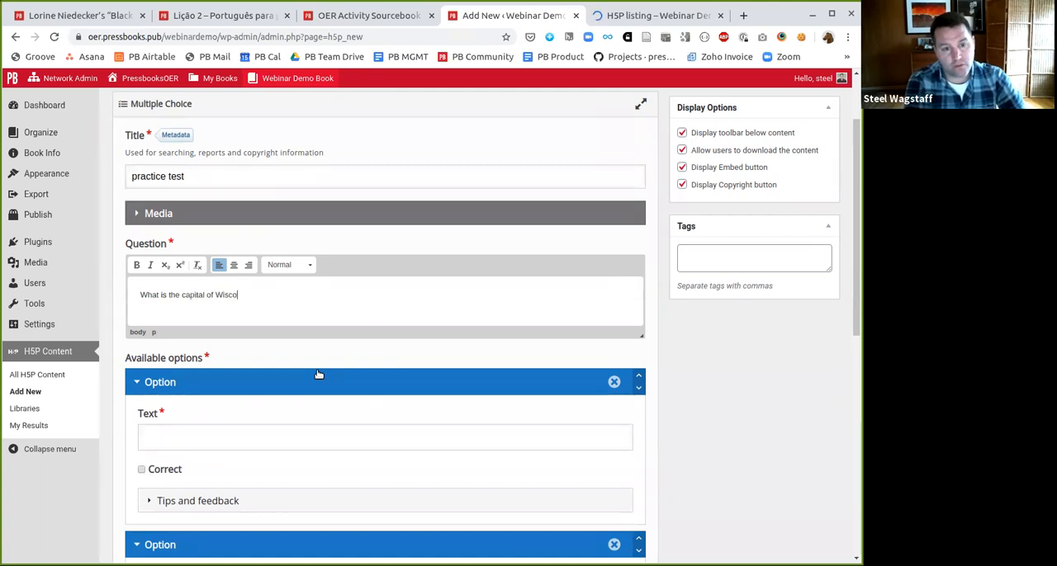
text(nsin?)
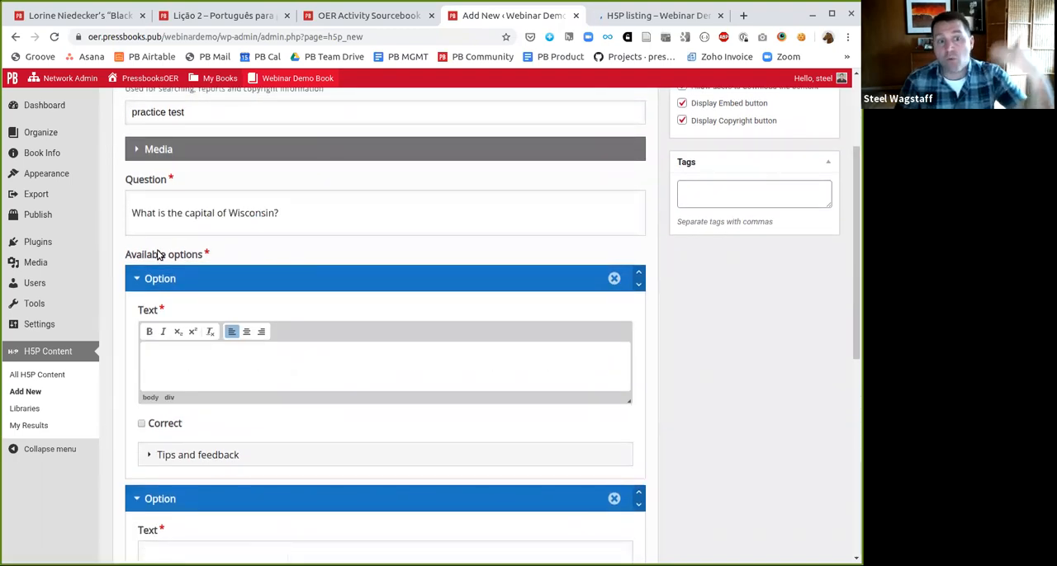
Step: Add 'Milwaukee' as the first answer with feedback explaining why it is wrong
click(384, 367)
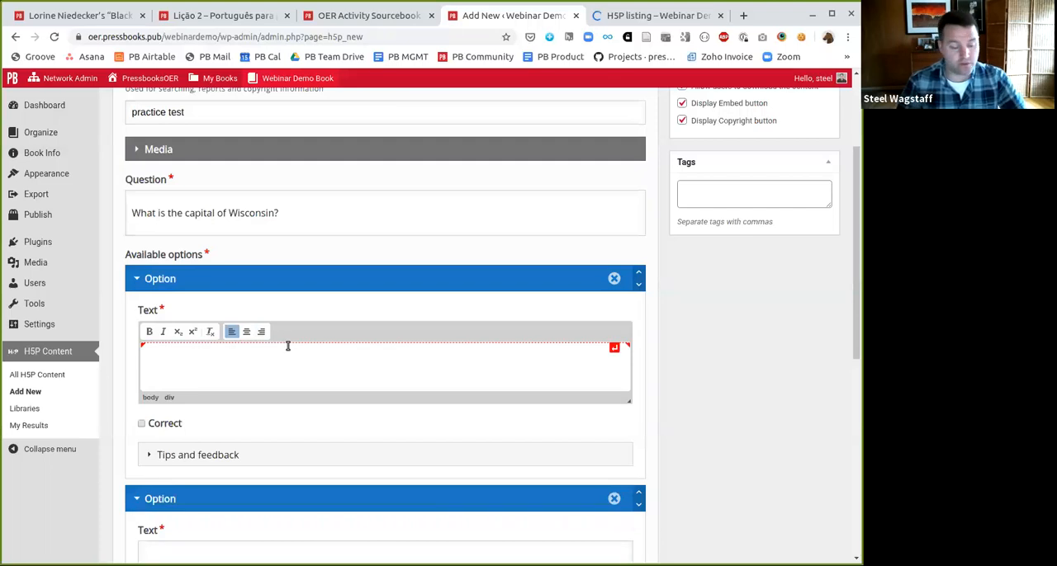
text(Mil)
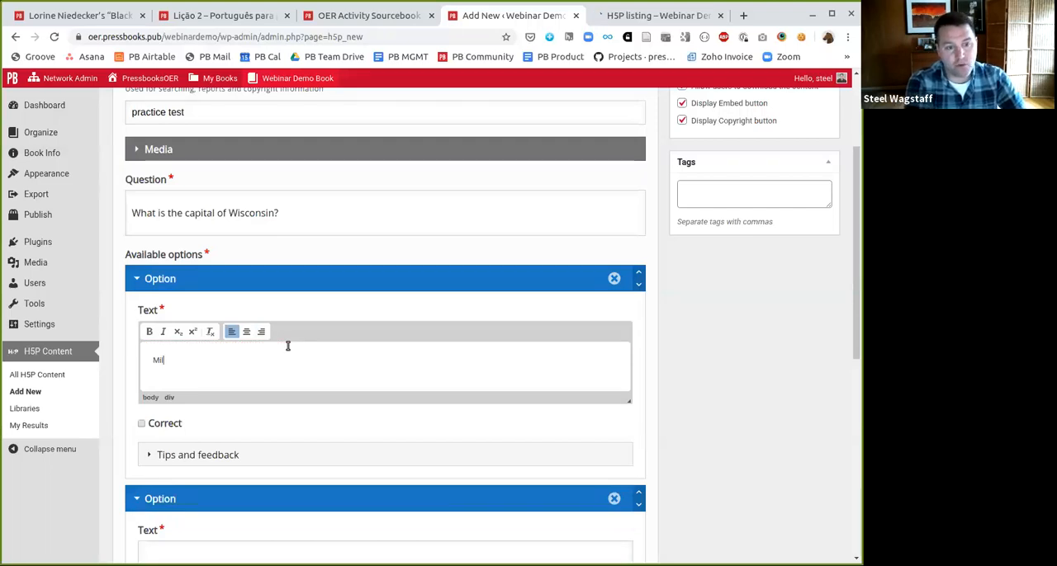
text(waukee)
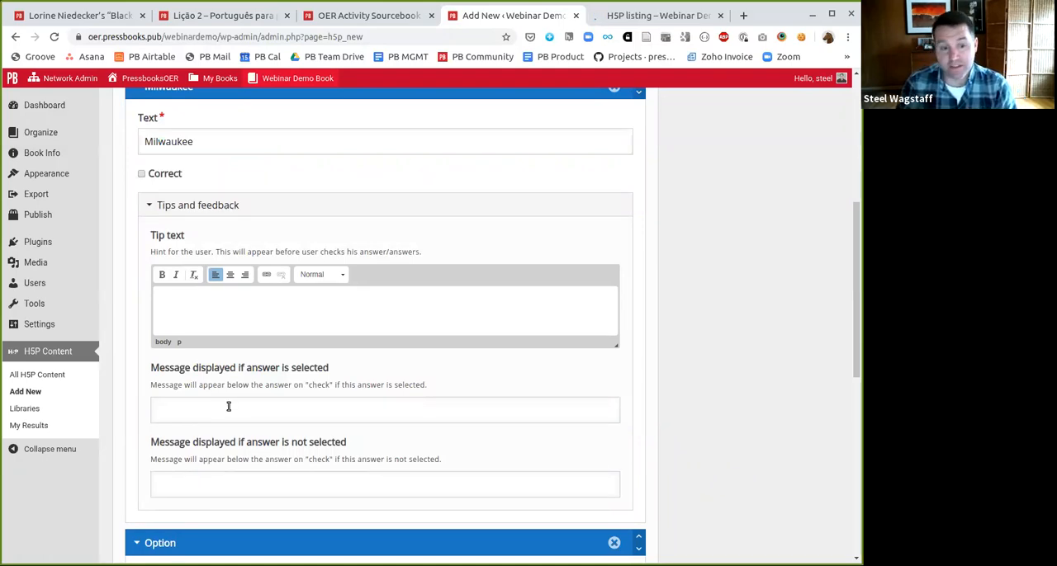
click(229, 406)
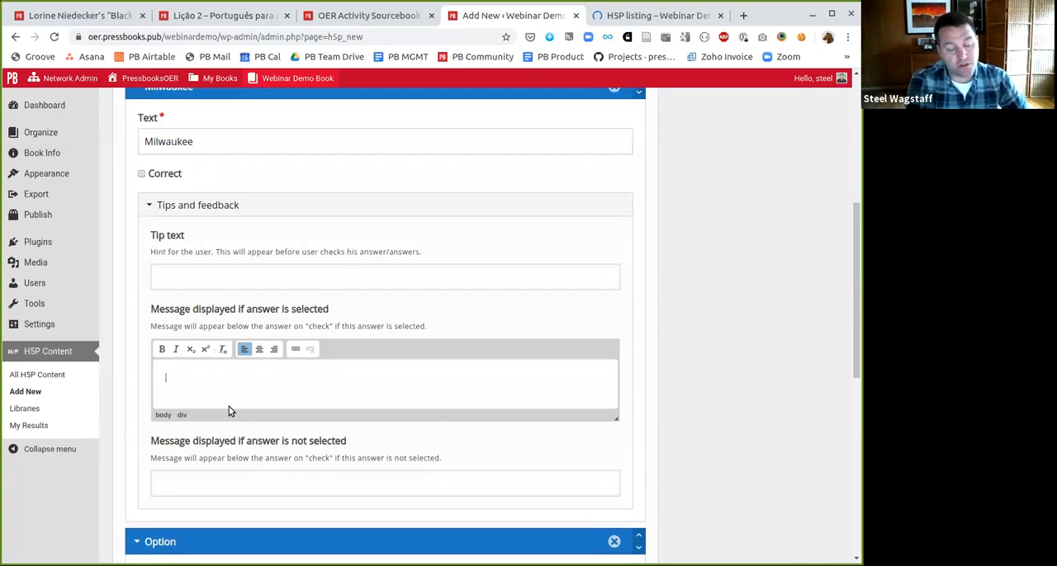
text(No, I'm so)
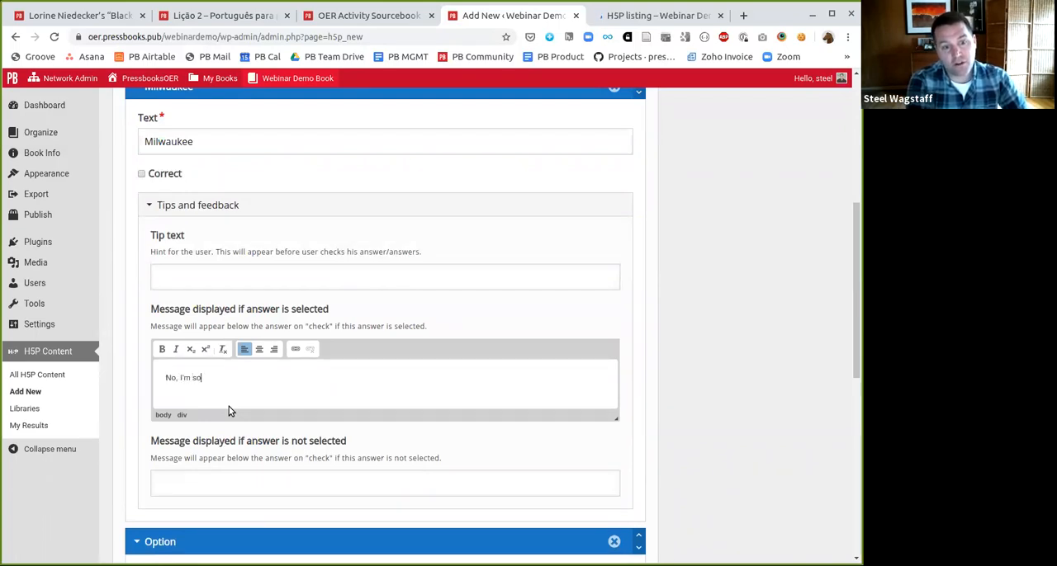
text(rry. It's)
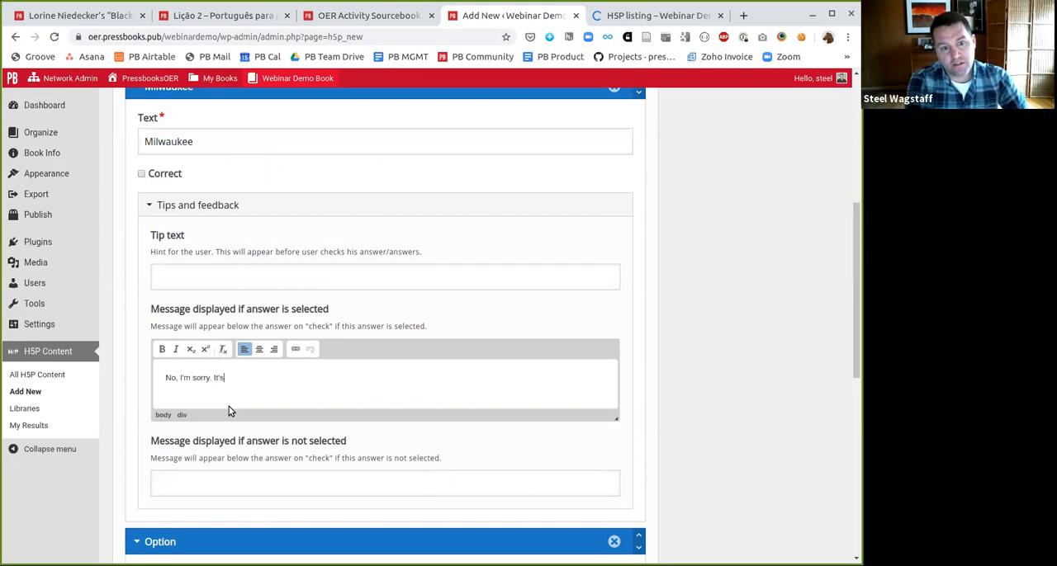
text(not Milwaukee. It doe)
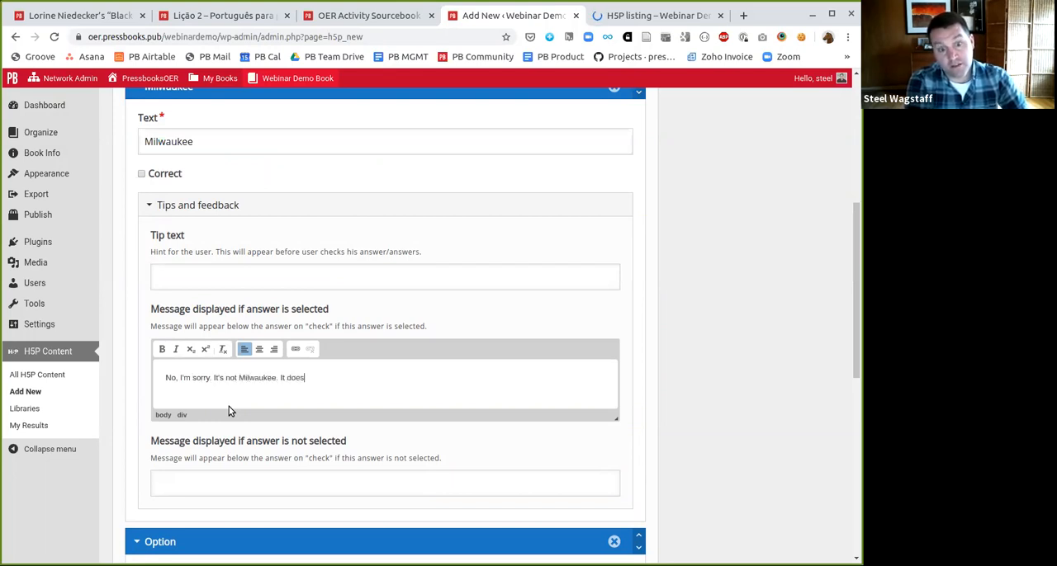
text(start with an M though.)
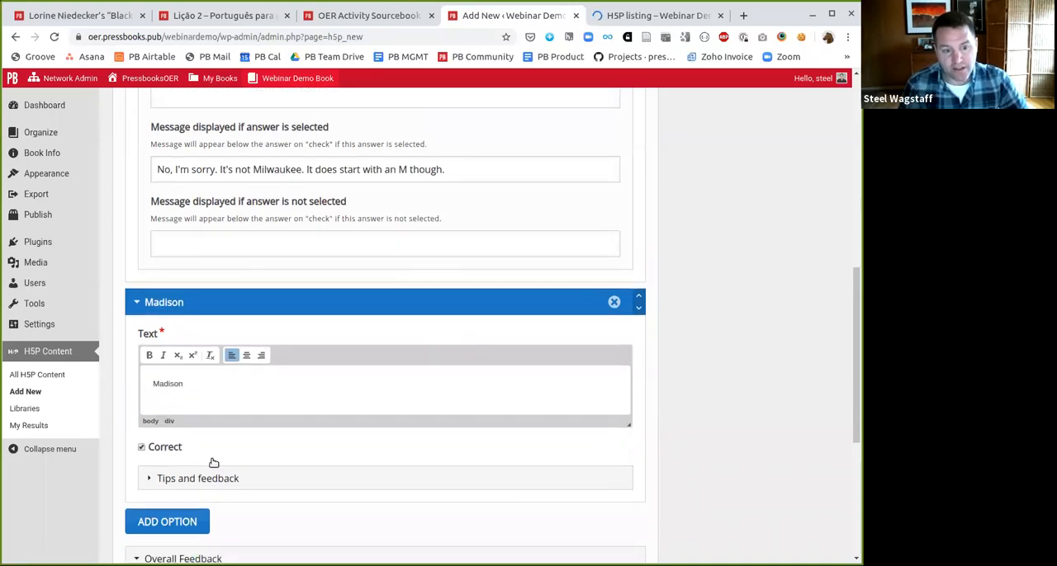
Step: Add 'Green Bay' as the third answer option
click(167, 521)
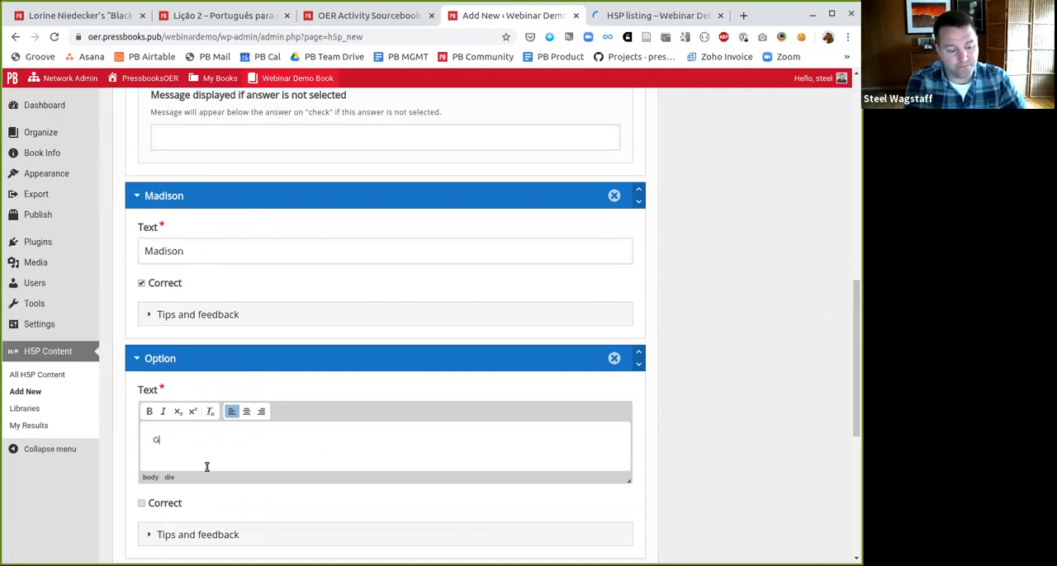
text(reen Bay)
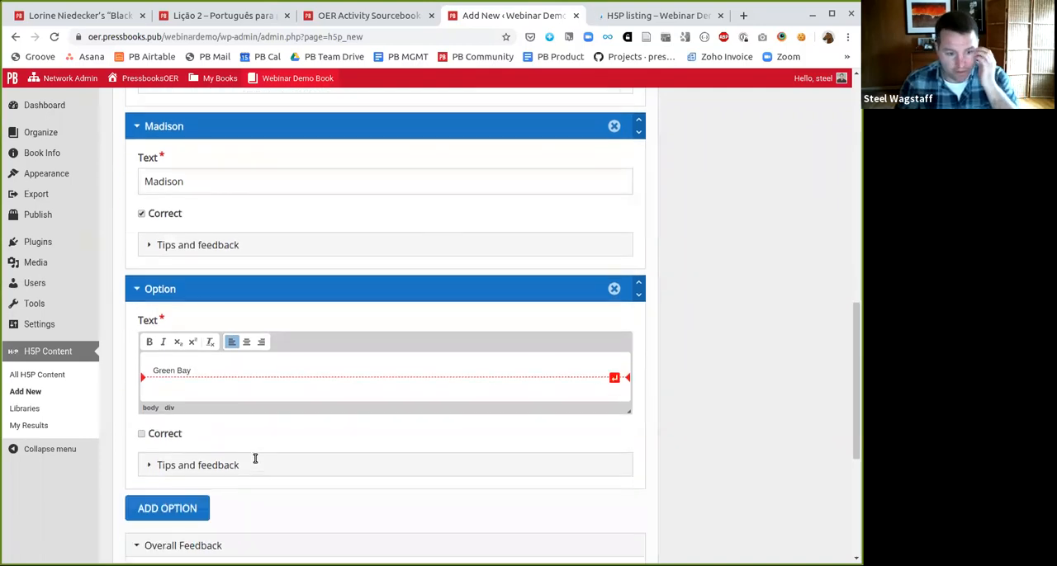
scroll(down, 3)
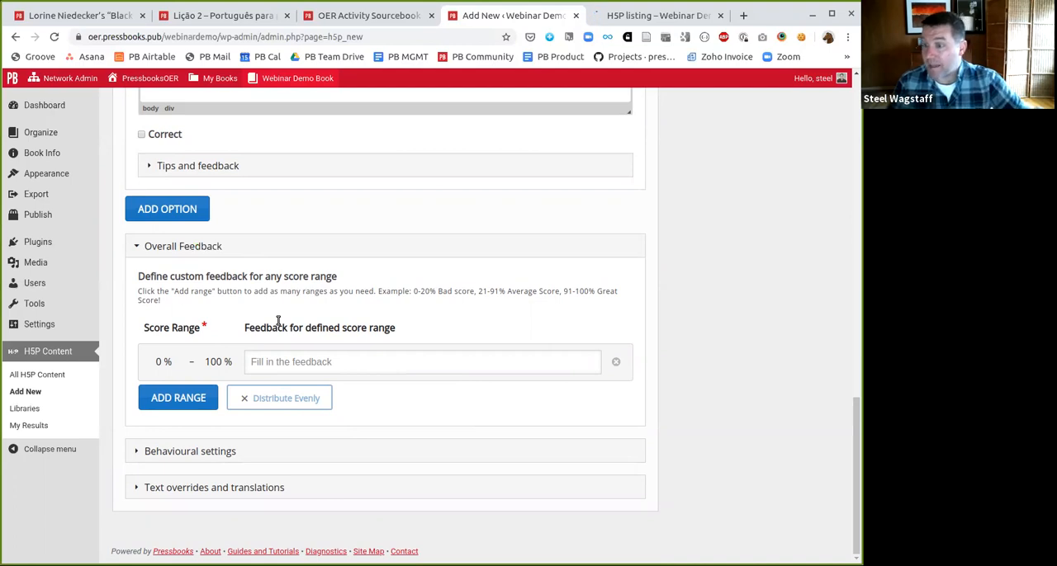
mouse_move(323, 343)
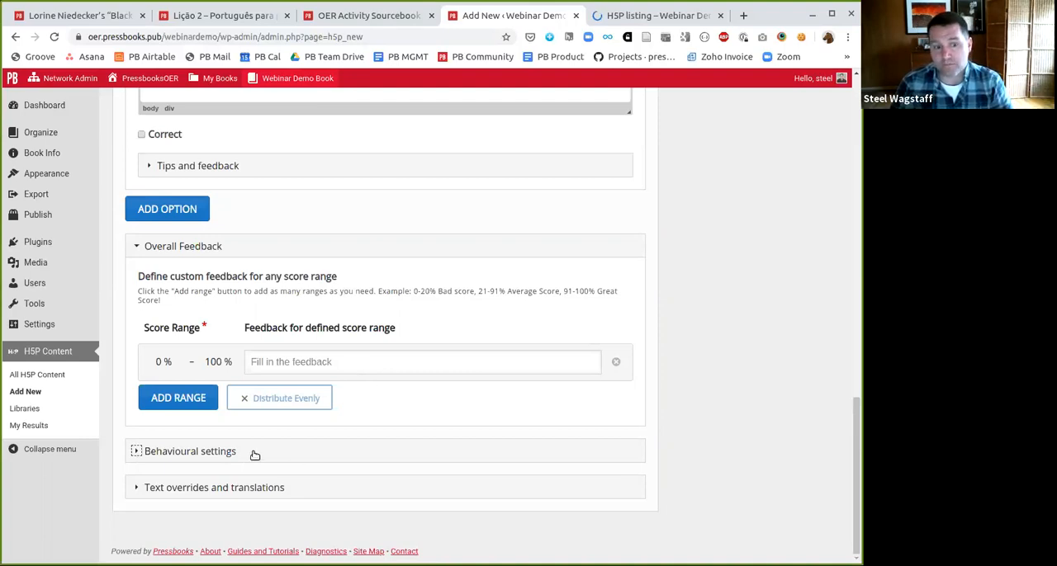
Step: Review the quiz's behavioural settings, toggling the reveal-solution option
click(190, 451)
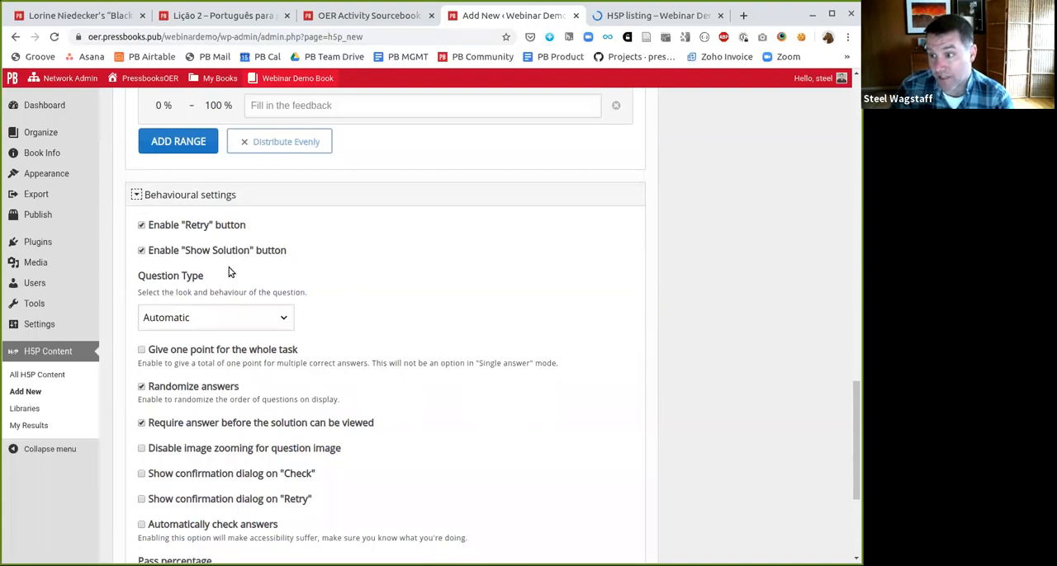
scroll(down, 3)
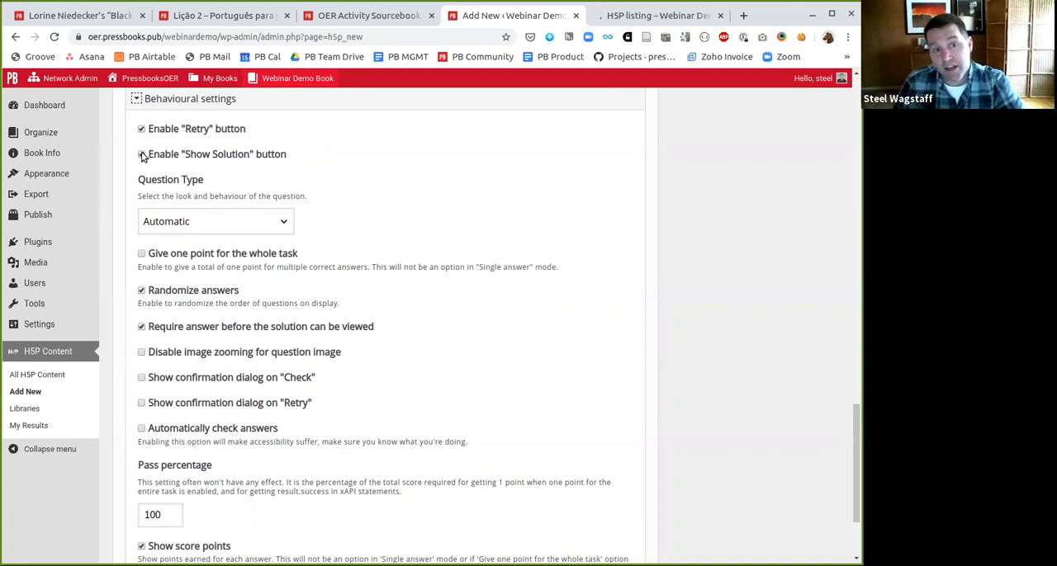
click(141, 154)
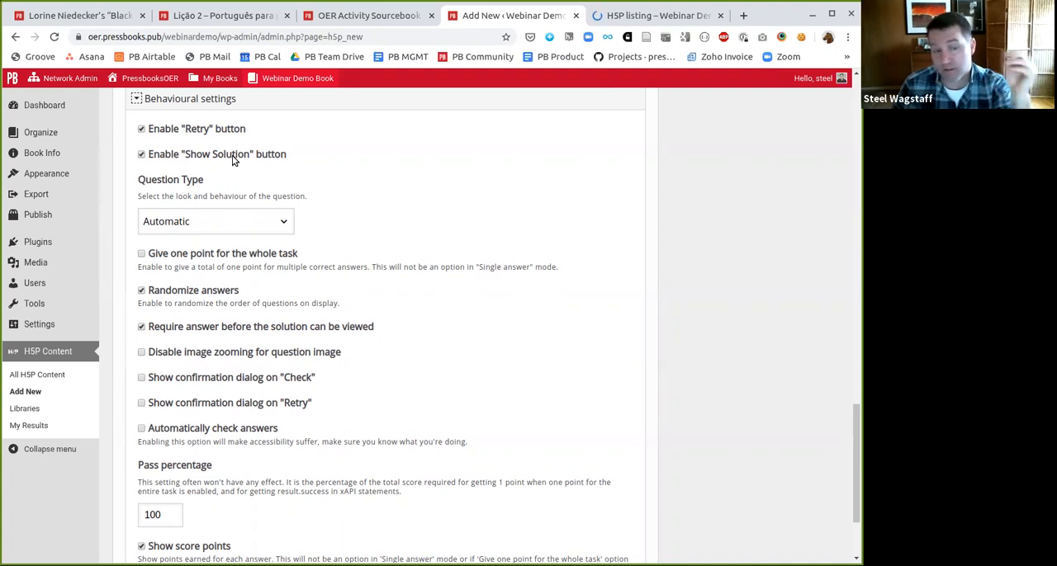
click(142, 154)
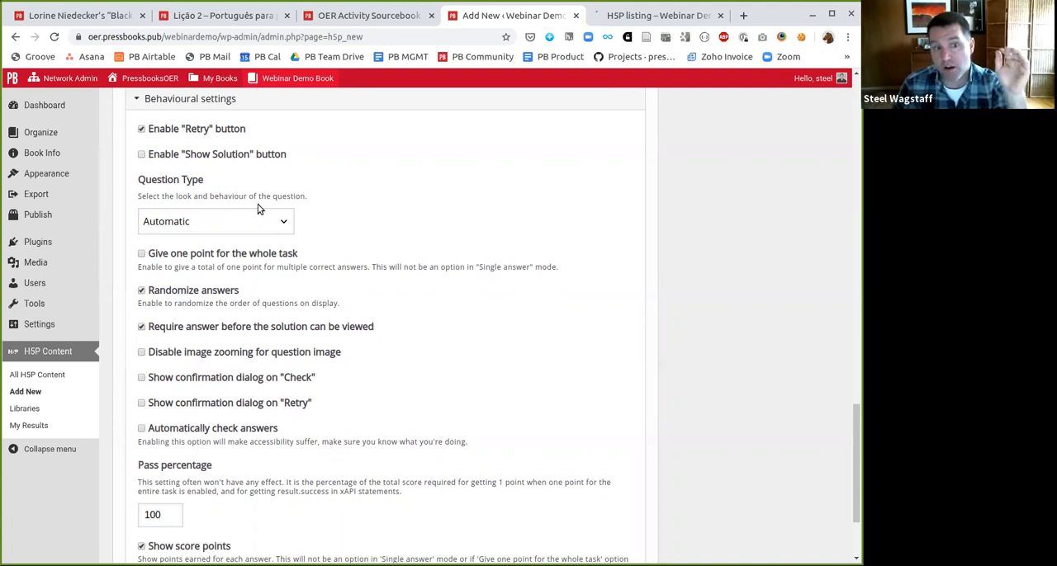
scroll(down, 3)
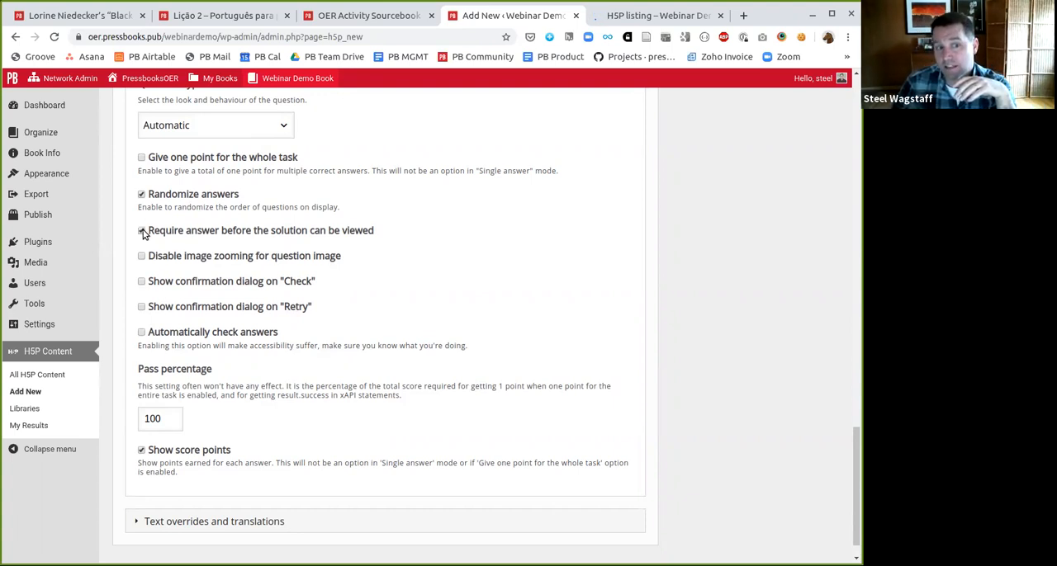
click(141, 231)
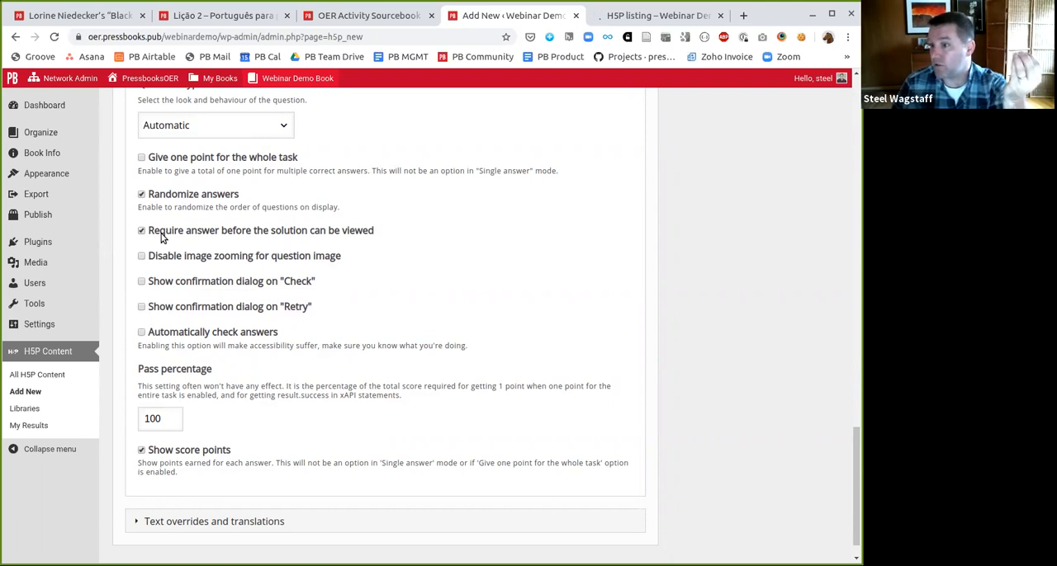
scroll(down, 3)
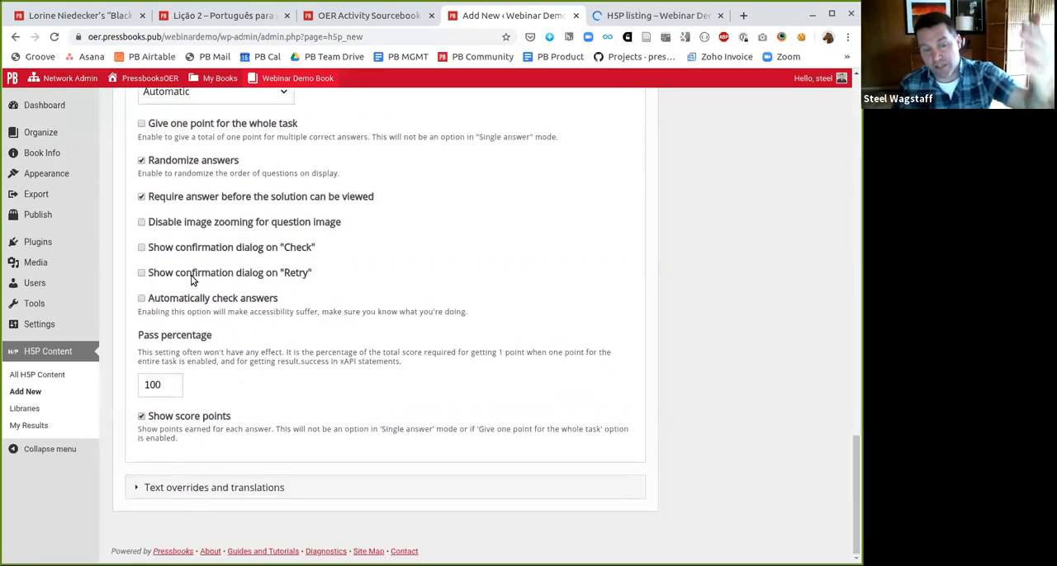
mouse_move(171, 298)
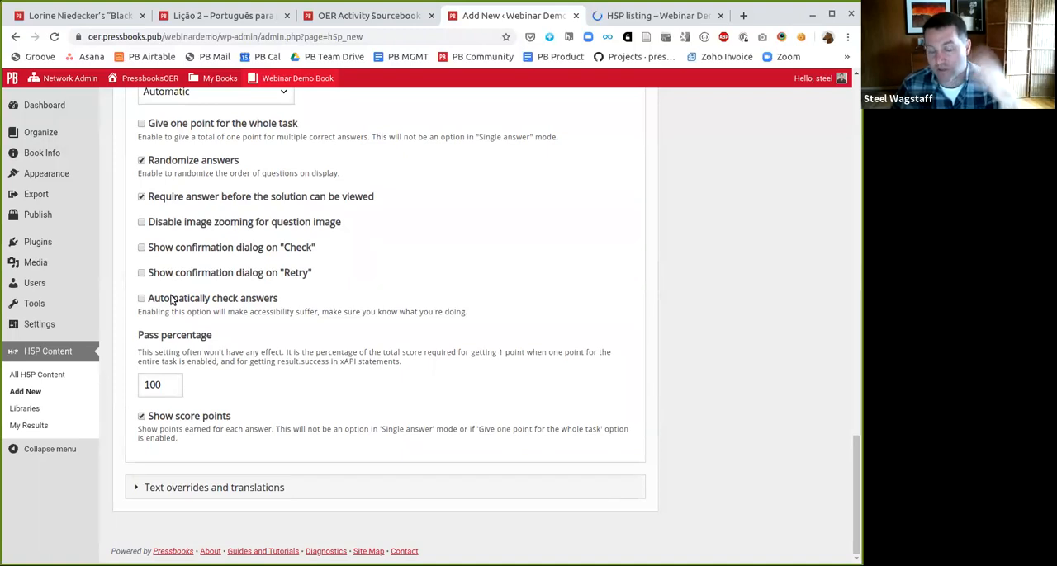
mouse_move(267, 363)
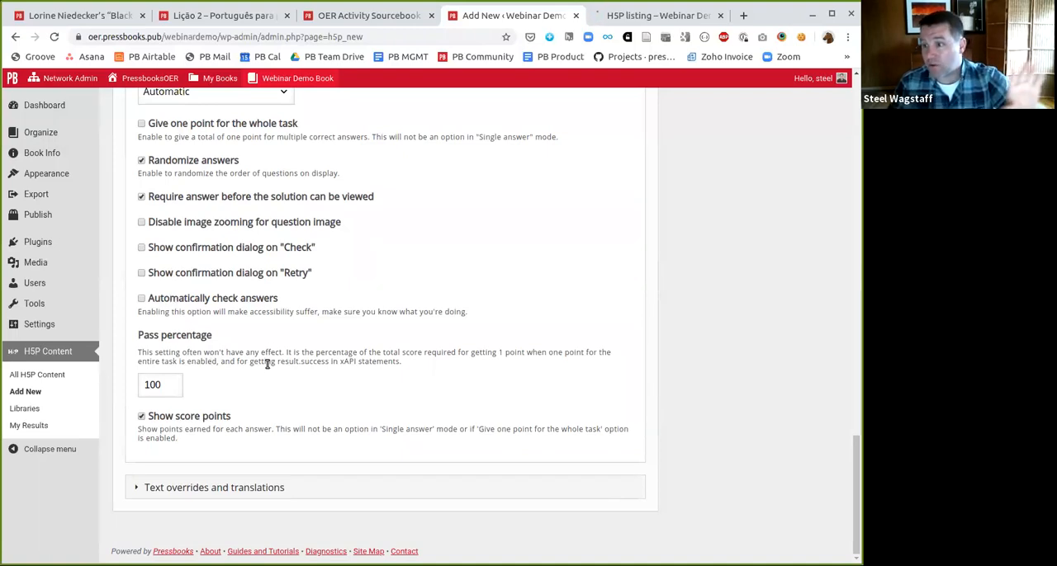
Step: Expand the Multiple Choice text overrides showing Check, Finish and Retry labels
click(214, 487)
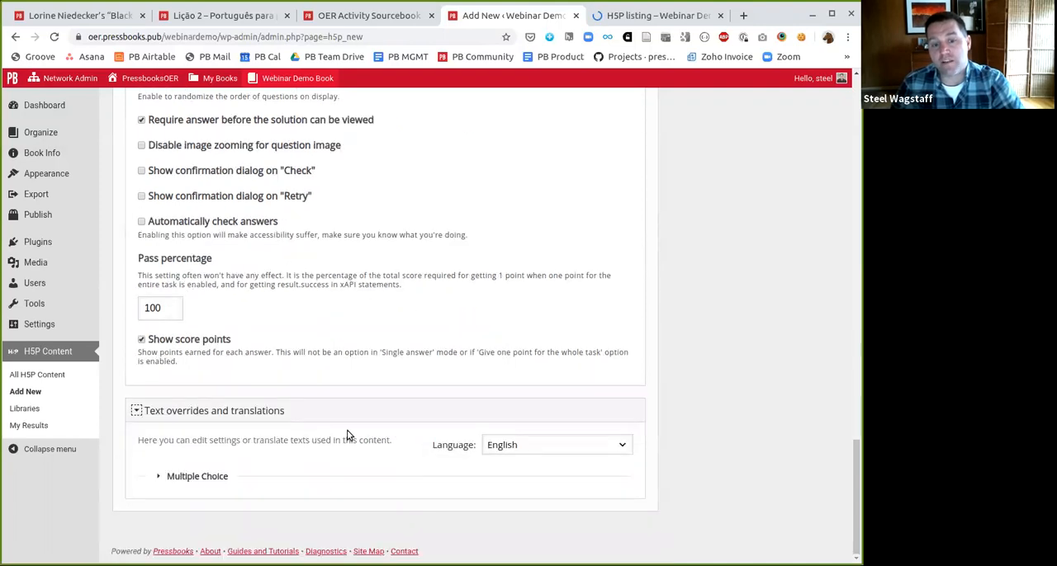
click(197, 476)
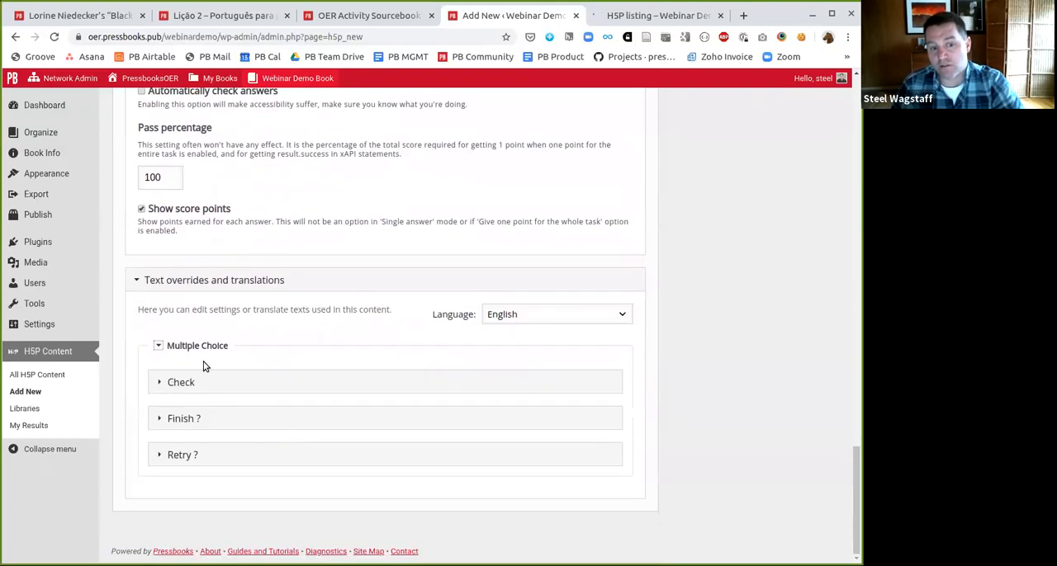
mouse_move(210, 418)
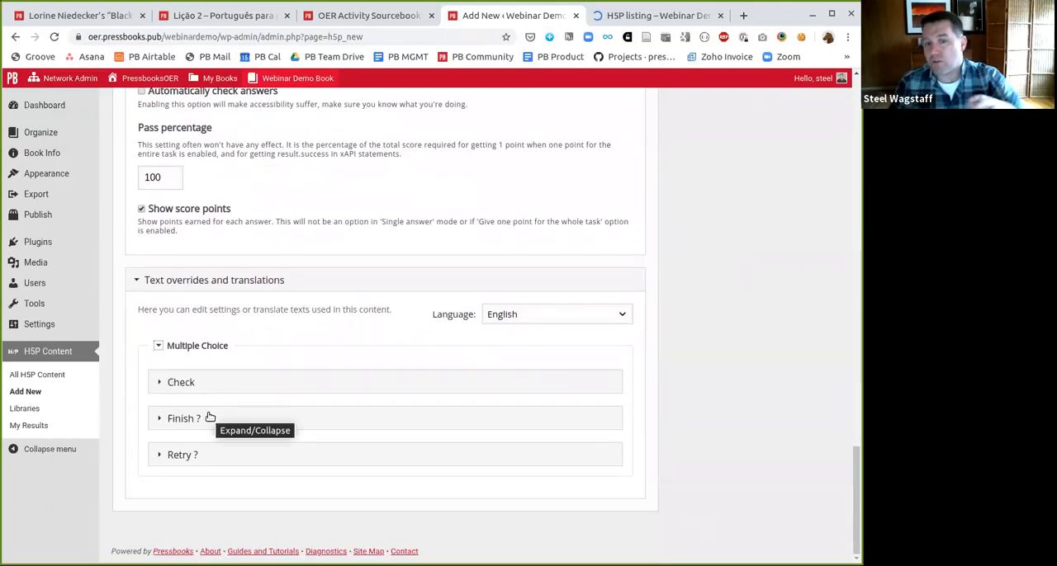
mouse_move(536, 323)
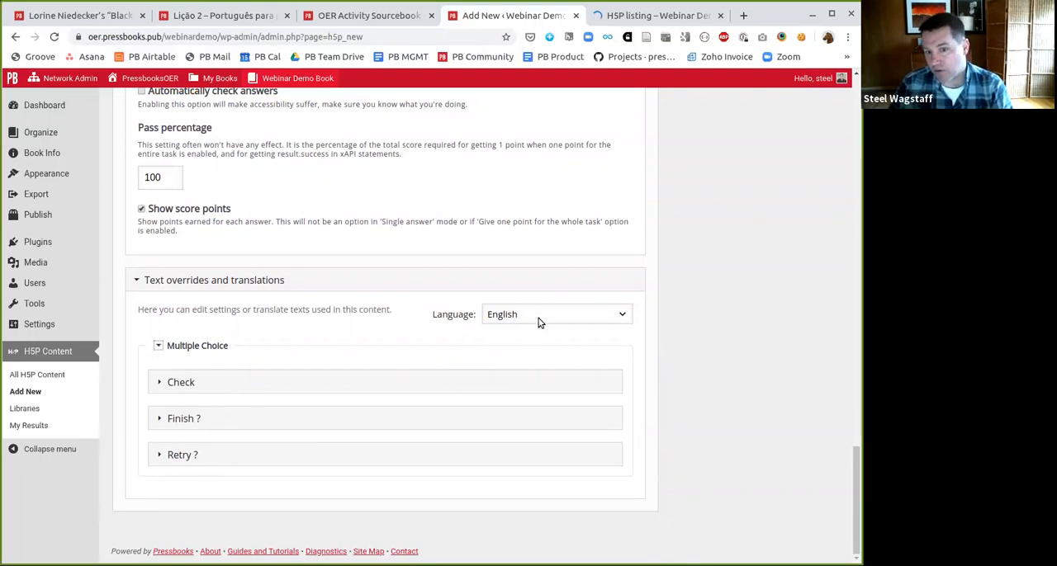
click(556, 313)
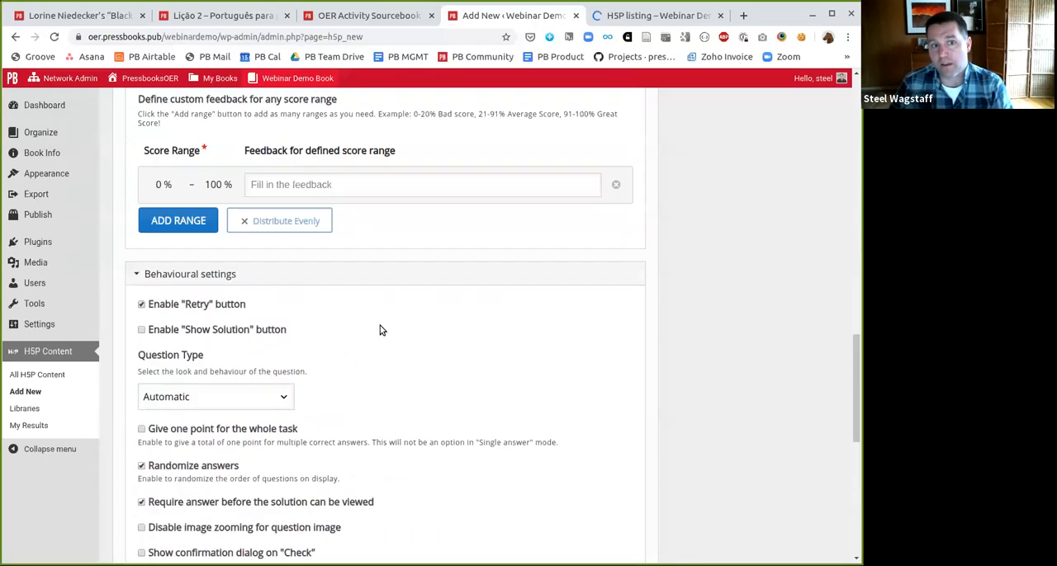
scroll(up, 3)
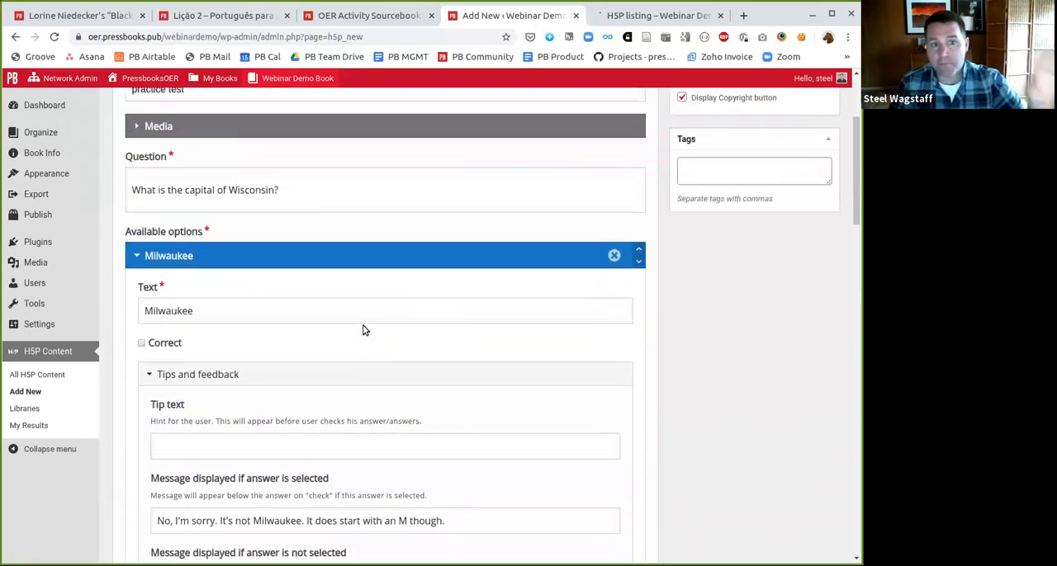
scroll(up, 3)
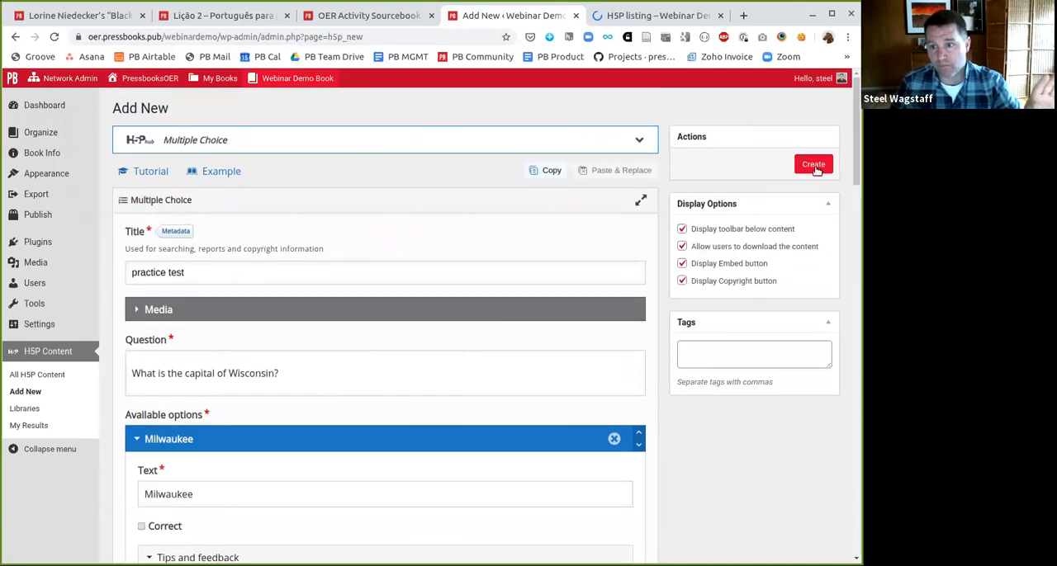
Step: Create the quiz, answer Milwaukee, retry, then answer Madison for 1/1
click(813, 164)
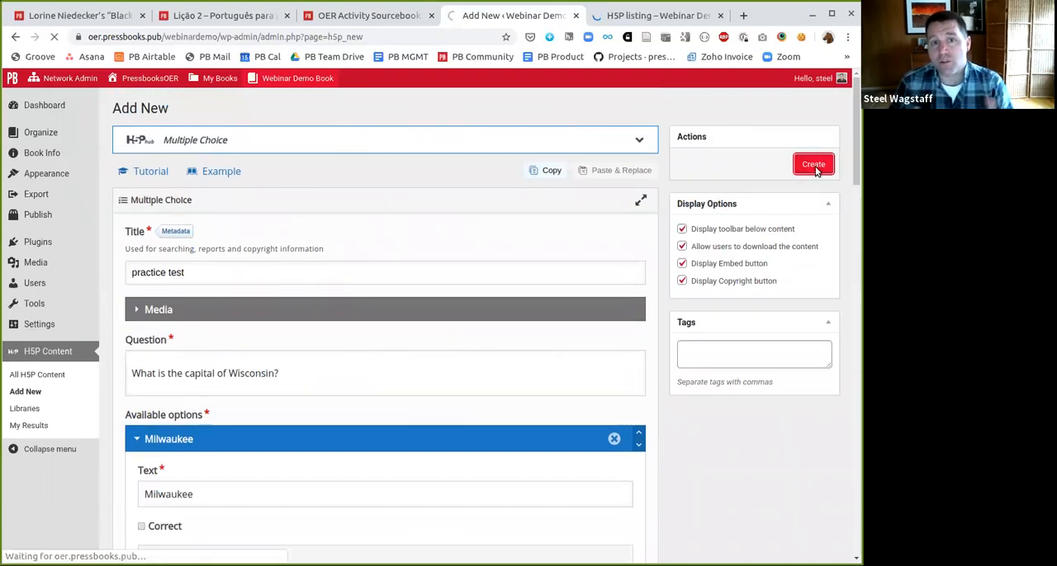
click(812, 164)
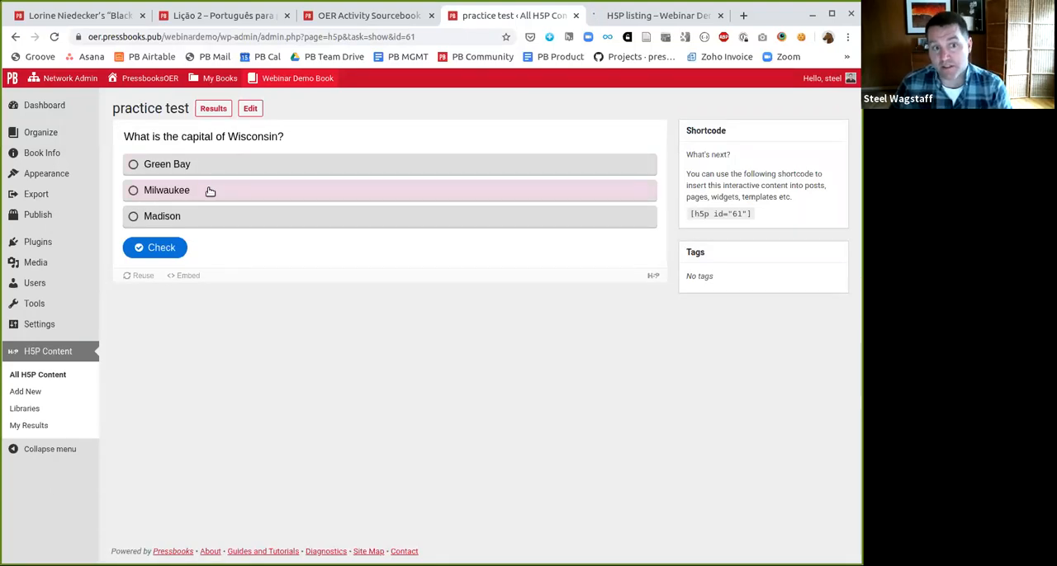
click(155, 248)
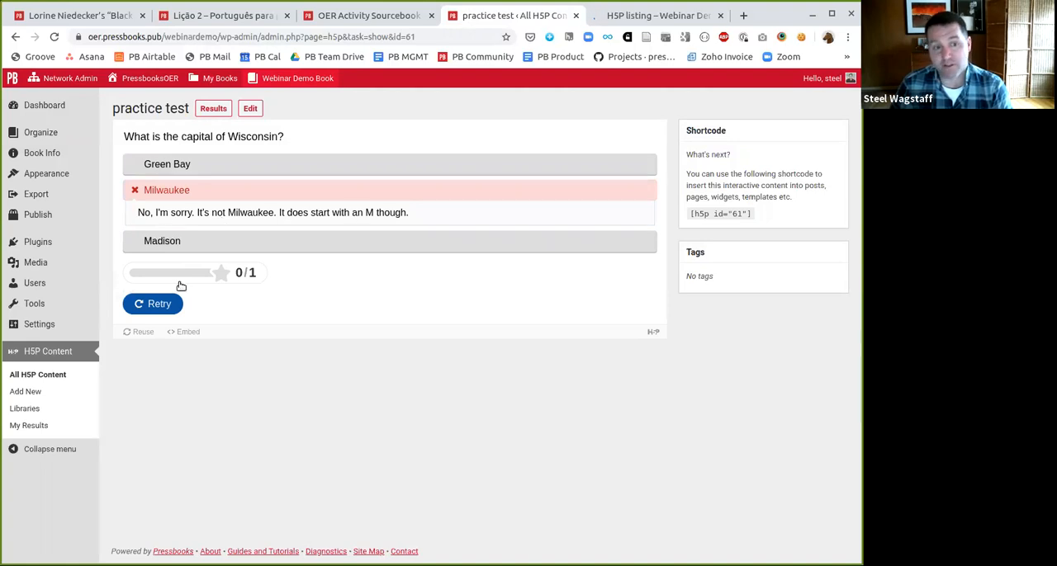
click(153, 303)
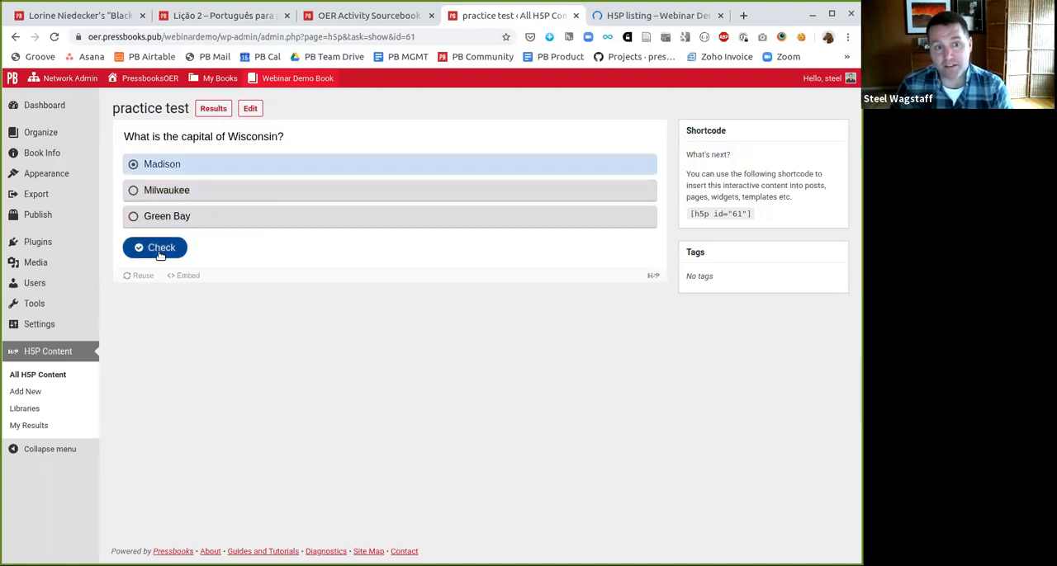
click(154, 248)
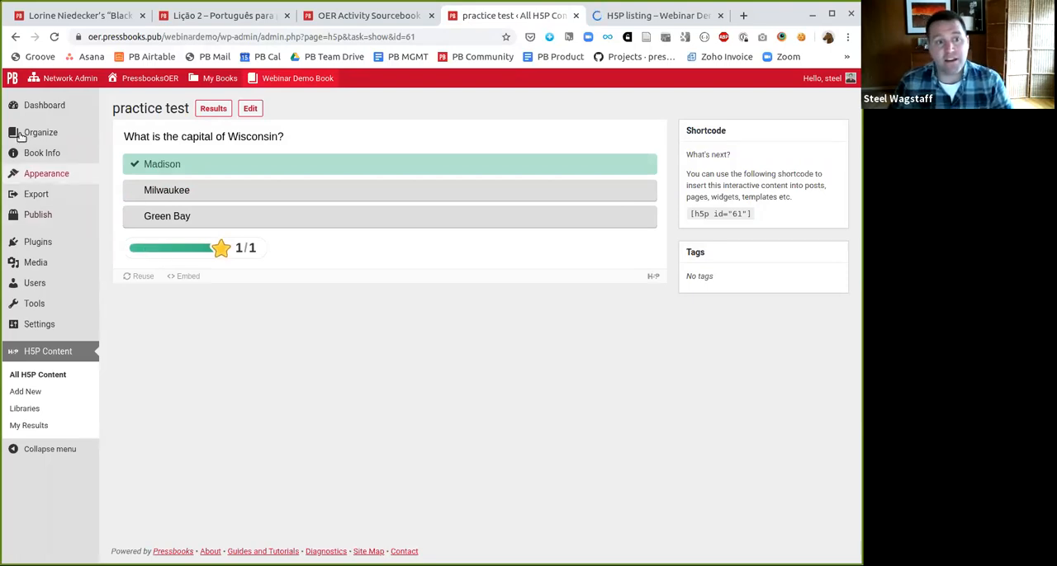
Step: Insert the 'practice test' H5P quiz into the Introduction front matter
click(40, 132)
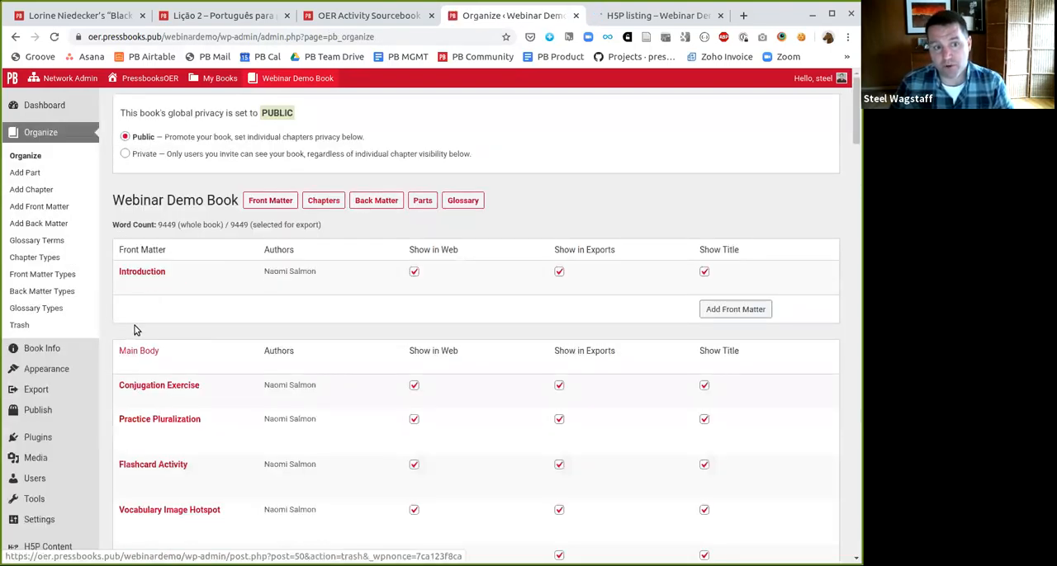
click(125, 284)
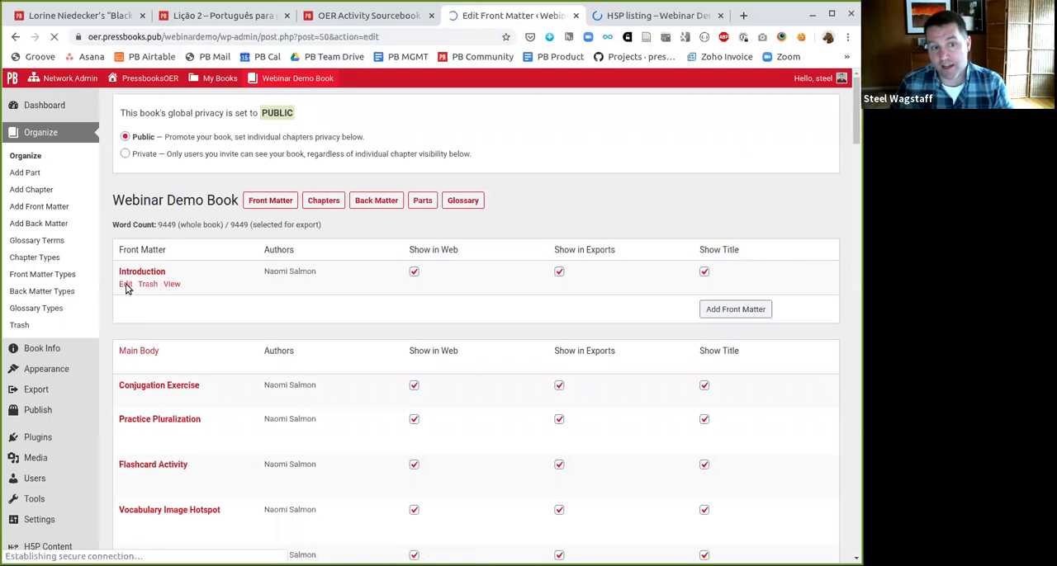
click(125, 284)
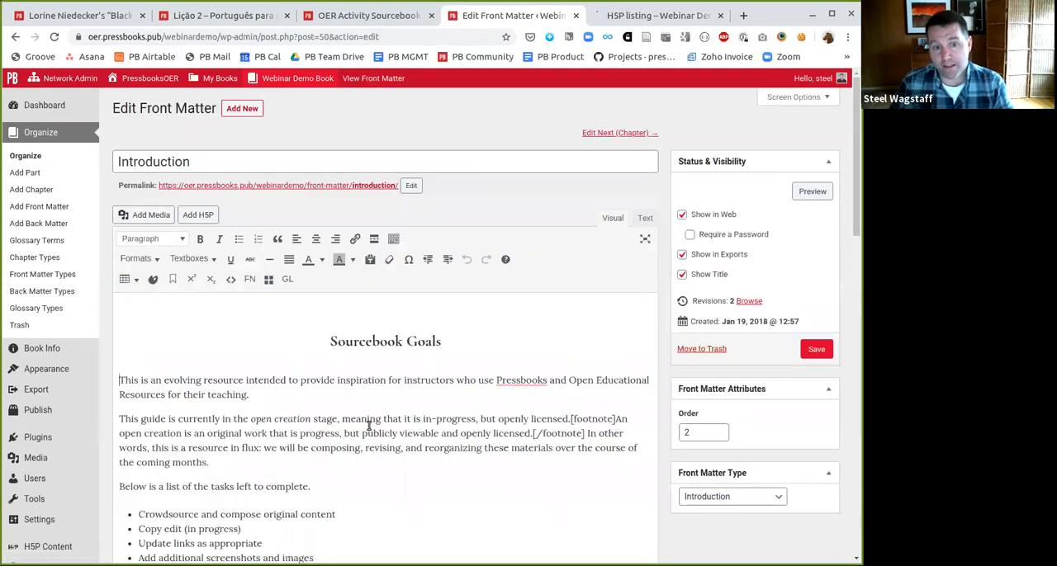
scroll(down, 3)
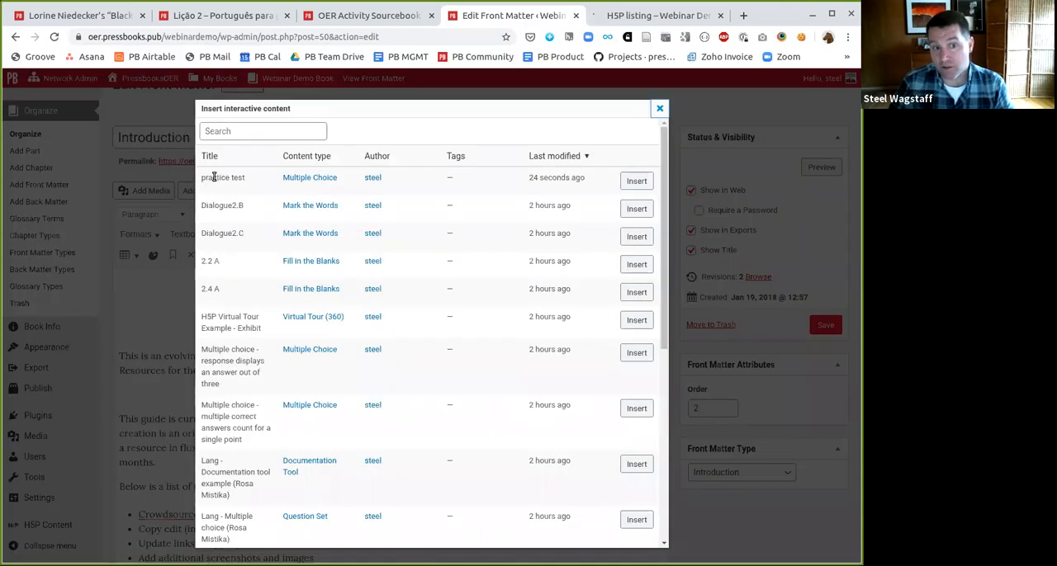
click(636, 180)
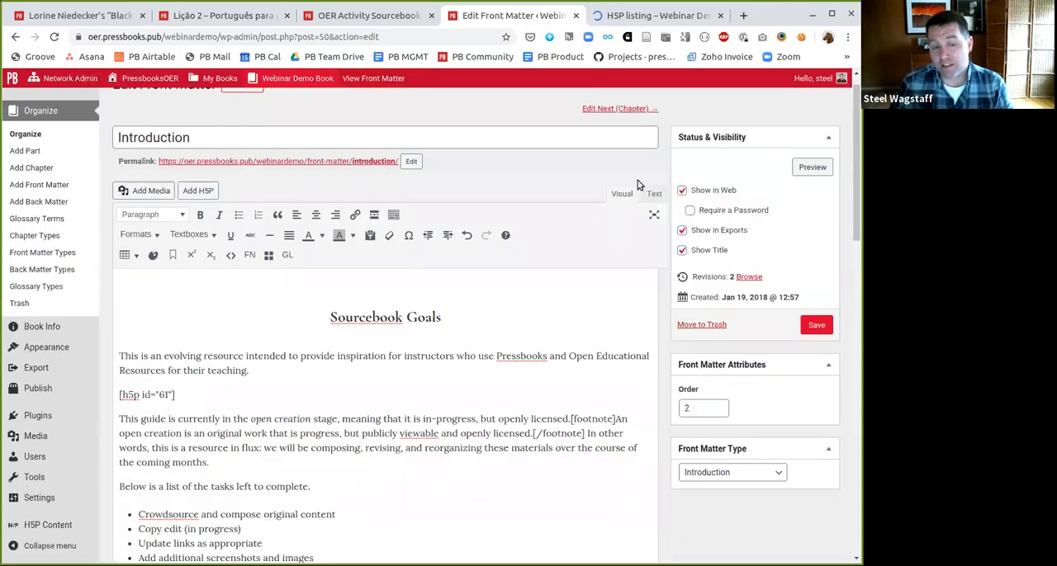
click(812, 166)
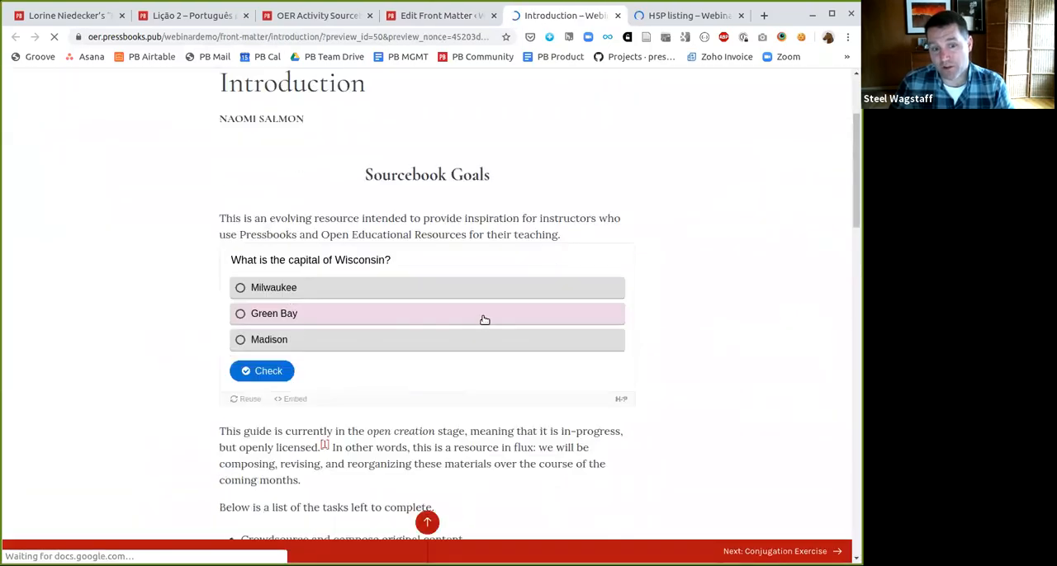
mouse_move(320, 332)
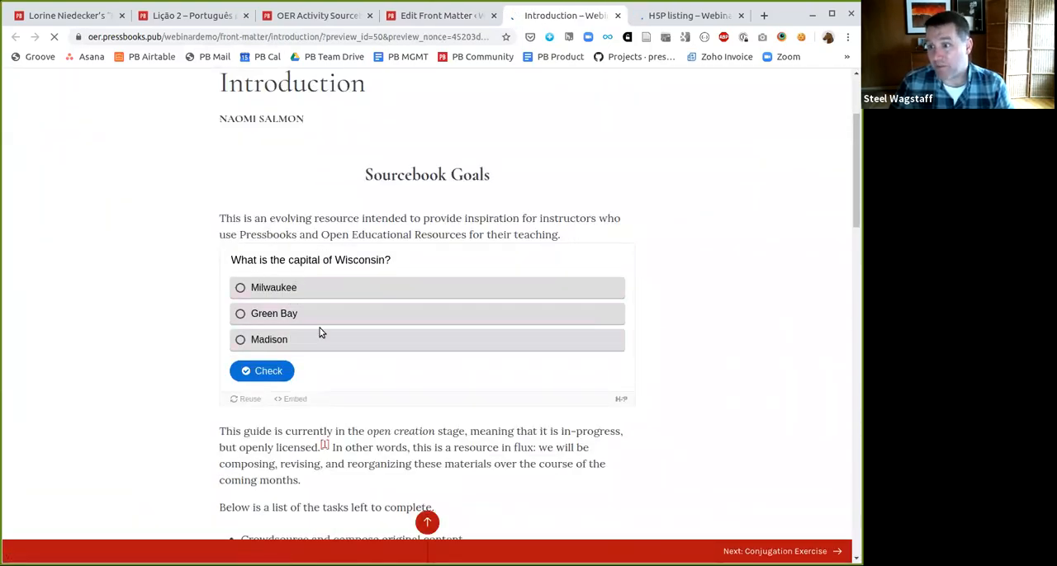
mouse_move(310, 357)
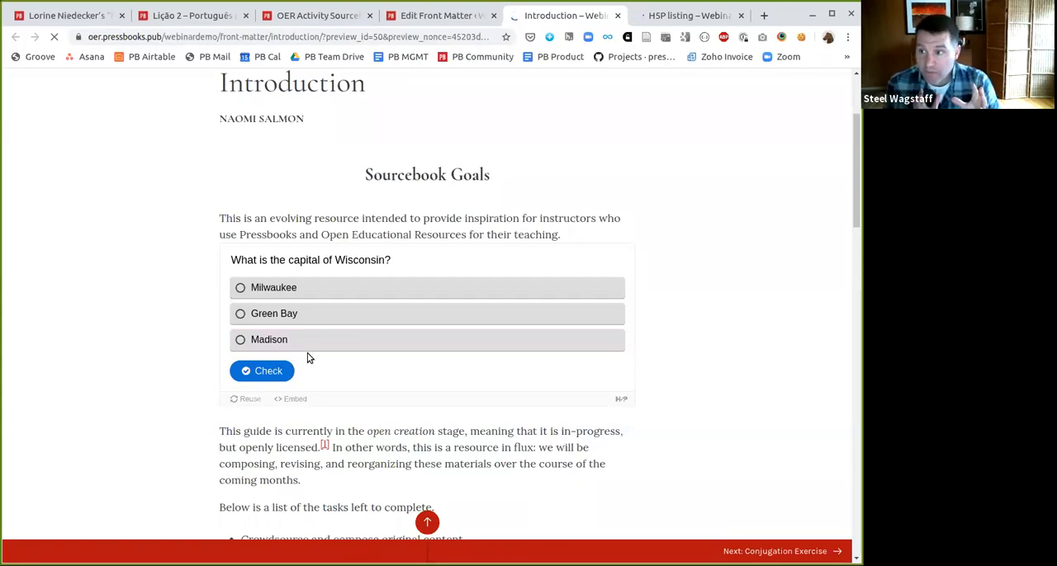
mouse_move(317, 359)
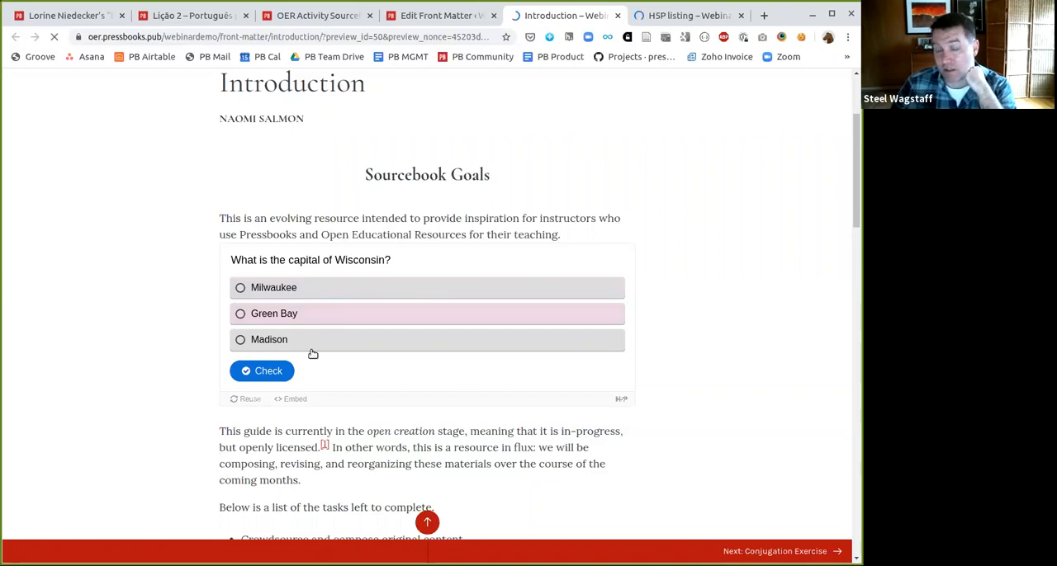
mouse_move(249, 398)
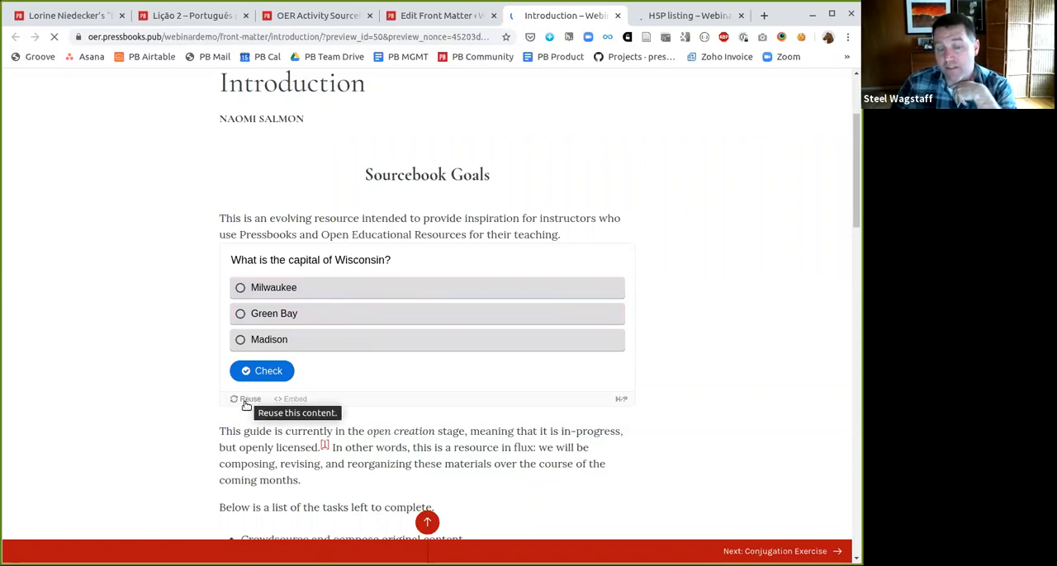
Step: Show the embedded quiz's Reuse options, then close the H5P listing tab
click(245, 399)
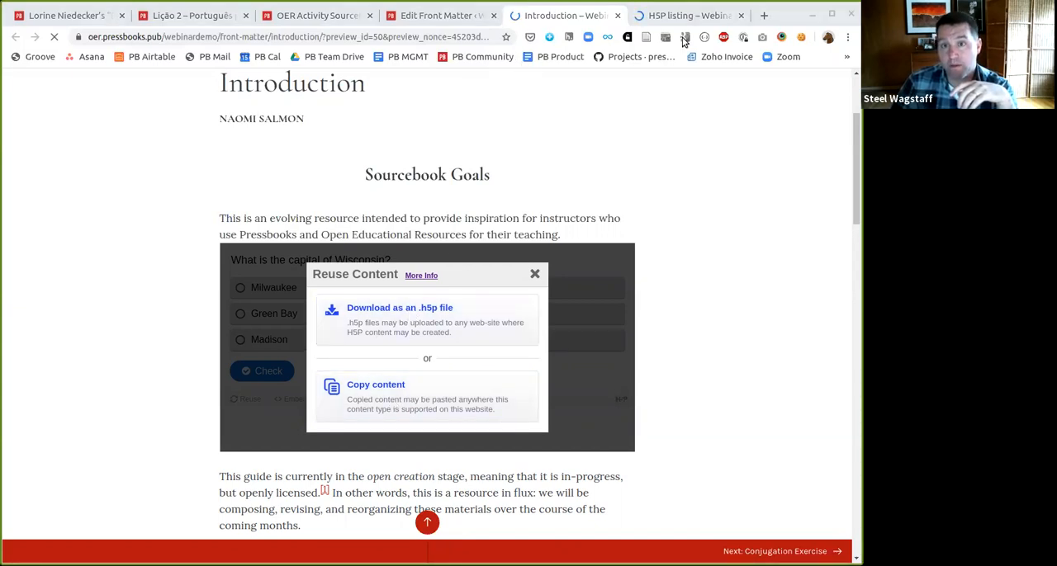
click(741, 15)
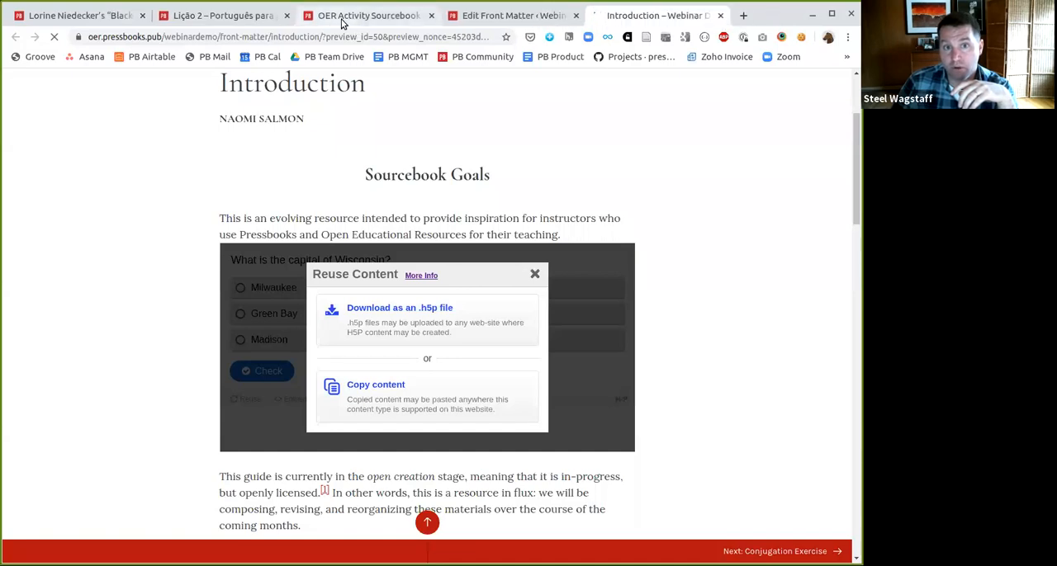
Step: Record a spoken answer in the Speak the Words Spanish counting activity
click(367, 15)
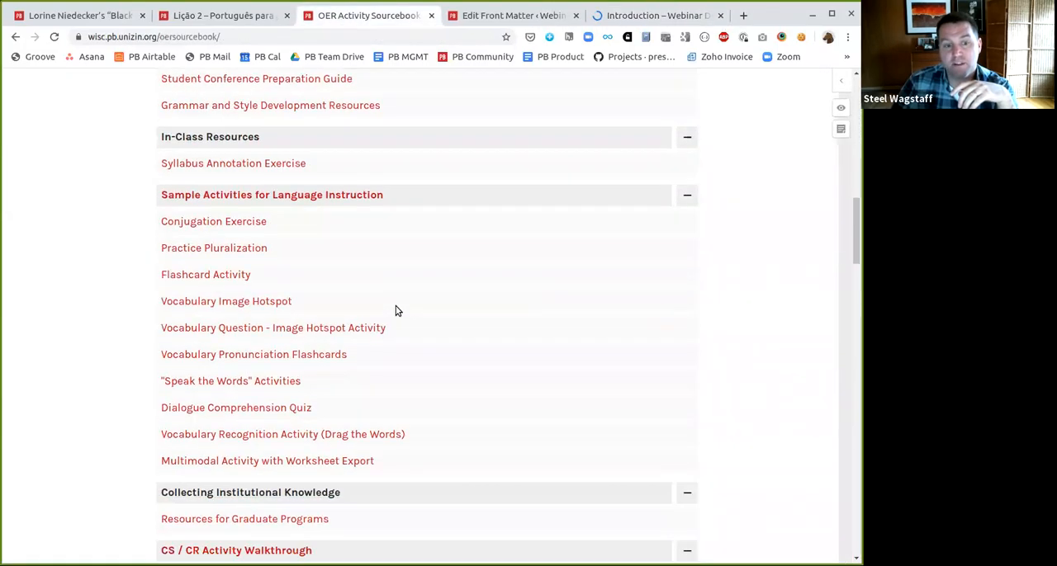
click(230, 381)
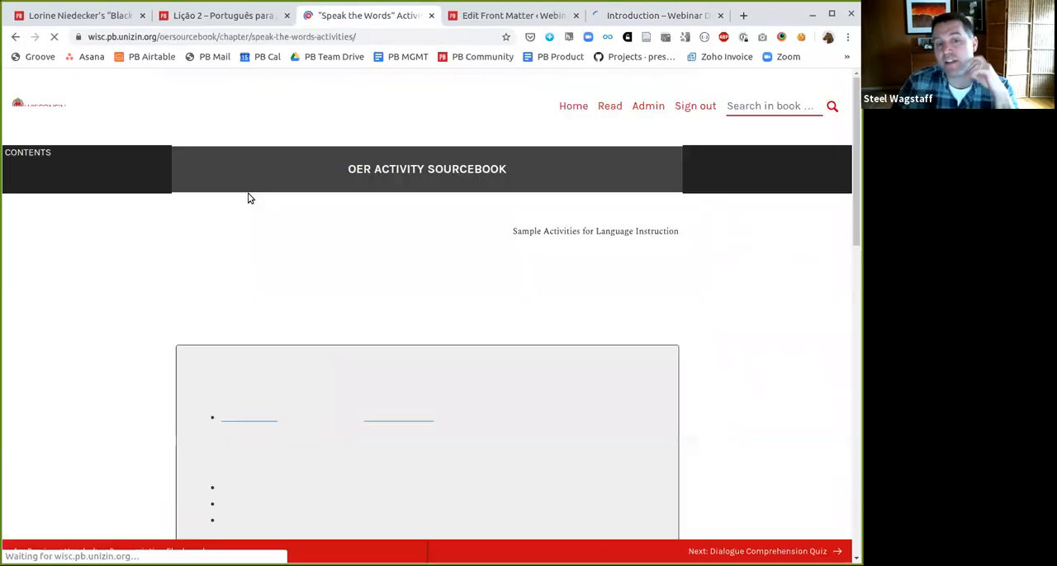
scroll(down, 3)
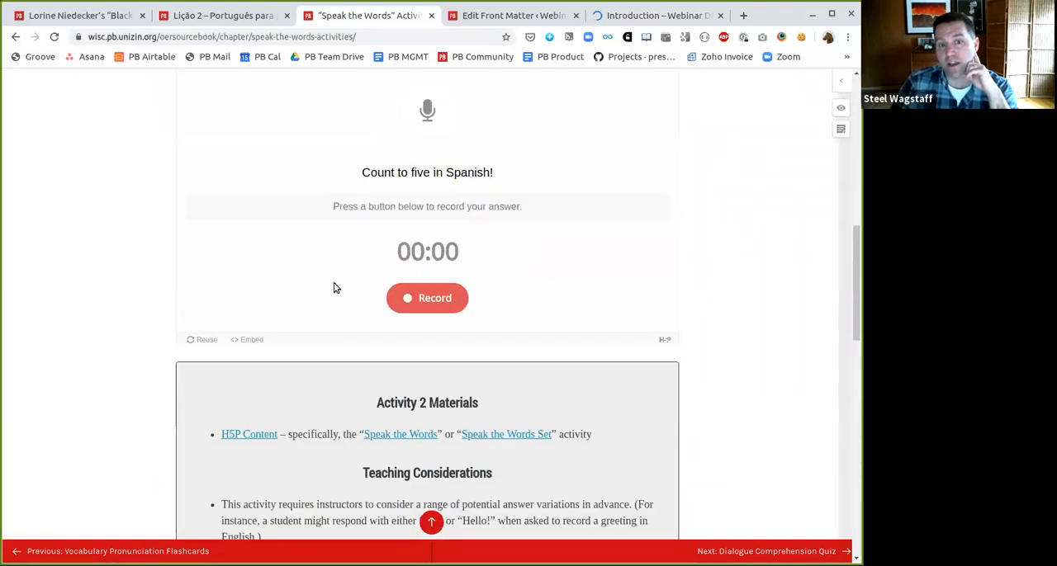
scroll(up, 3)
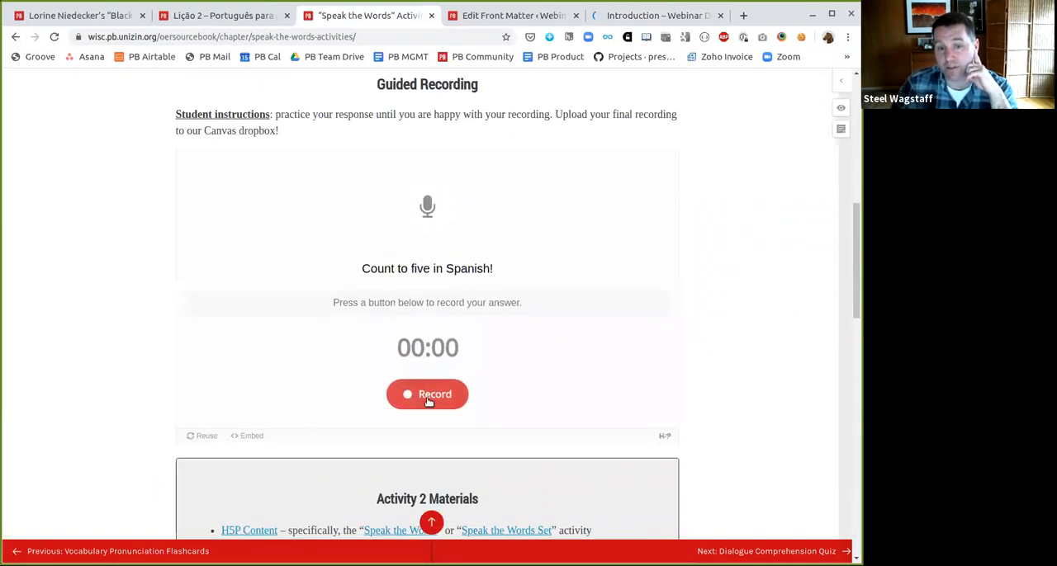
click(427, 394)
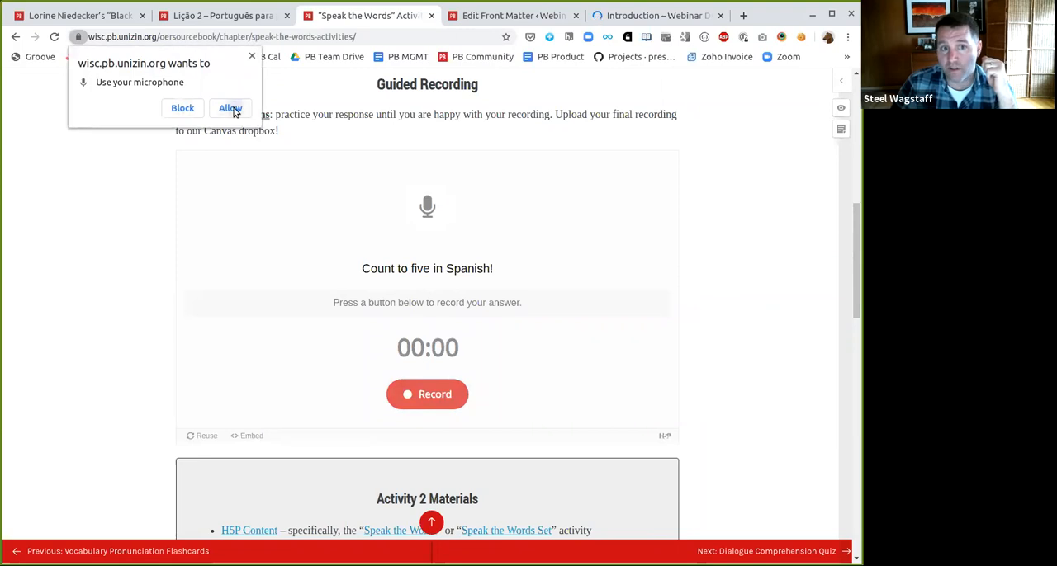
click(229, 108)
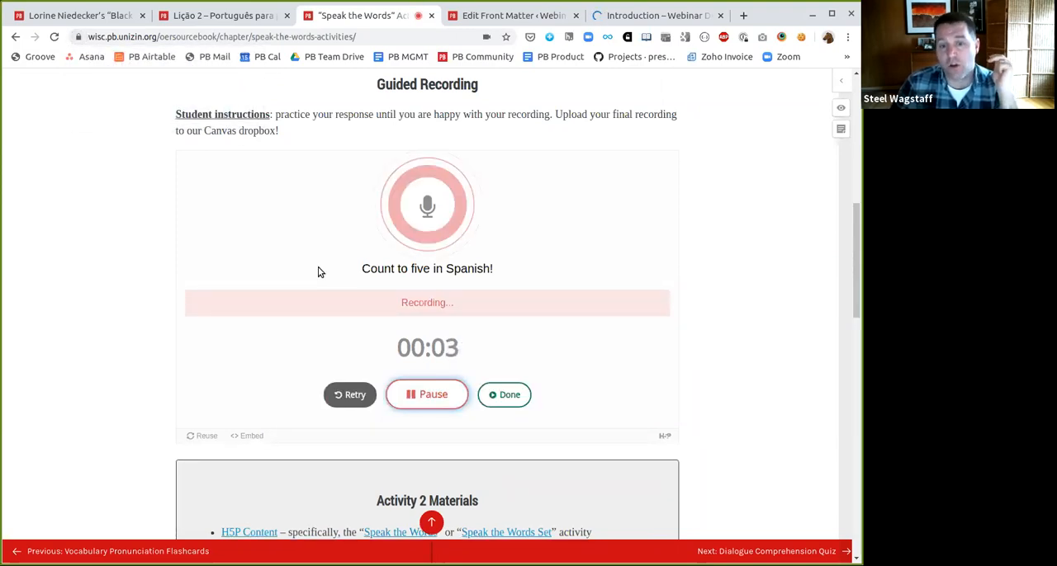
click(504, 394)
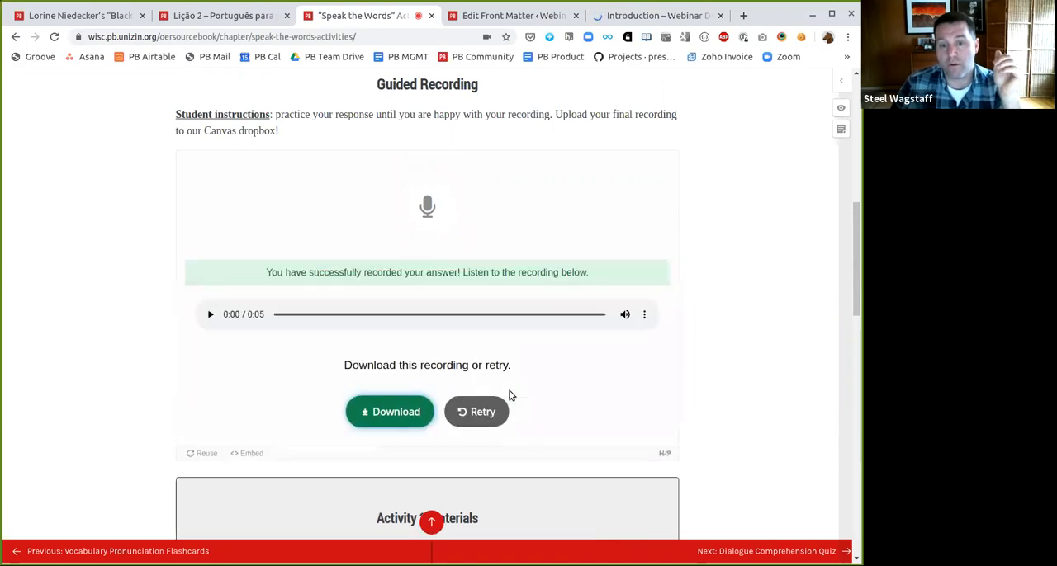
mouse_move(483, 286)
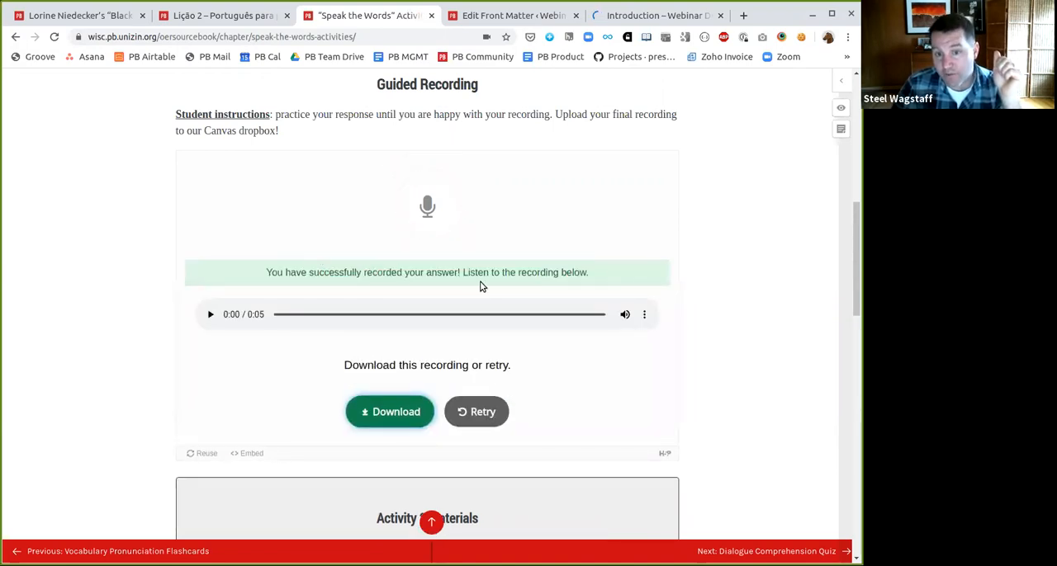
Step: Play back the recording and download the activity as an .h5p file
click(210, 315)
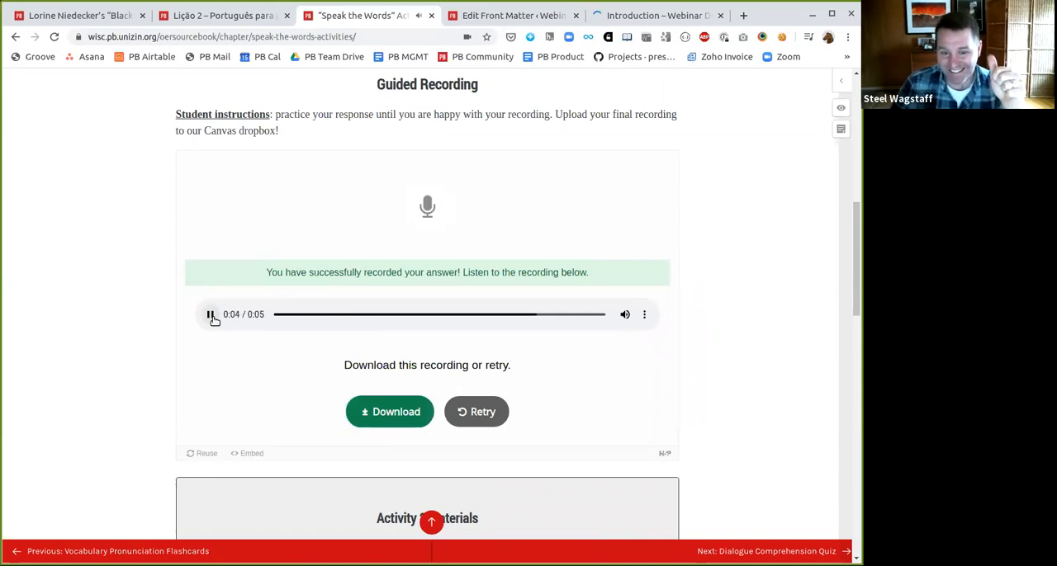
click(211, 314)
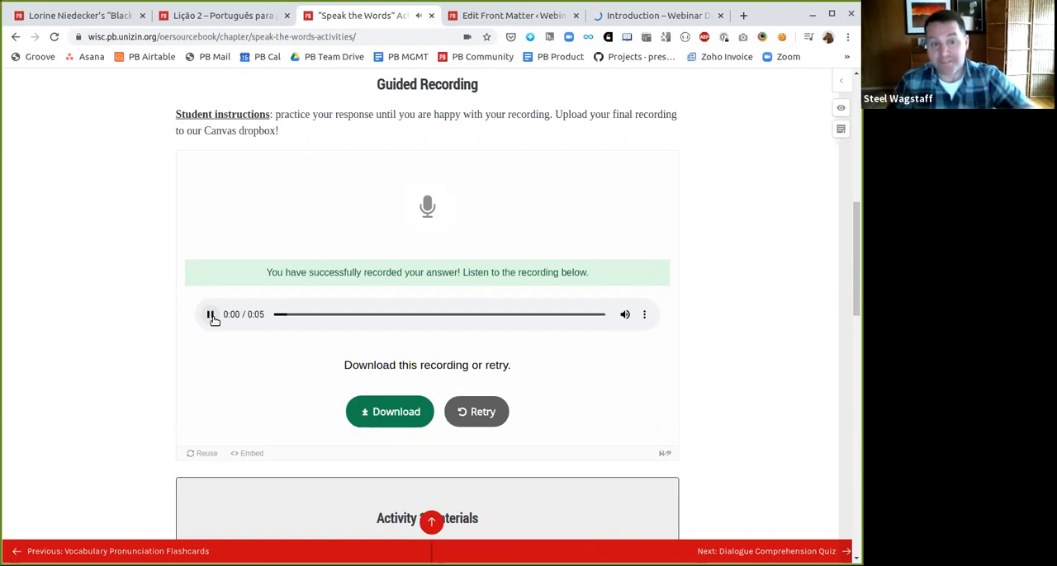
click(211, 314)
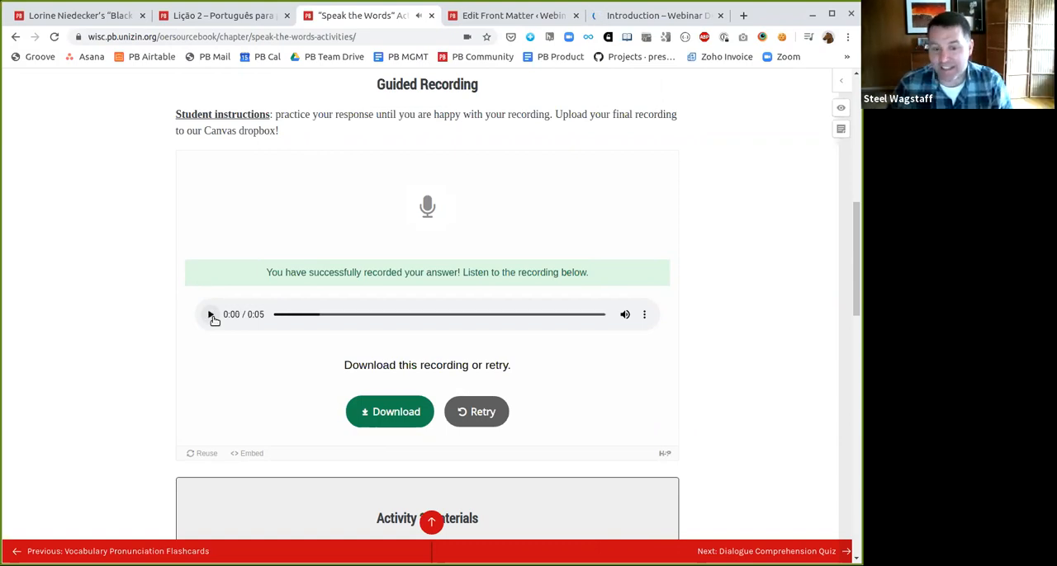
mouse_move(208, 347)
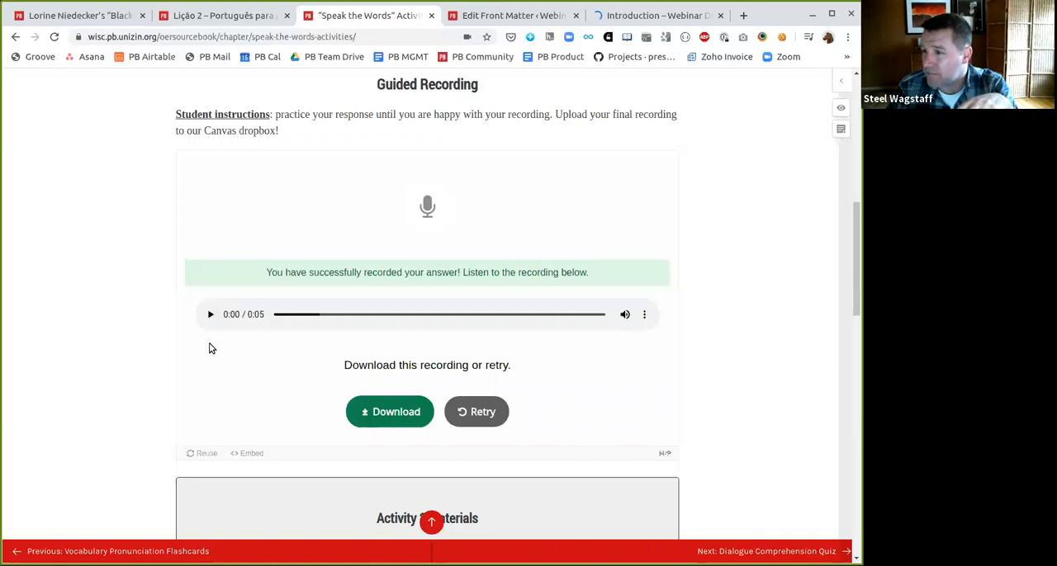
click(202, 453)
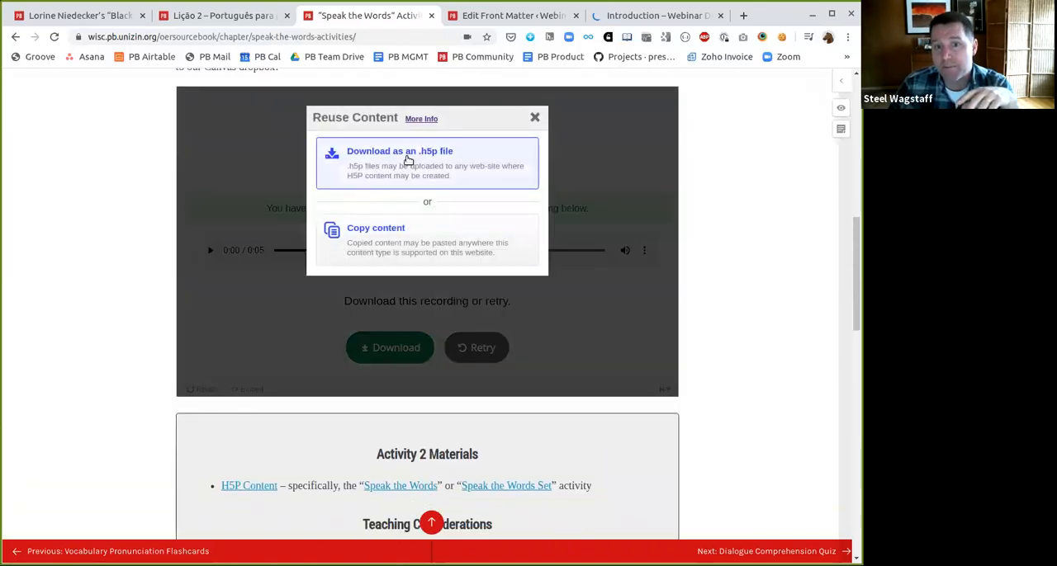
click(399, 150)
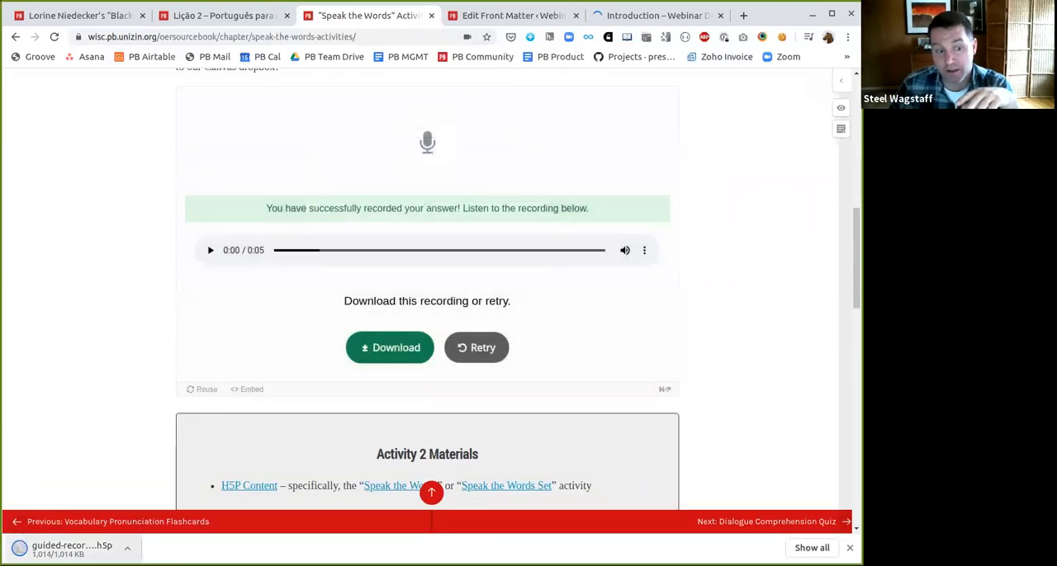
click(78, 15)
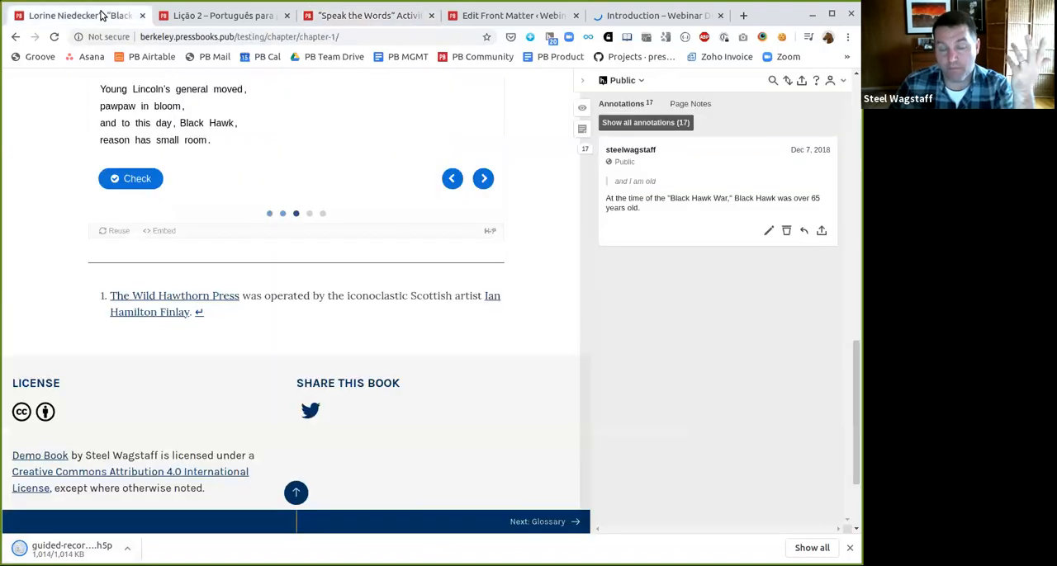
Step: Upload the downloaded recording .h5p file through H5P Content > Add New
click(222, 15)
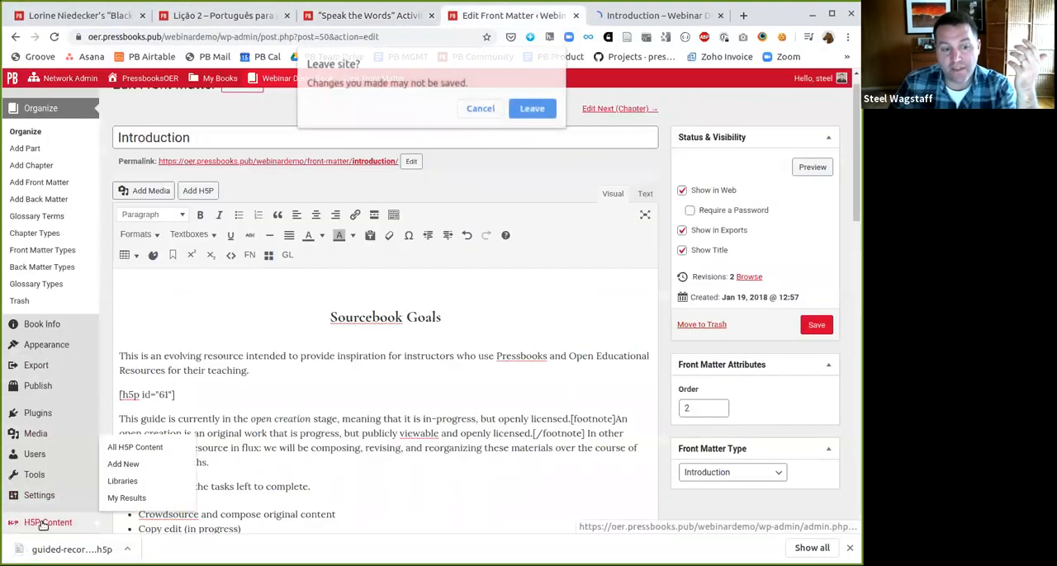
click(532, 108)
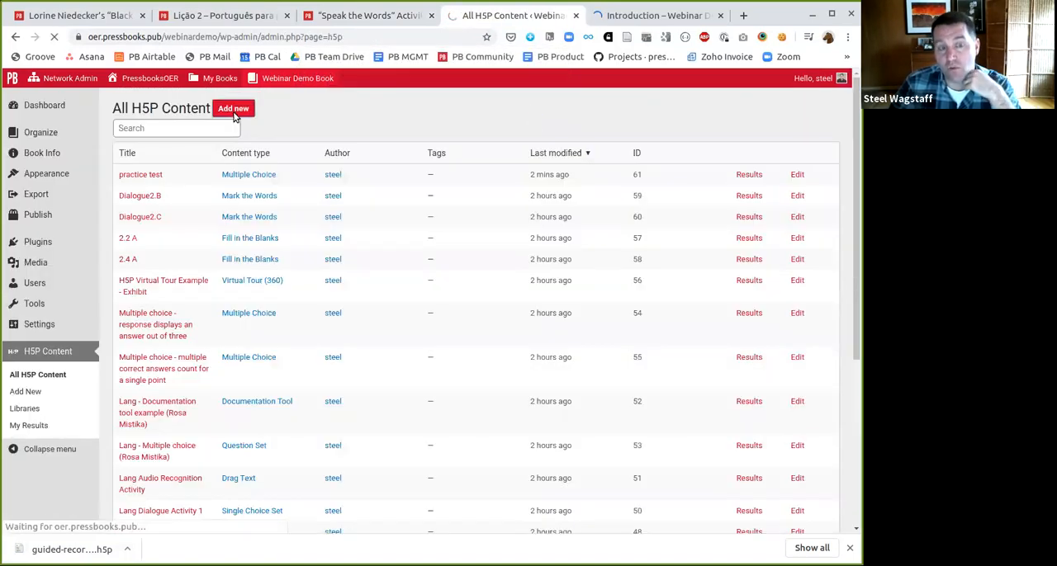
click(233, 109)
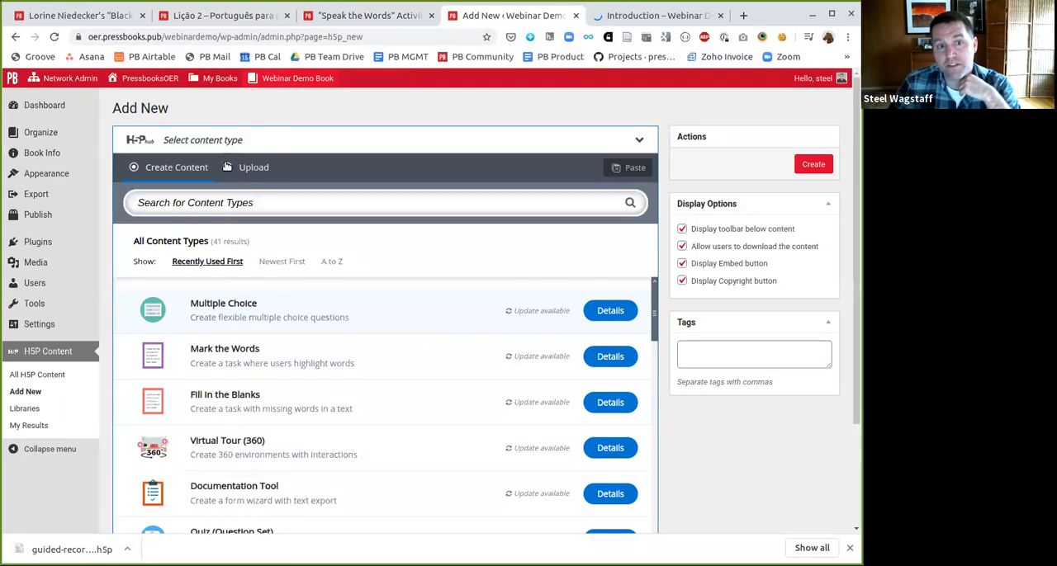
click(254, 167)
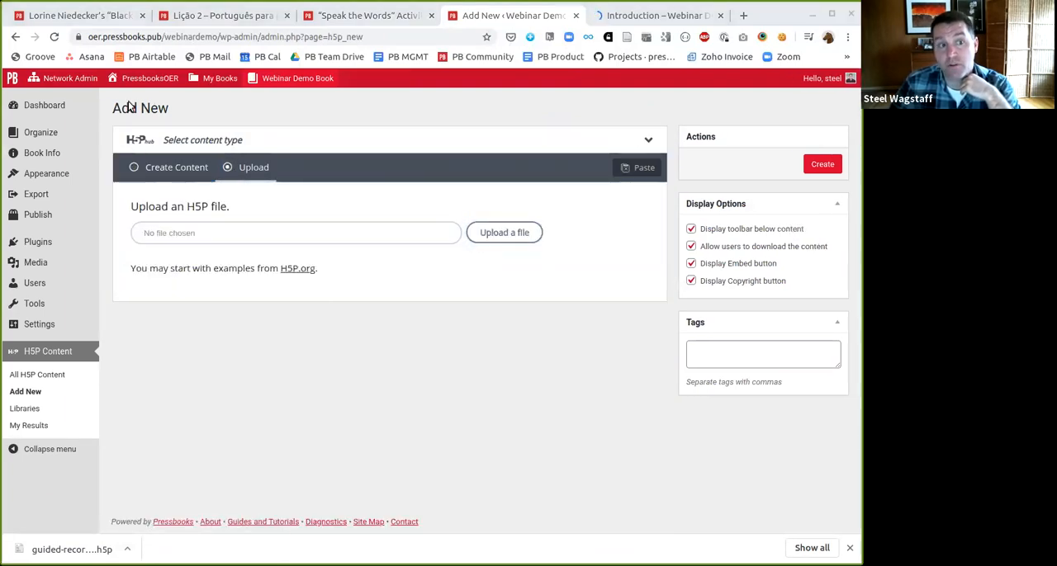
mouse_move(383, 330)
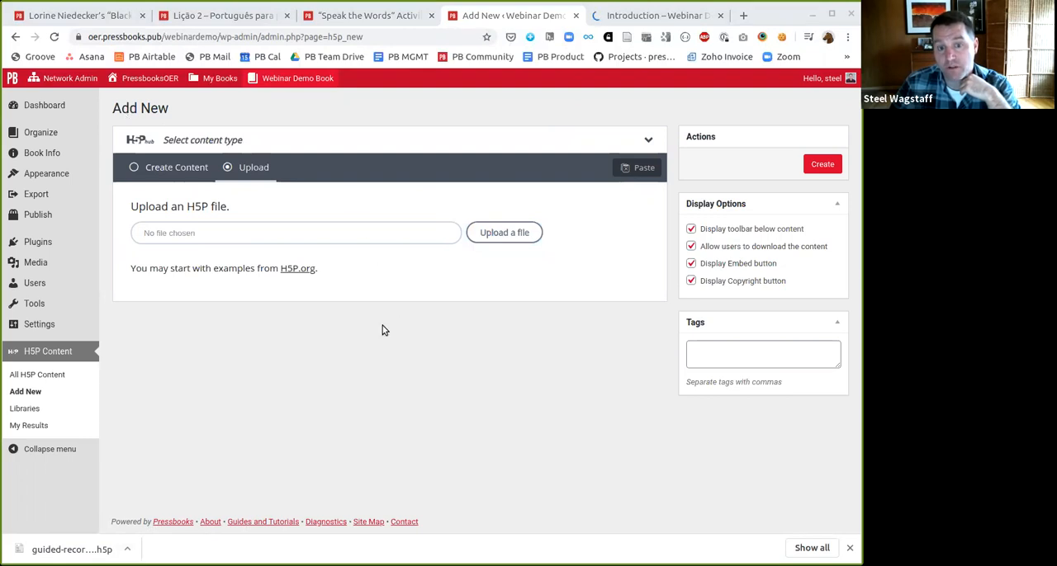
click(504, 232)
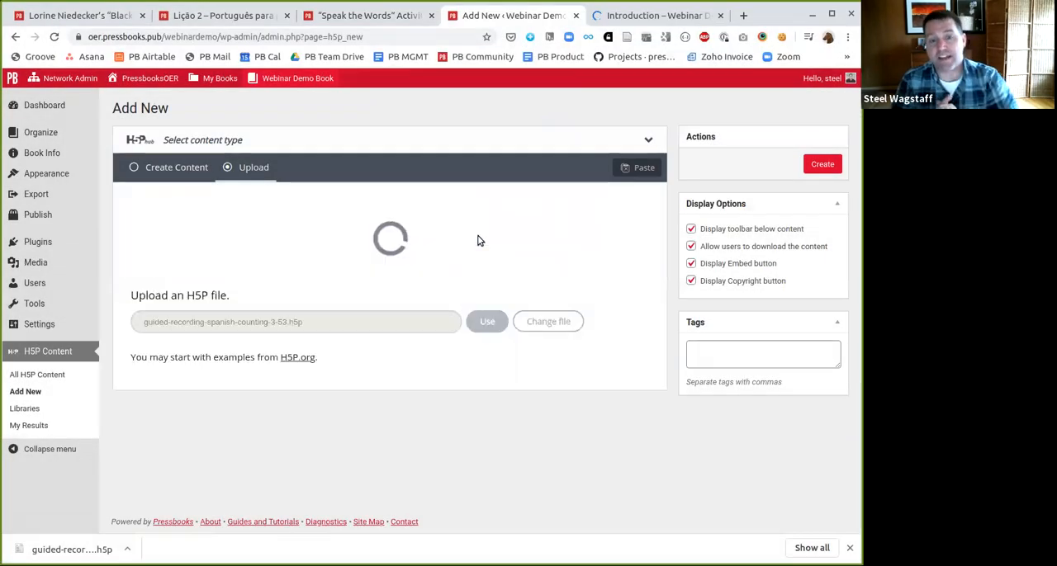
click(487, 321)
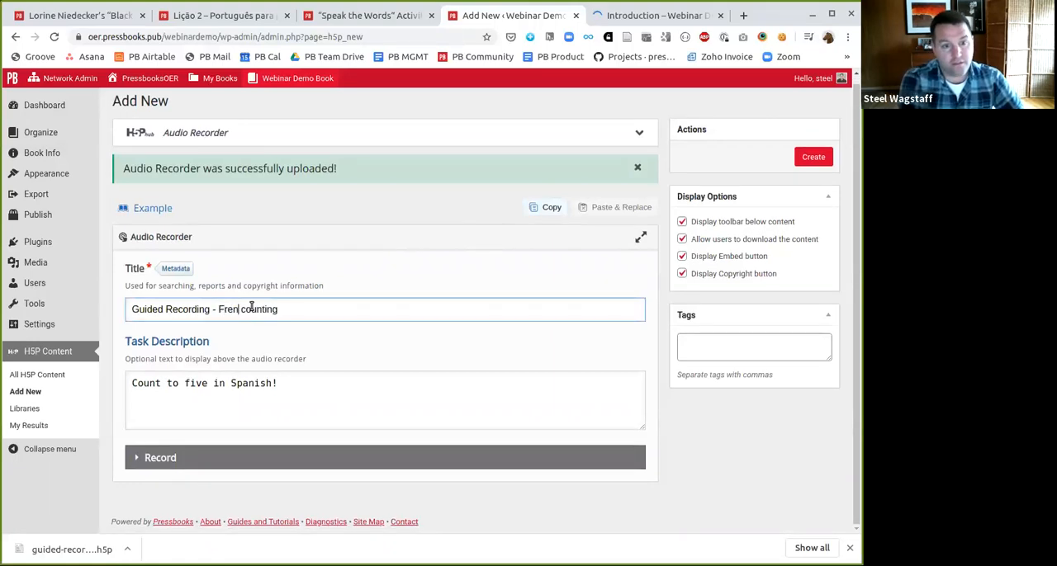
Step: Replace 'Spanish!' with 'French!' in the task description and create the activity
double_click(254, 383)
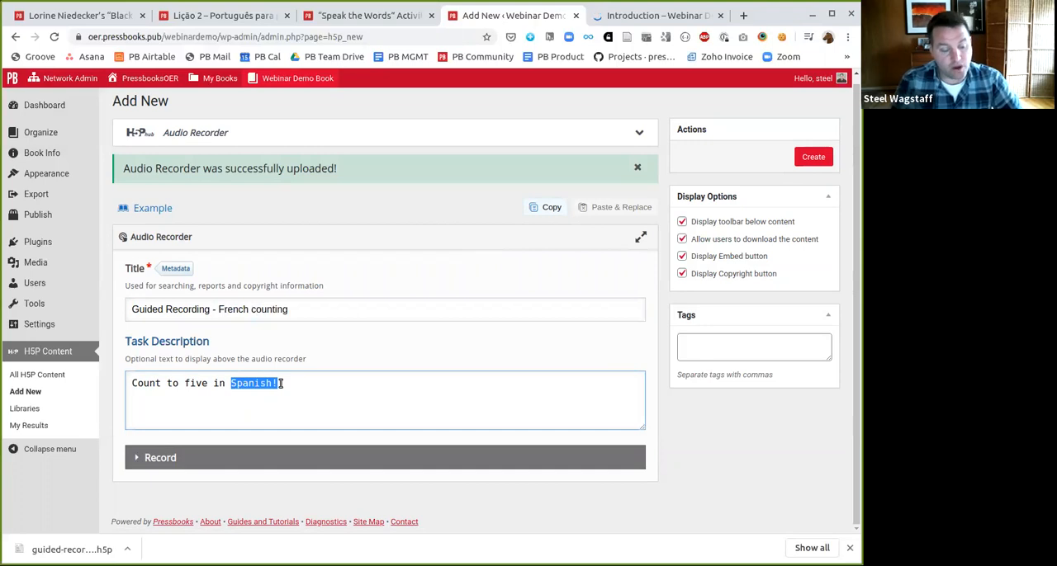
text(French!)
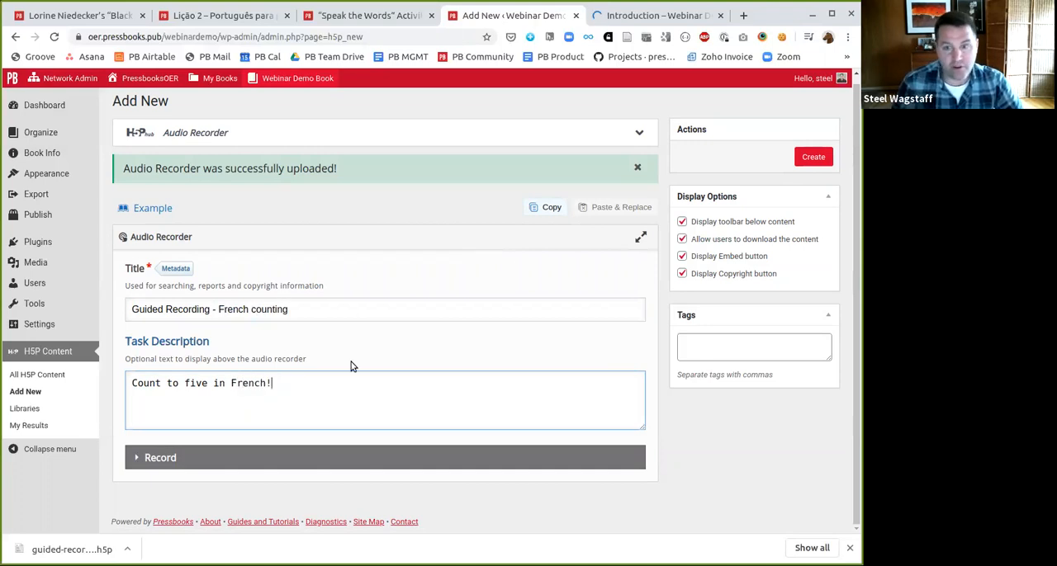
click(812, 157)
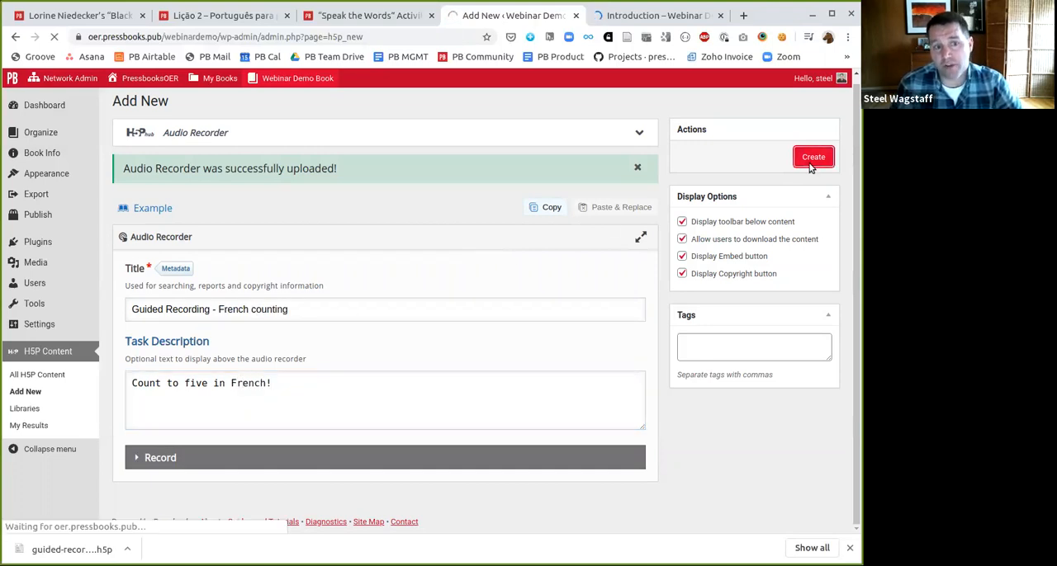
click(812, 157)
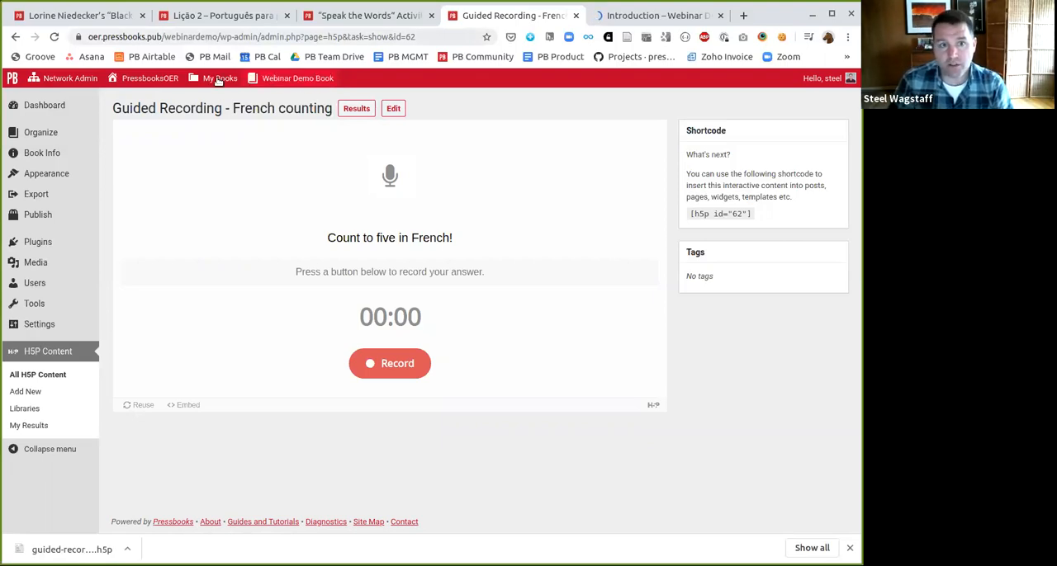
Step: Open the H5P activities list page and expand all activities with Show All
click(367, 14)
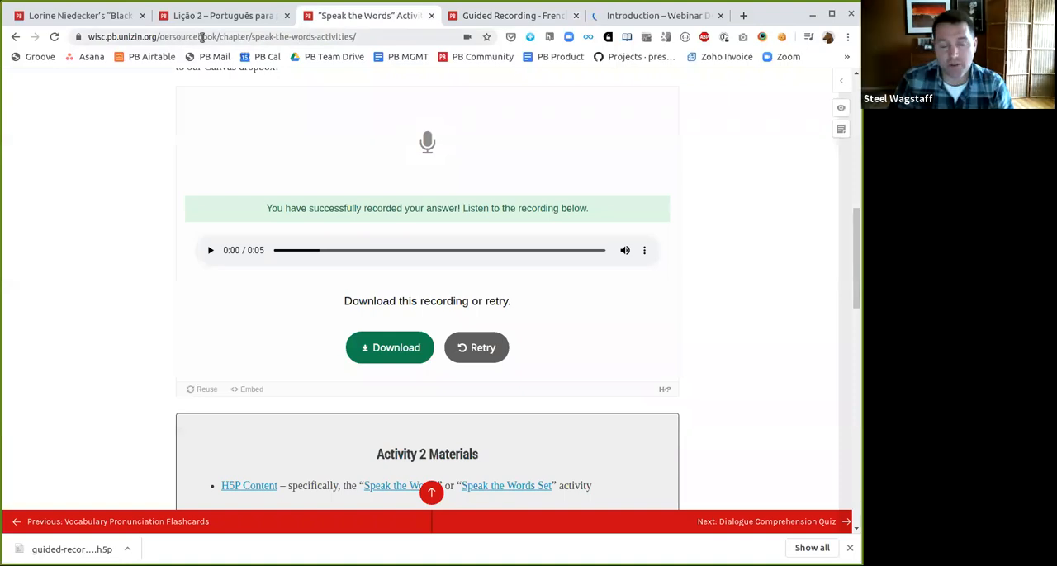
click(223, 15)
text(https://wisc.pb.unizin.org/portuguese/h)
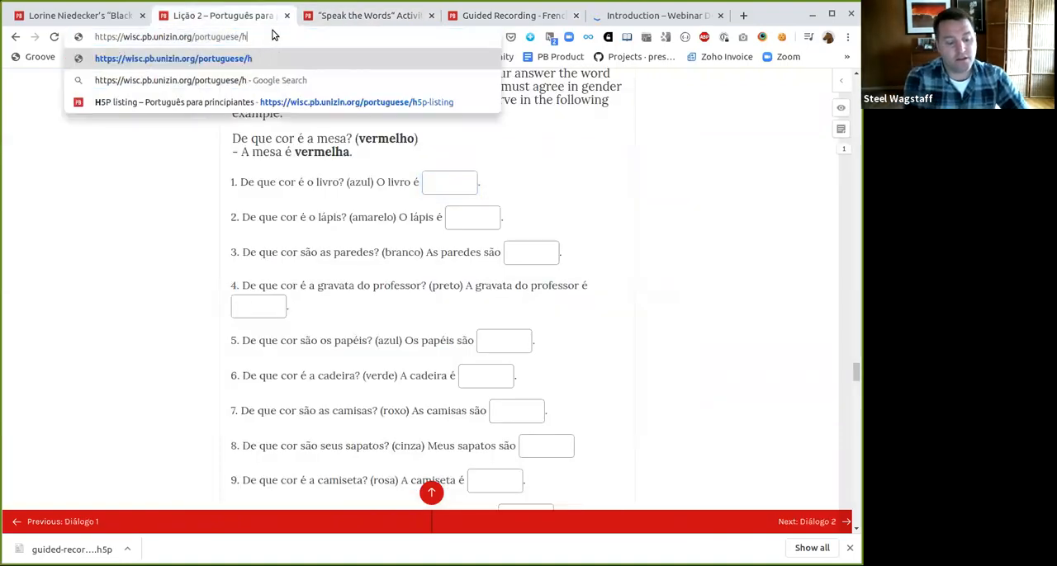
text(5p-listing/)
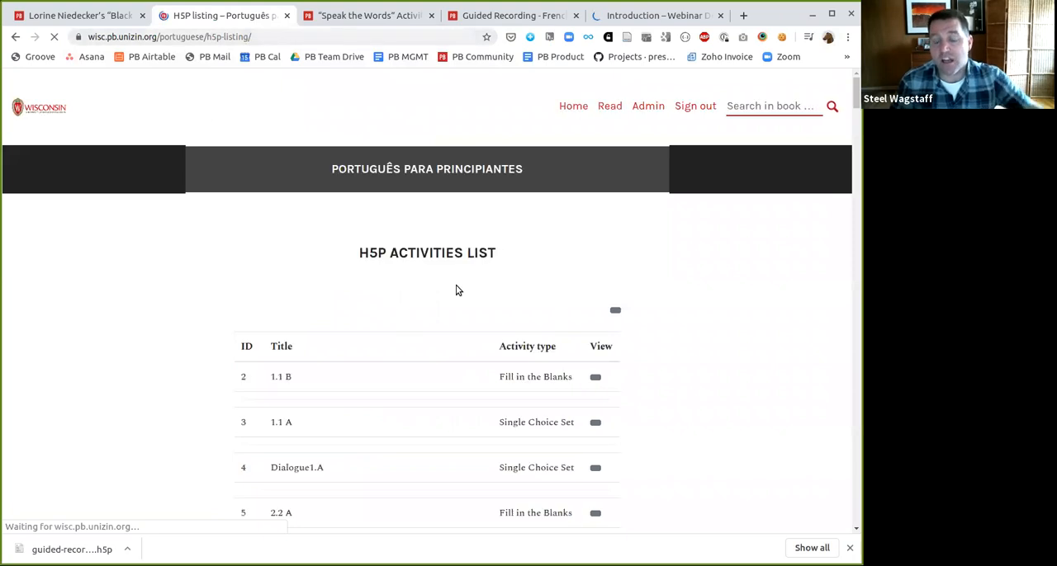
scroll(down, 3)
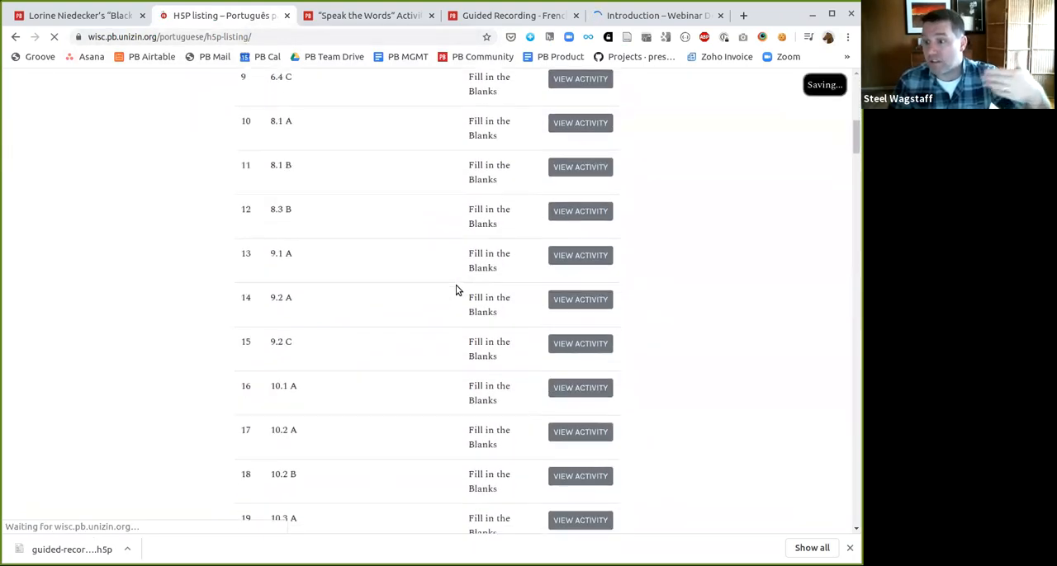
scroll(down, 3)
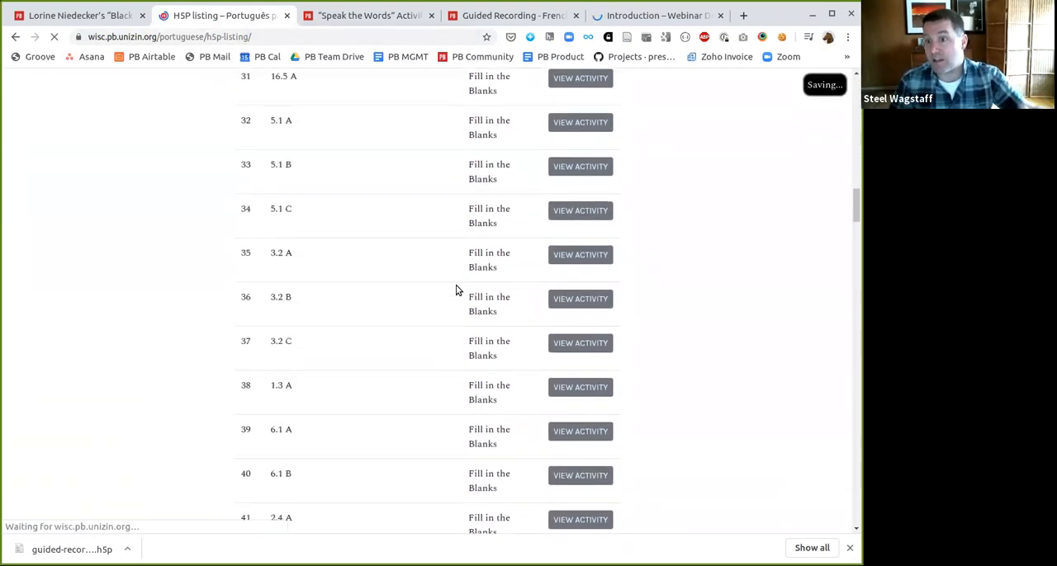
scroll(down, 3)
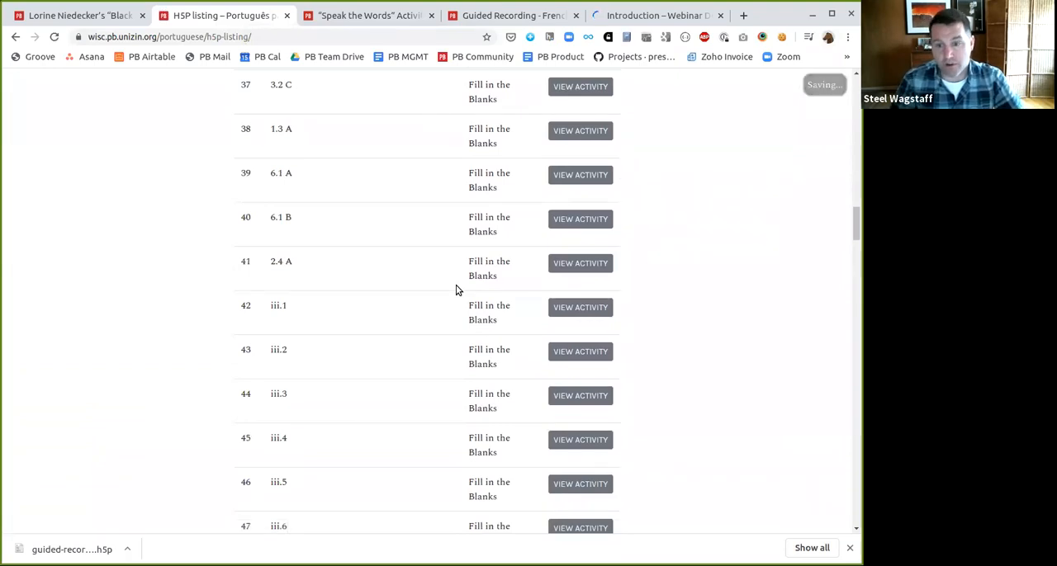
scroll(down, 3)
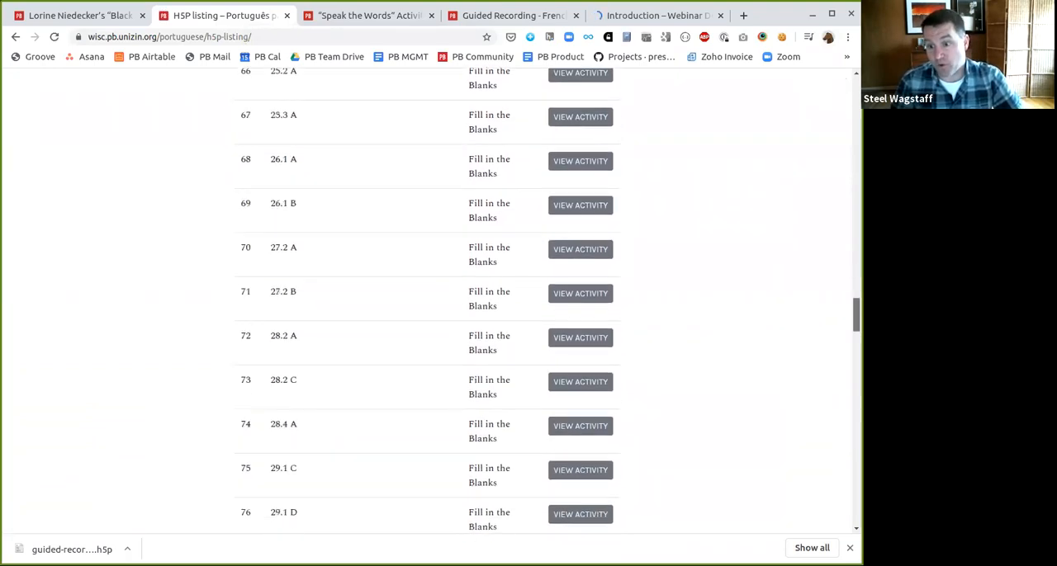
scroll(down, 3)
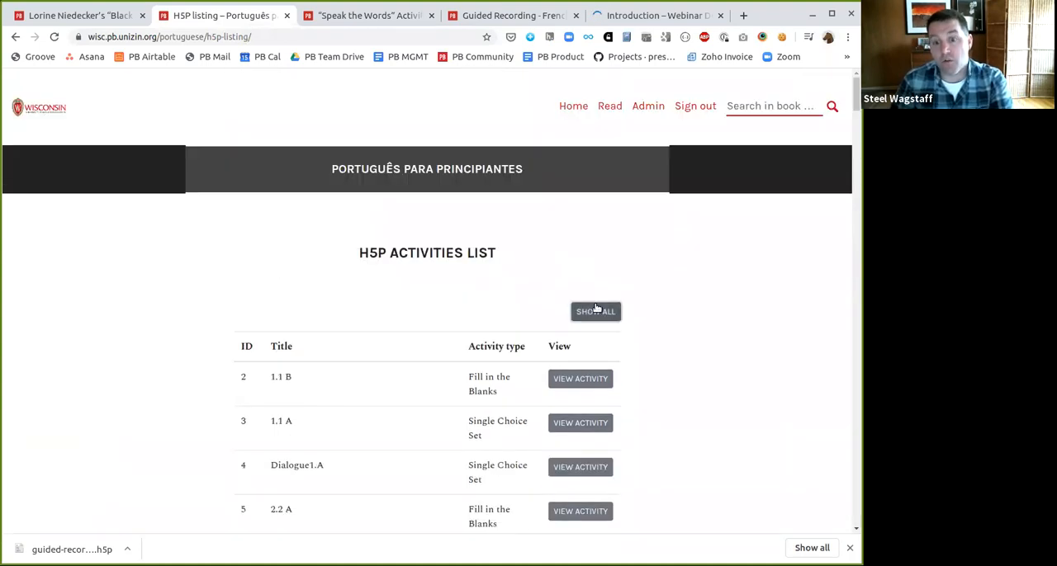
click(595, 311)
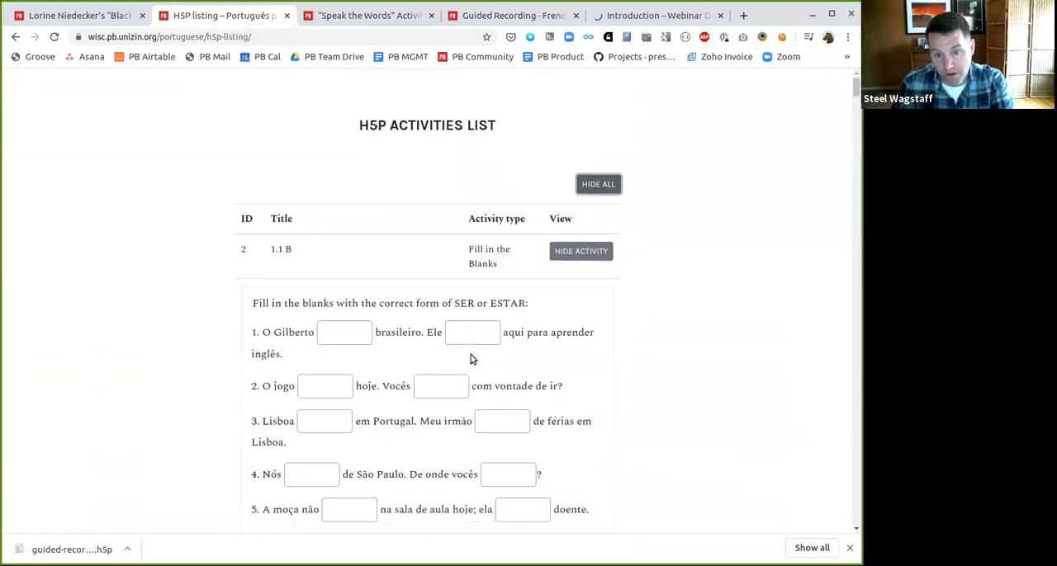
scroll(down, 3)
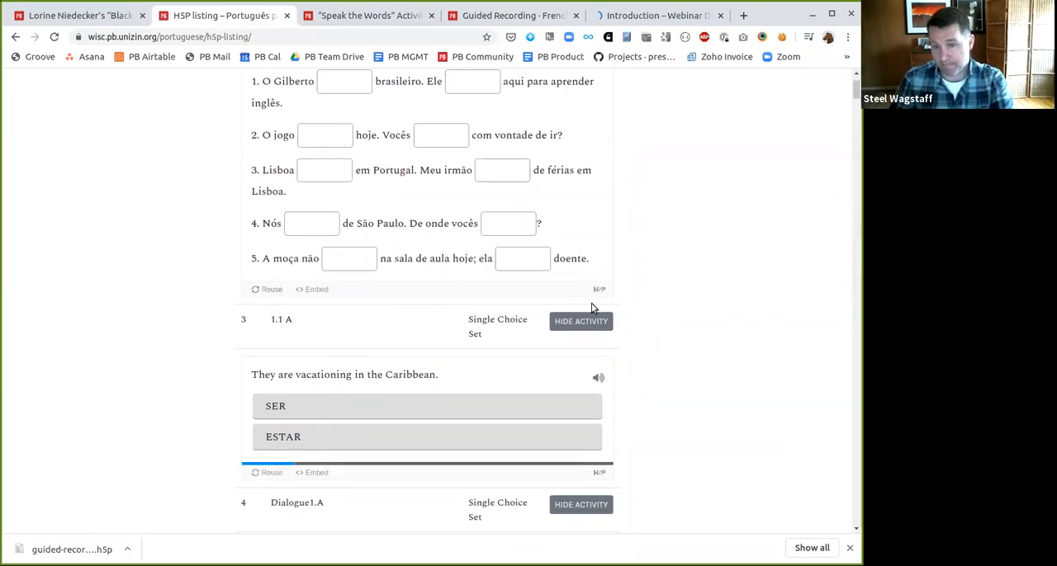
scroll(up, 3)
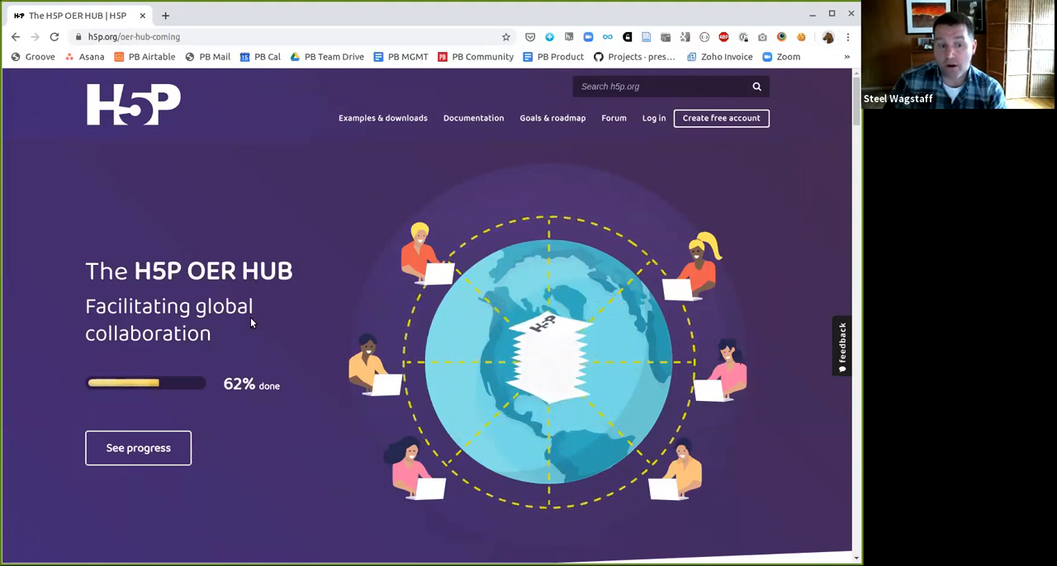
scroll(down, 3)
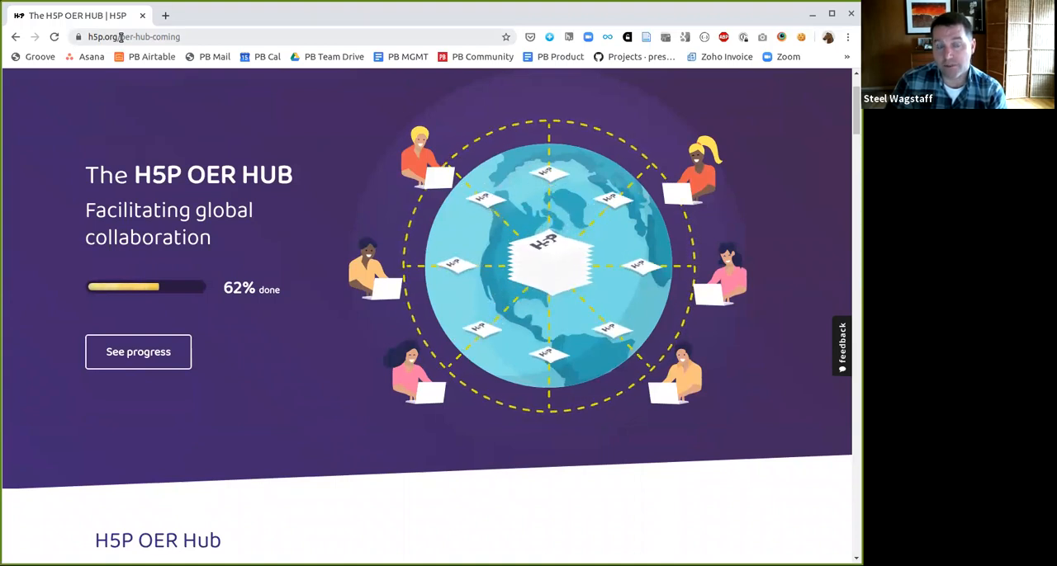
mouse_move(229, 132)
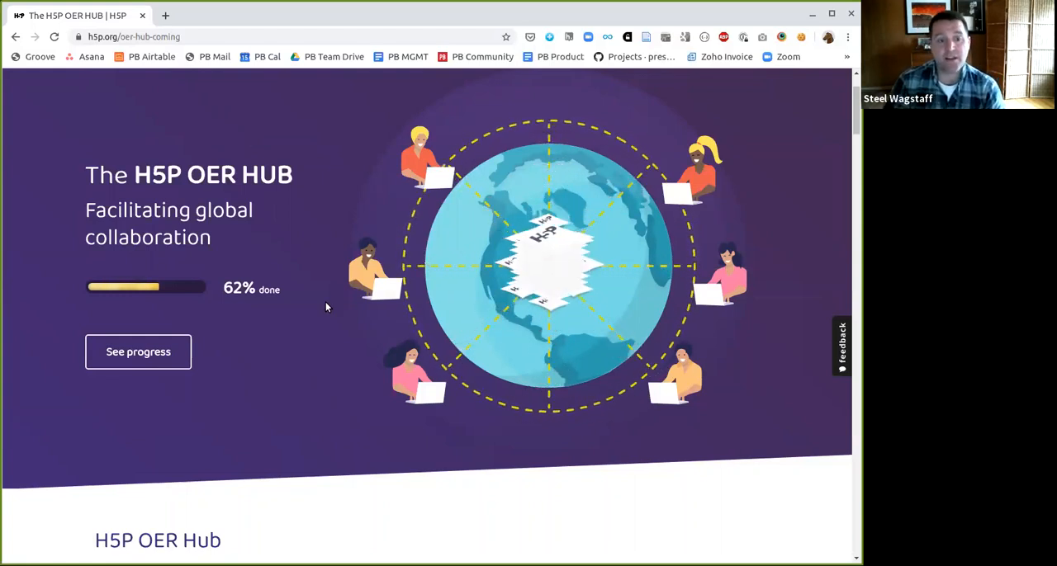
scroll(down, 3)
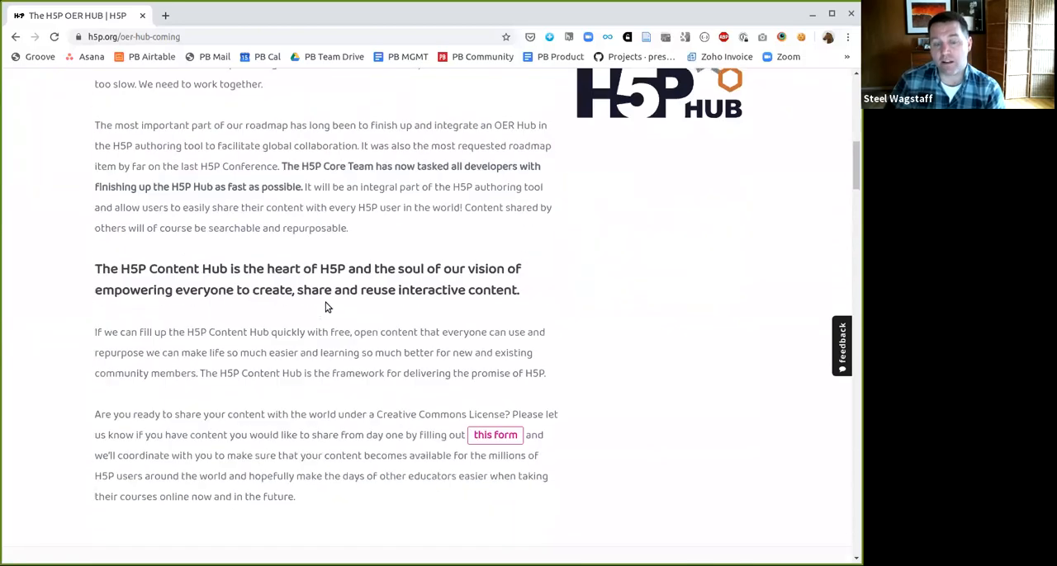
scroll(down, 3)
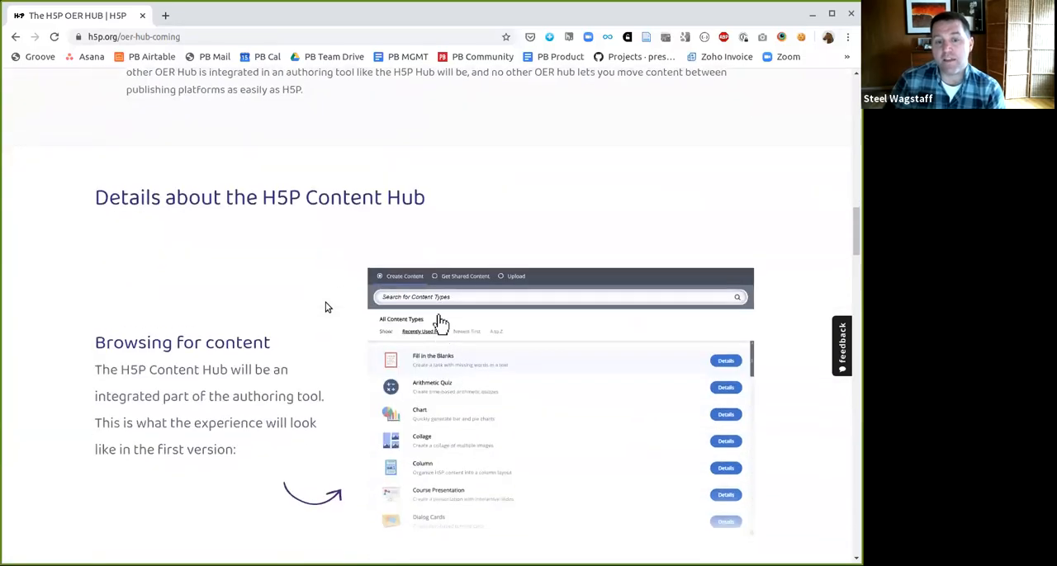
scroll(down, 3)
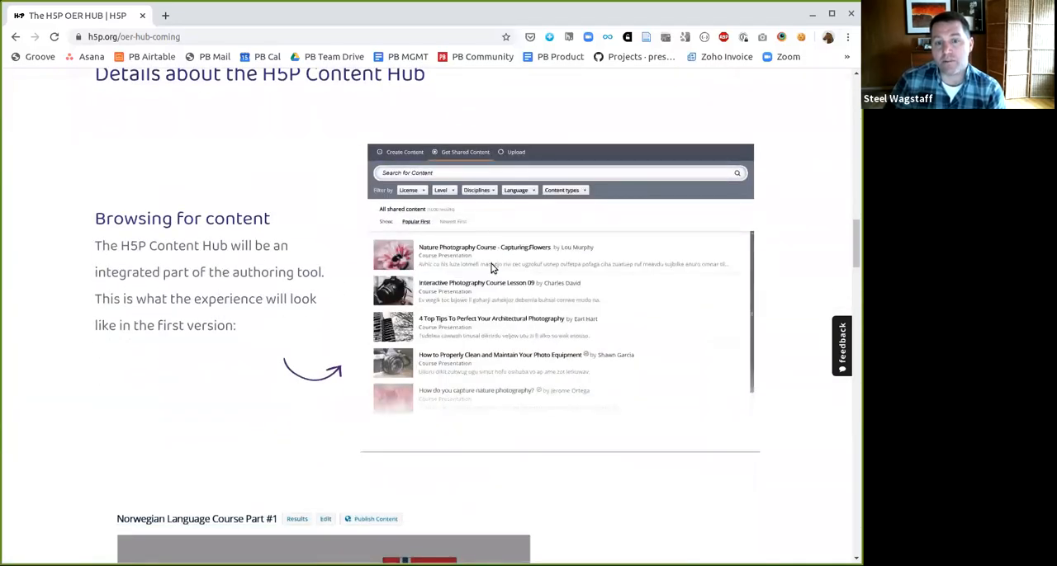
click(564, 190)
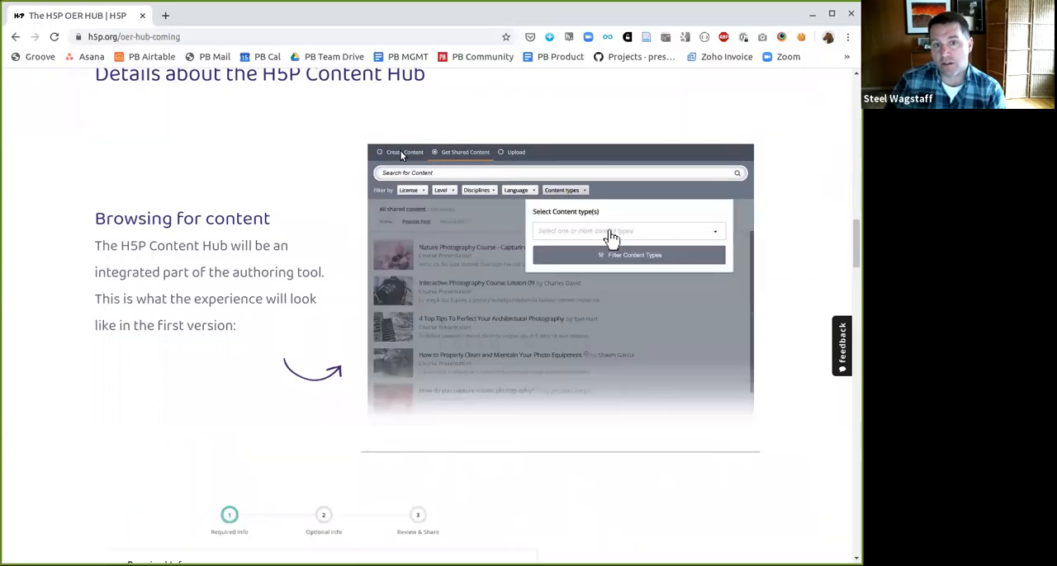
click(628, 231)
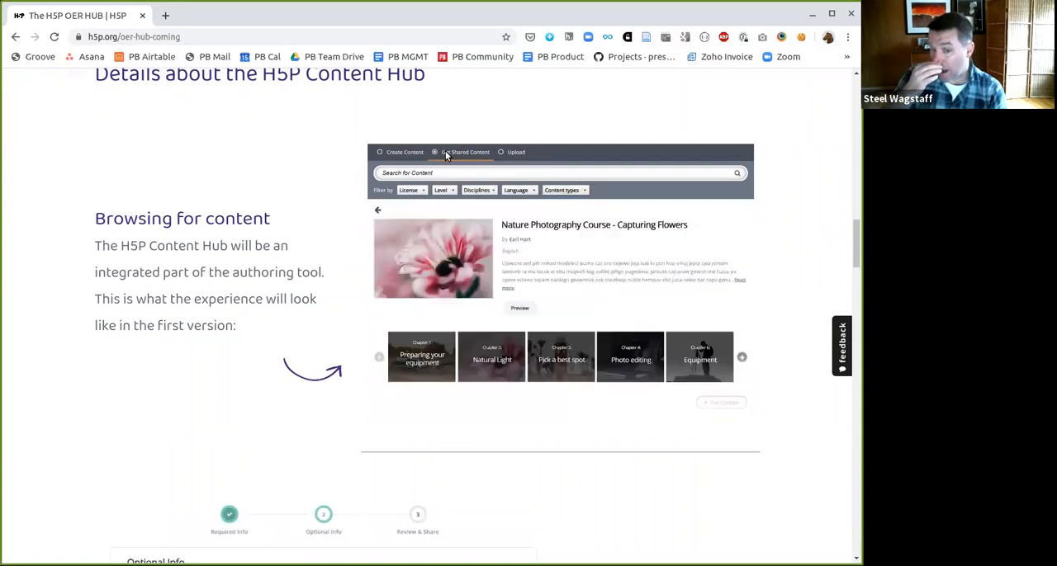
click(405, 152)
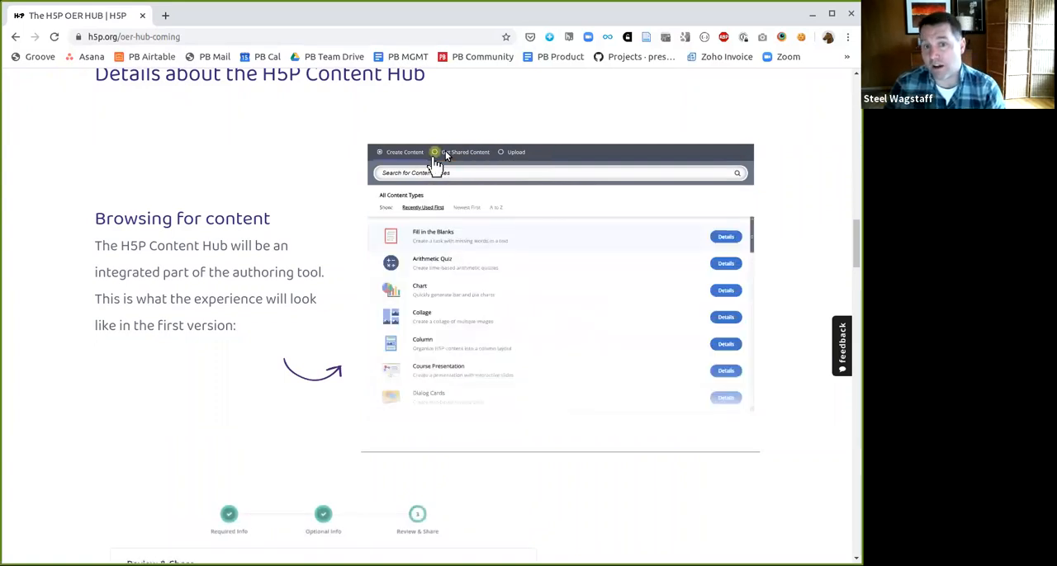
click(469, 152)
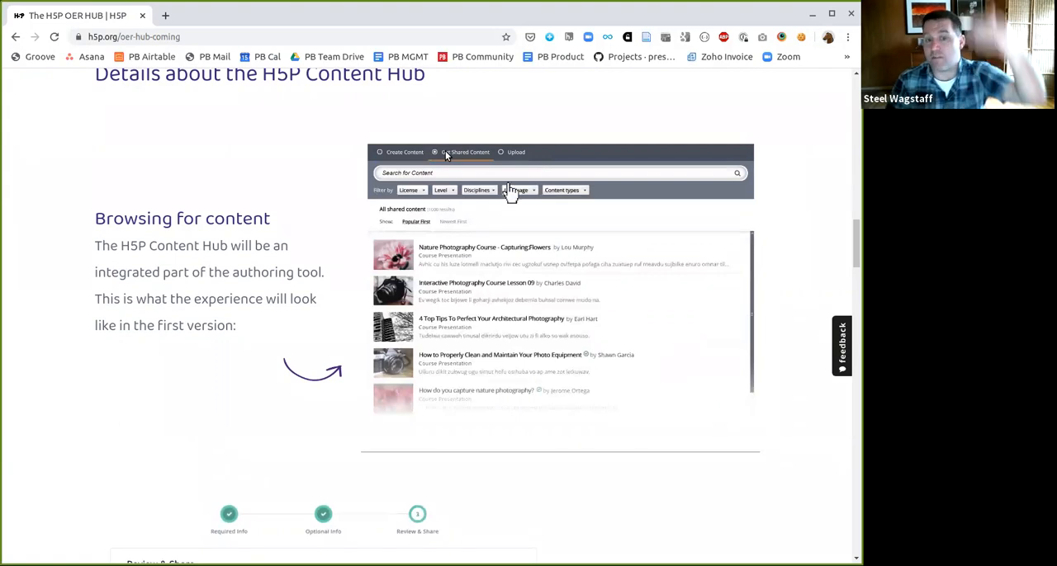
scroll(down, 3)
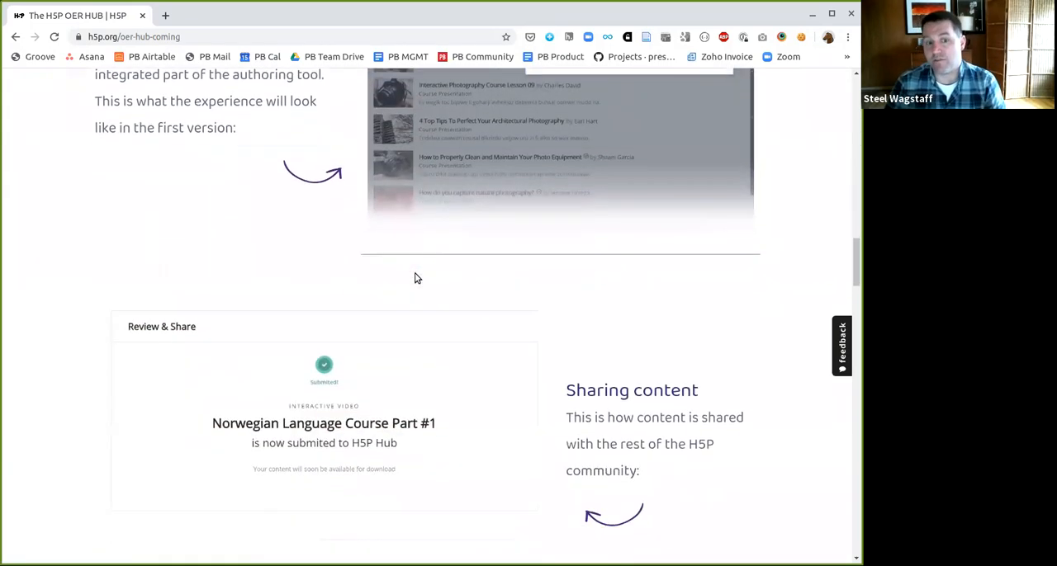
scroll(down, 3)
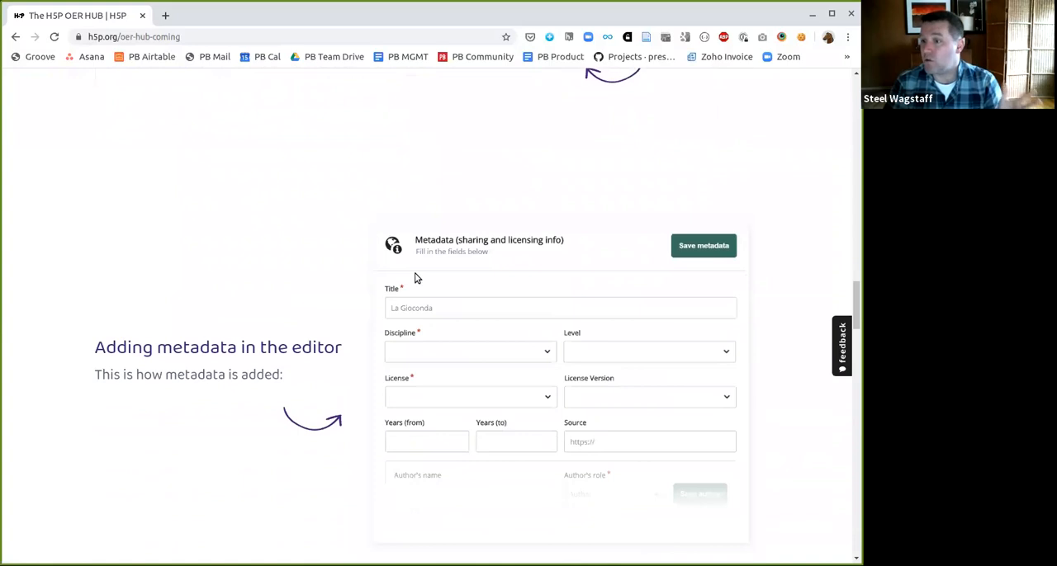
scroll(down, 3)
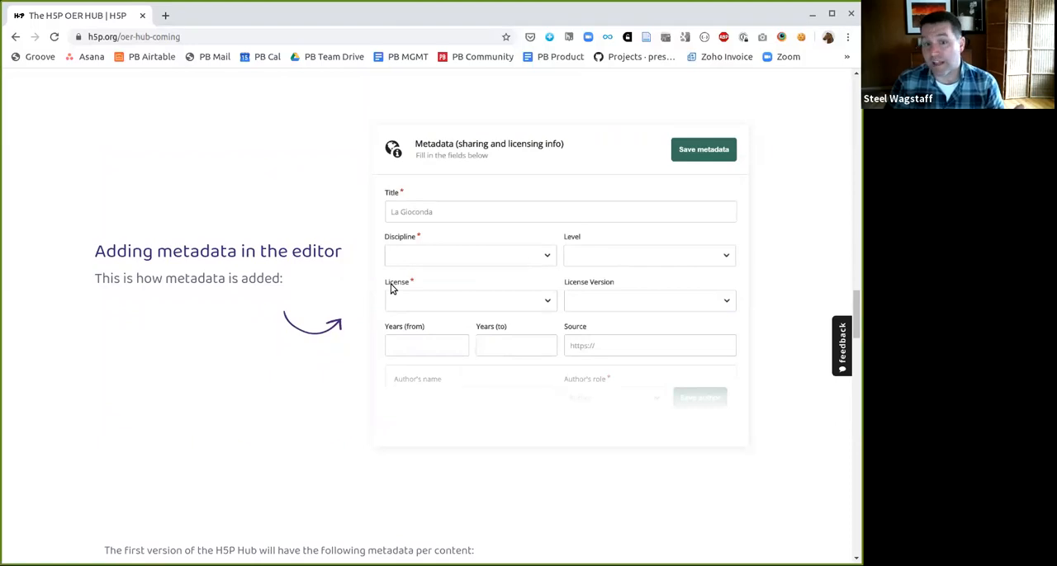
scroll(down, 3)
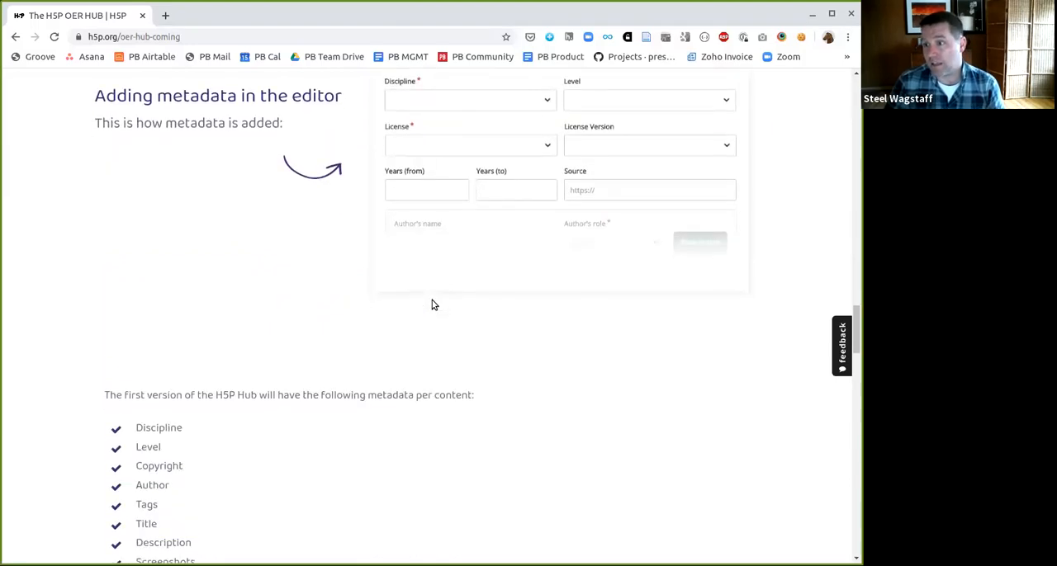
scroll(down, 3)
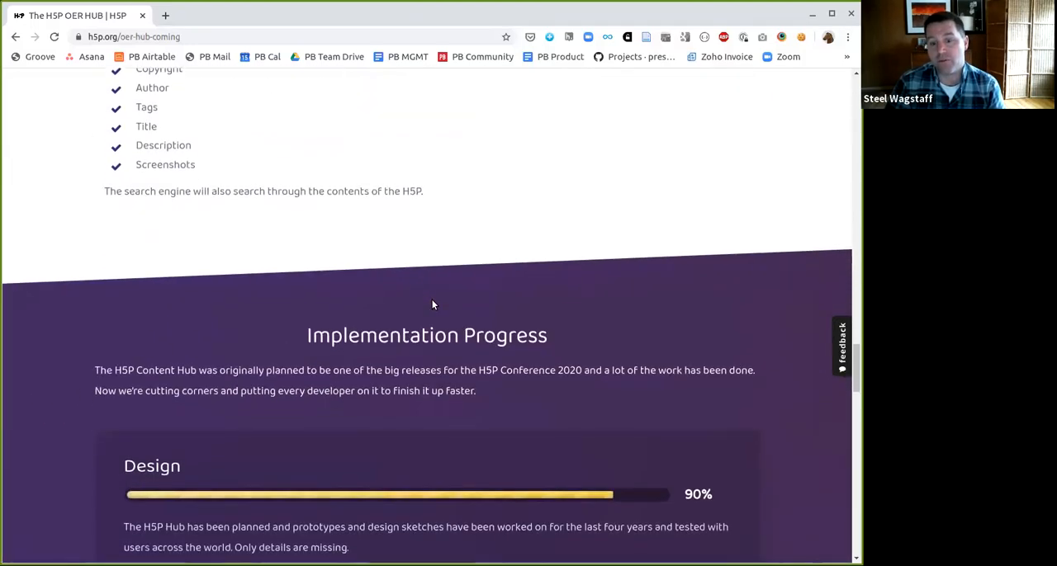
scroll(down, 3)
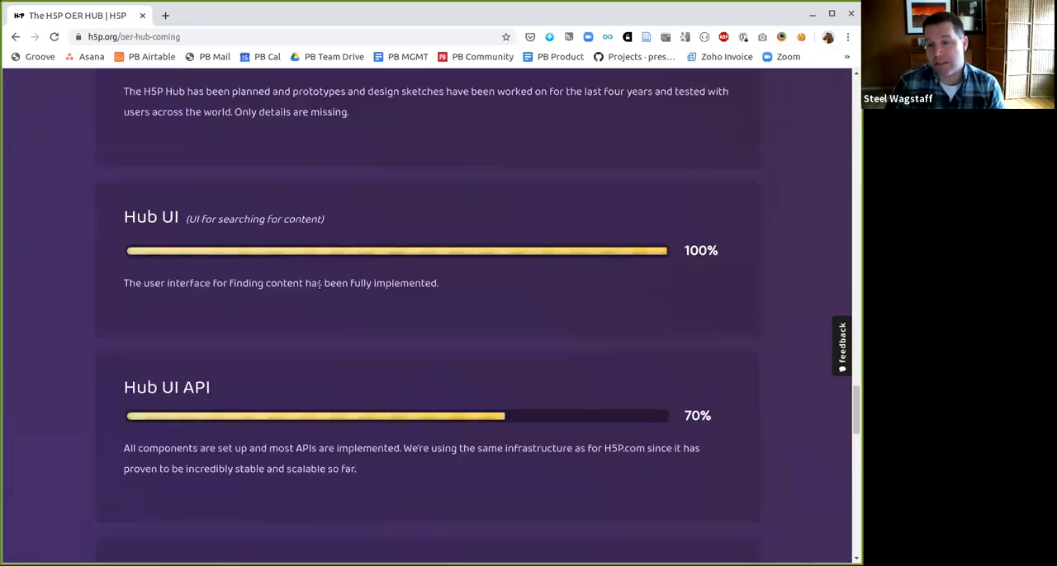
scroll(down, 3)
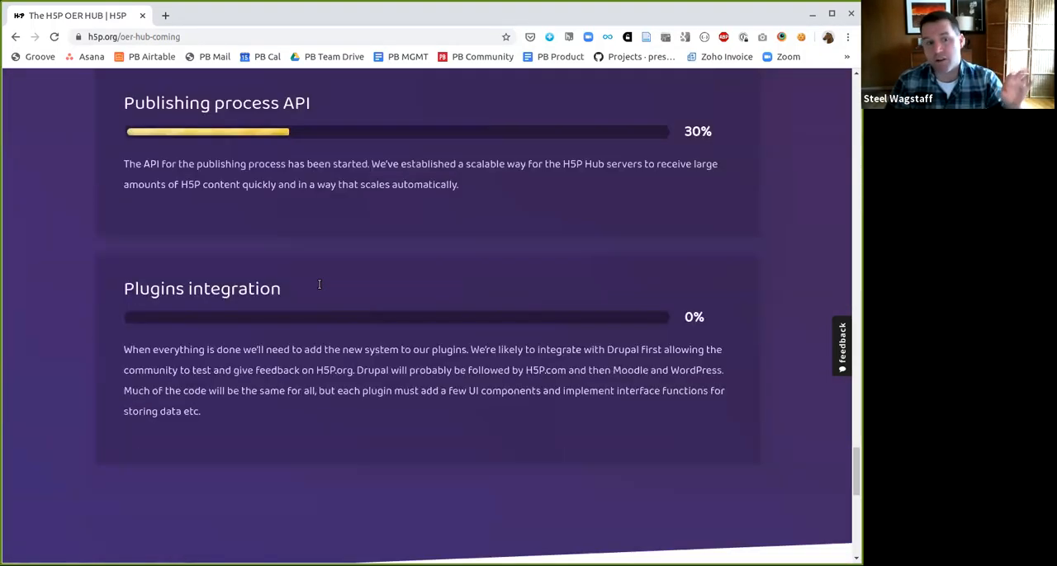
scroll(down, 3)
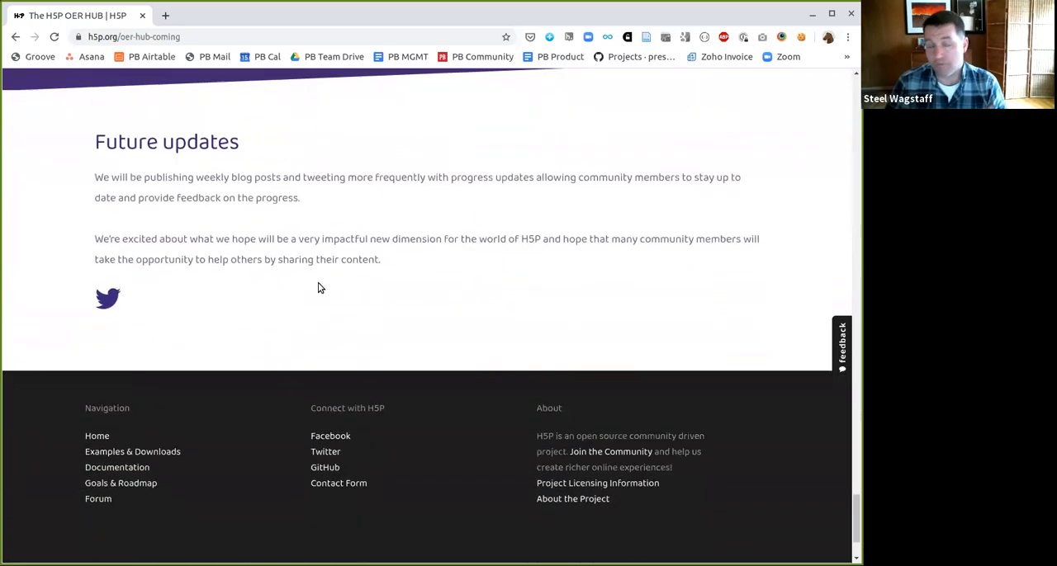
scroll(up, 3)
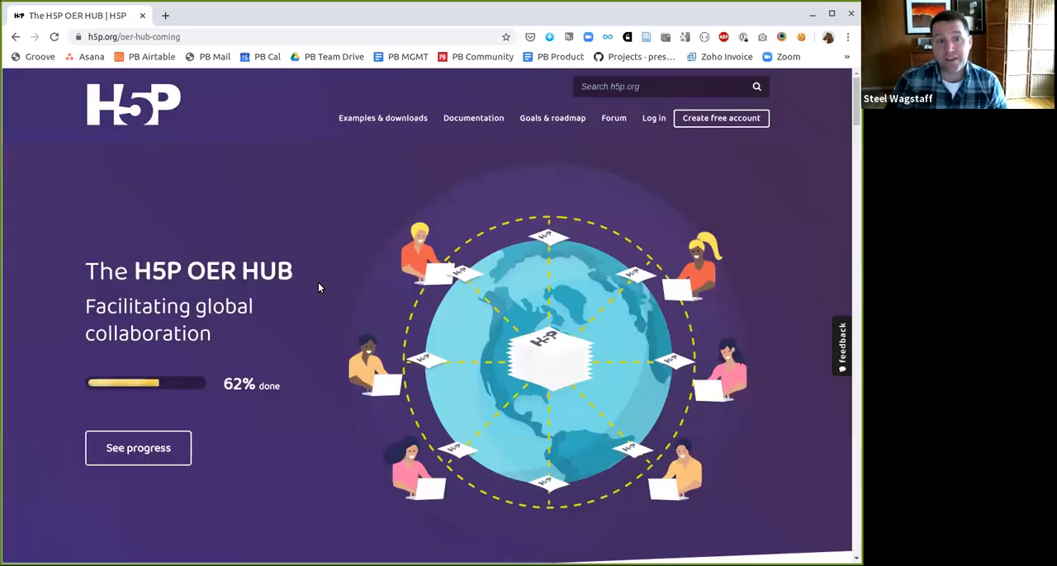